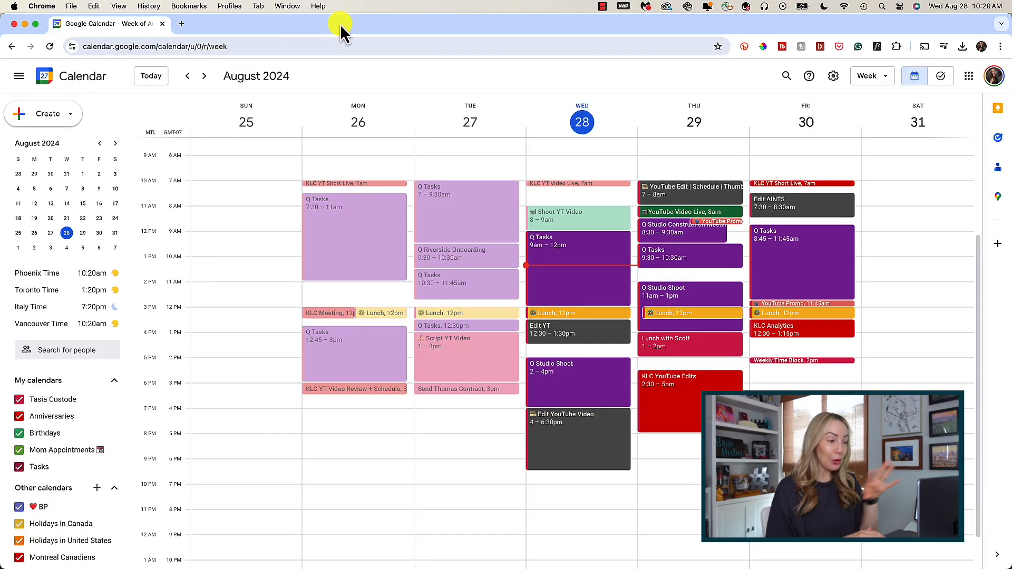
mouse_move(359, 29)
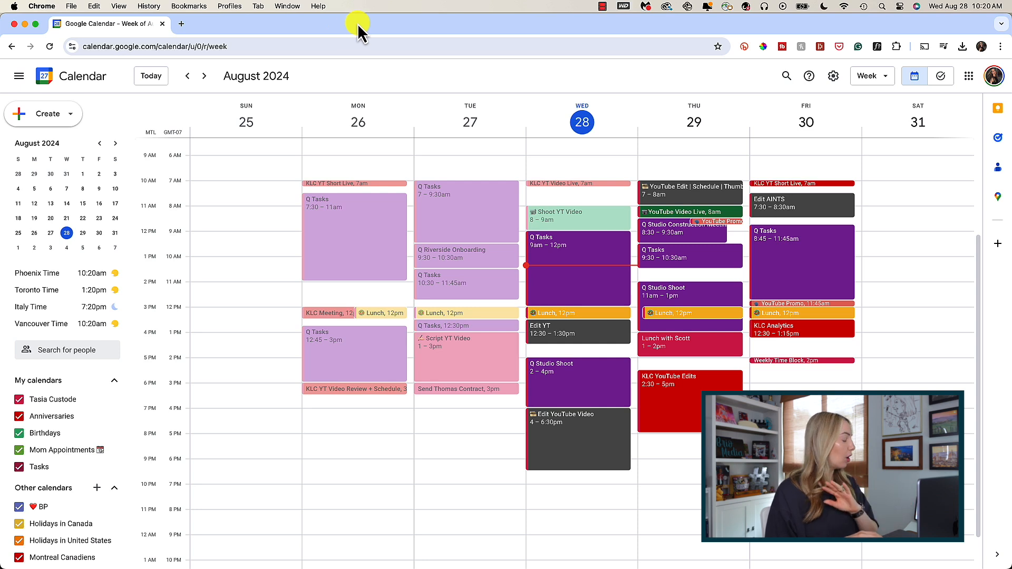
mouse_move(404, 232)
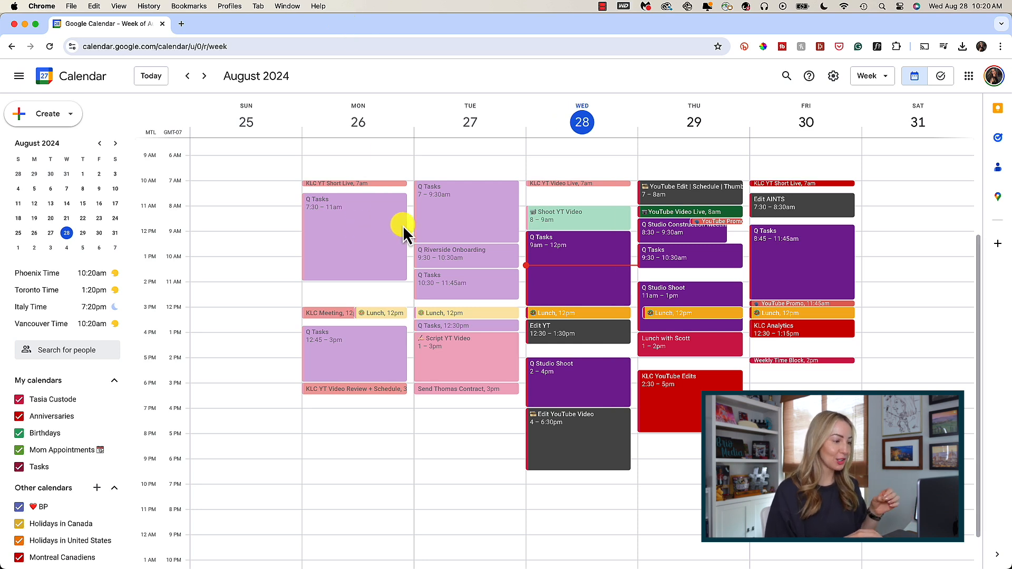
mouse_move(572, 276)
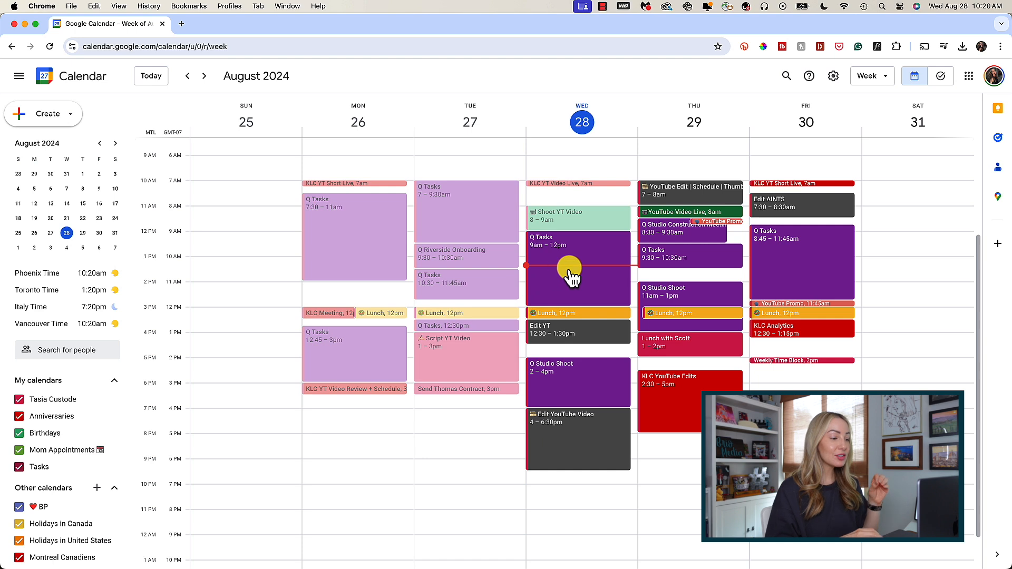
mouse_move(665, 393)
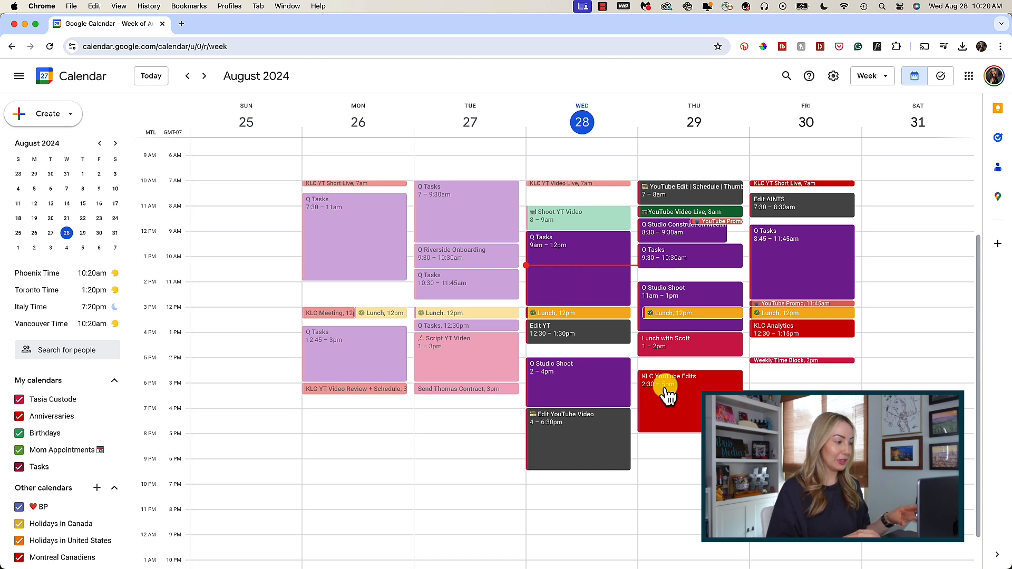
mouse_move(771, 277)
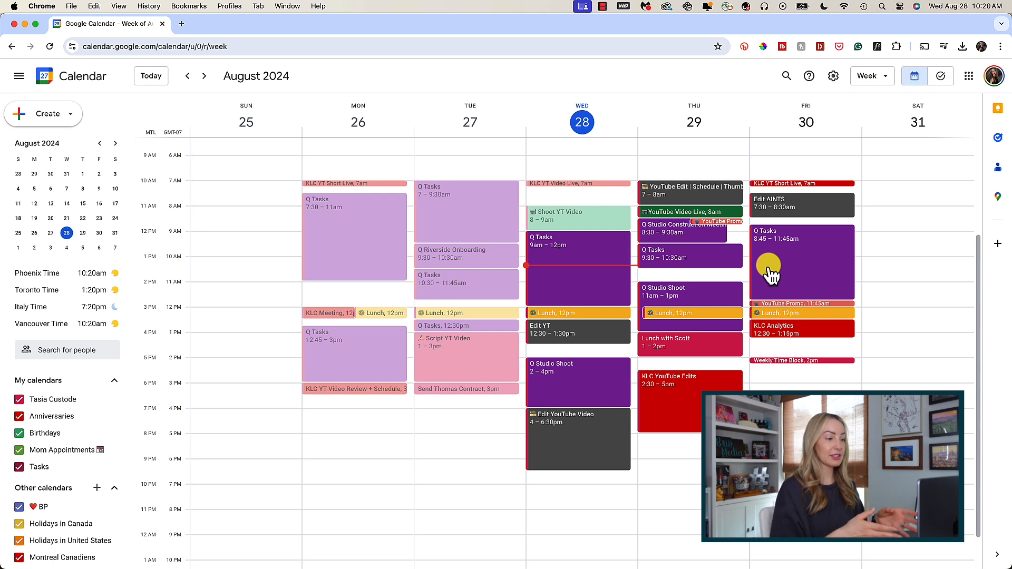
mouse_move(556, 445)
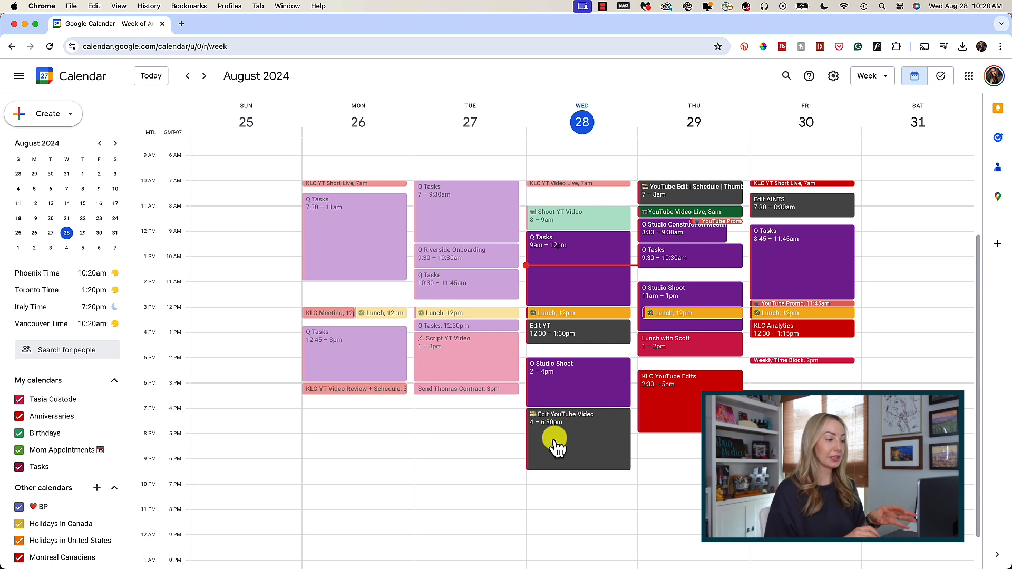
mouse_move(254, 289)
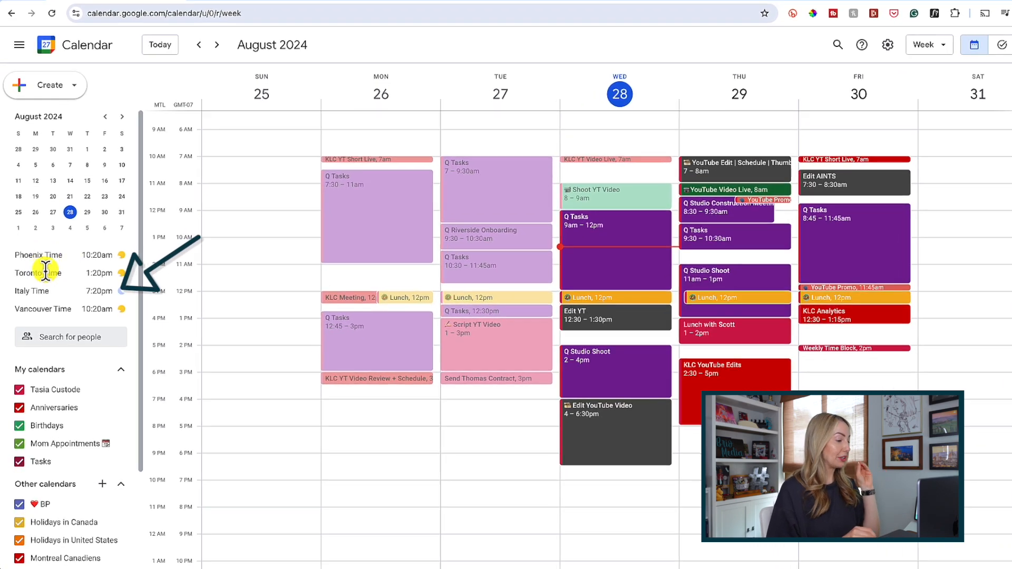
Step: Move the calendar forward to the week of September 8–14, 2024
scroll("down", 3)
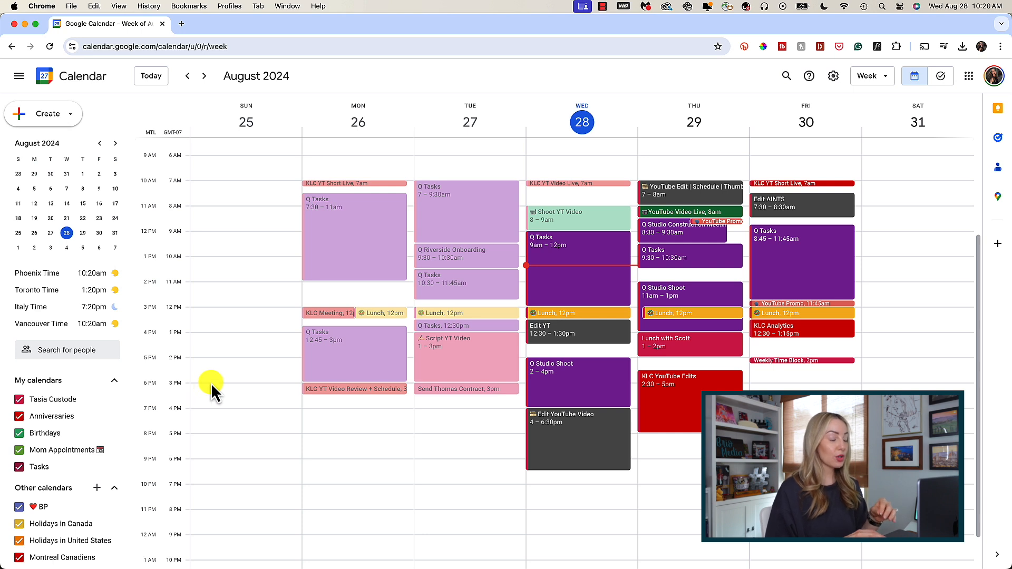
mouse_move(231, 390)
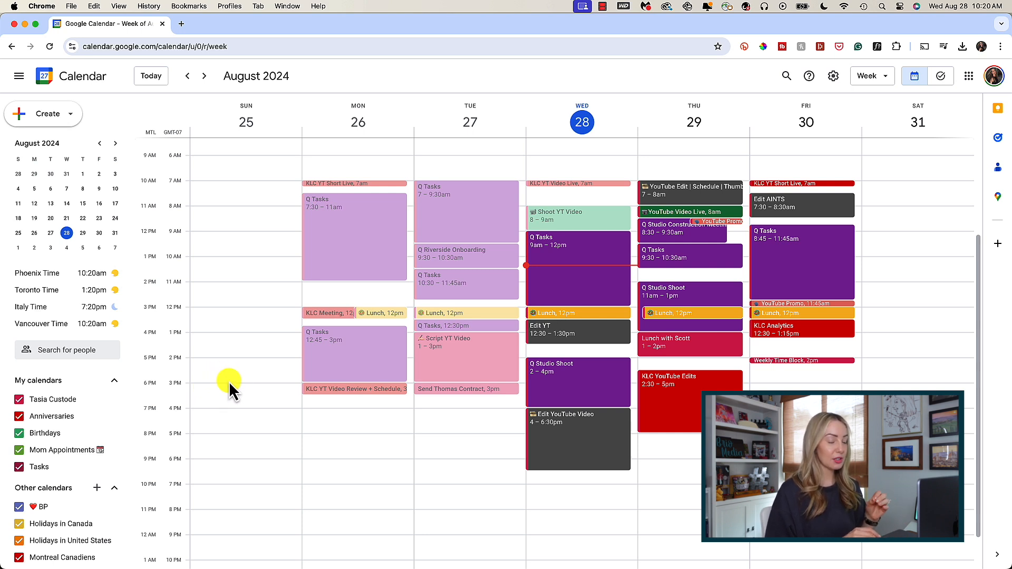
mouse_move(500, 438)
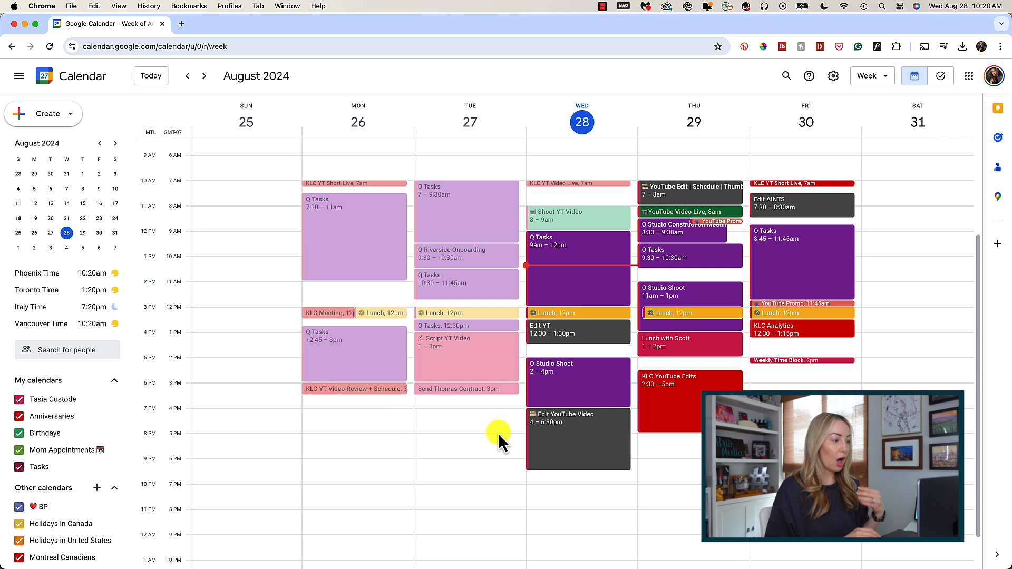
mouse_move(690, 355)
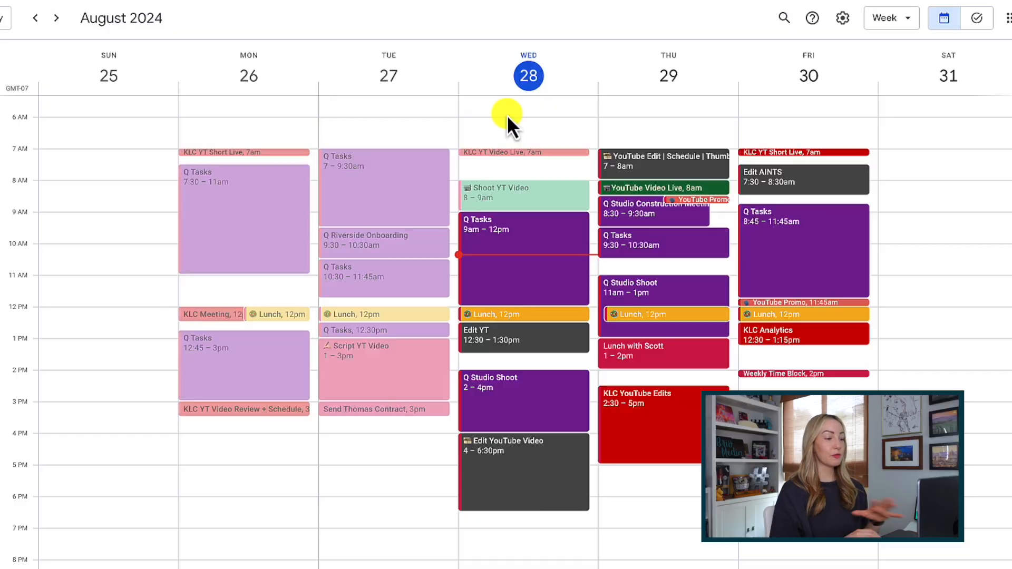
mouse_move(645, 162)
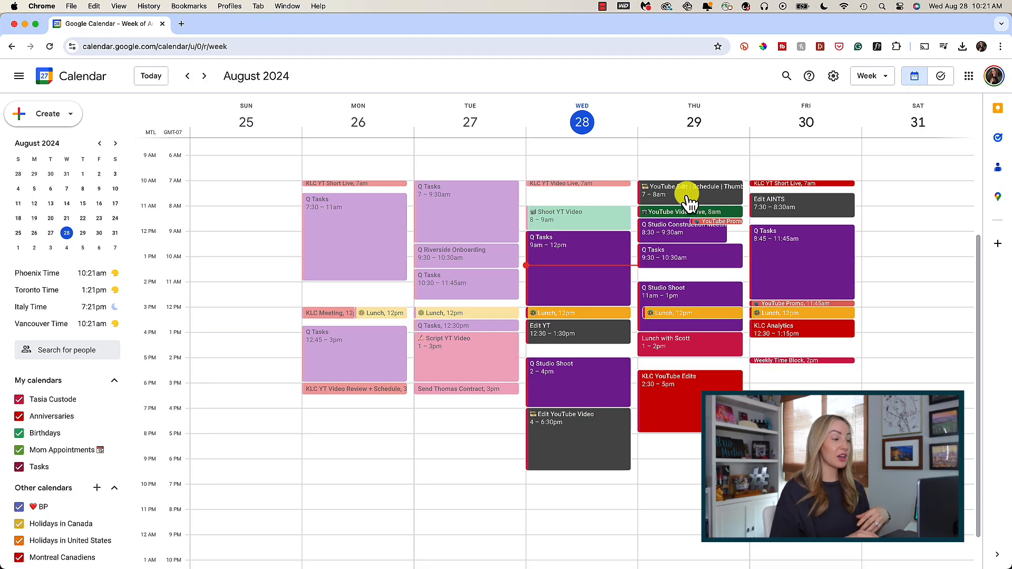
mouse_move(690, 396)
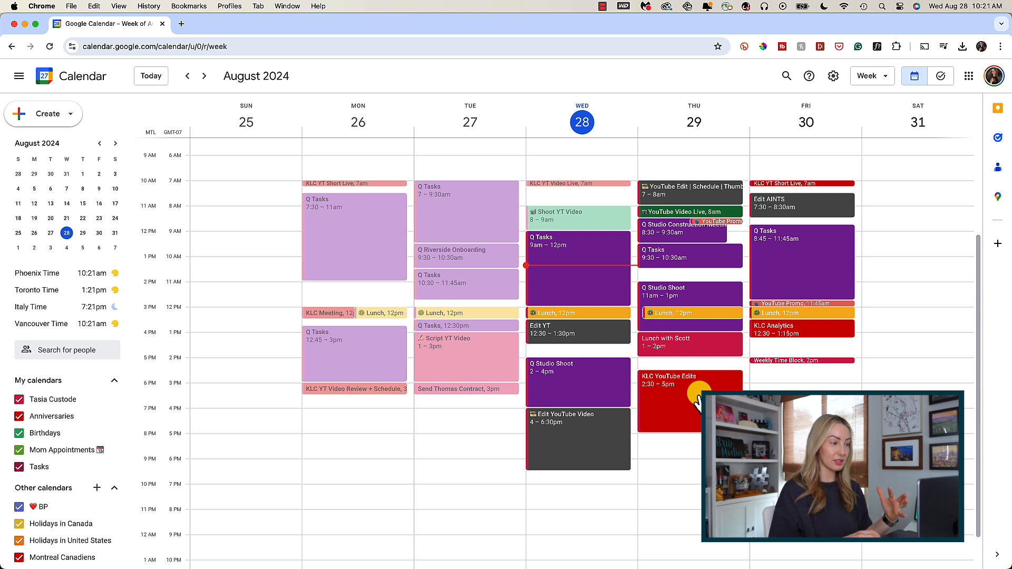
mouse_move(706, 298)
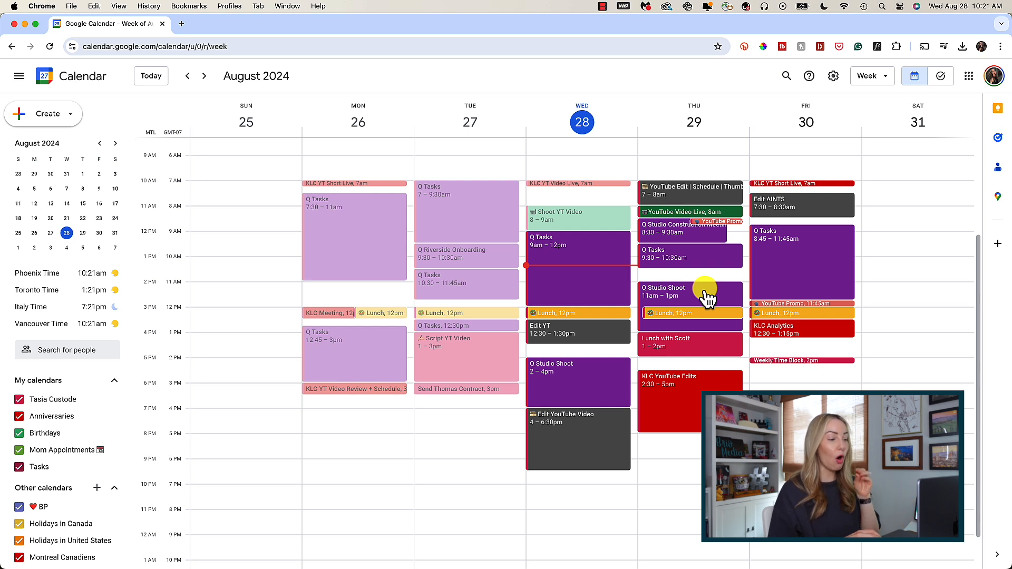
mouse_move(781, 378)
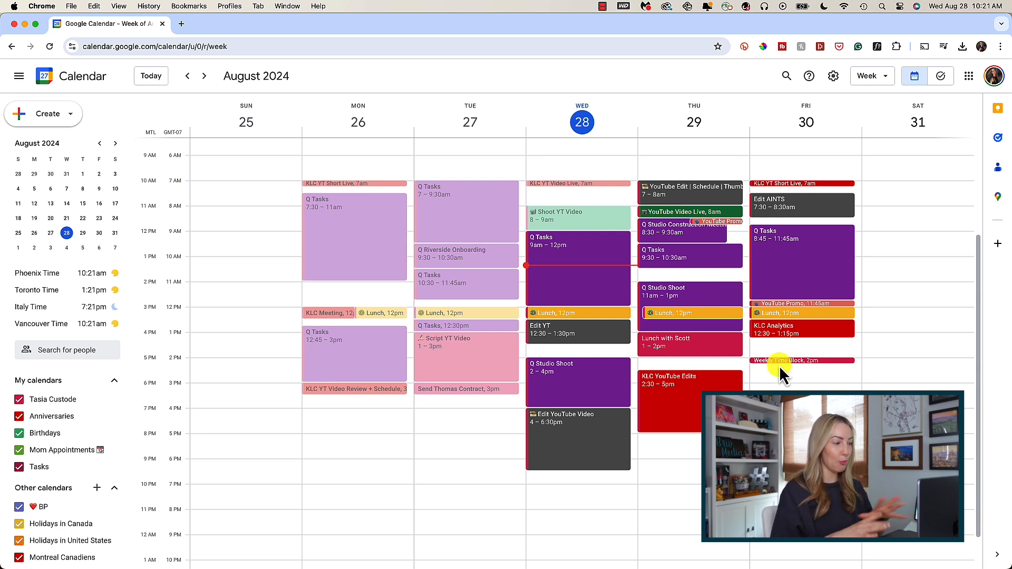
mouse_move(774, 381)
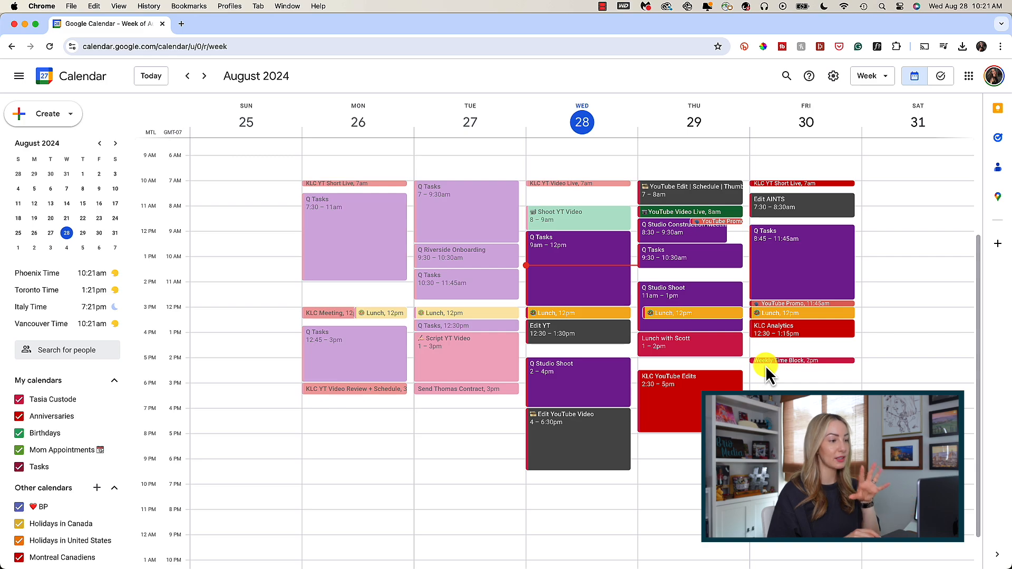
mouse_move(187, 76)
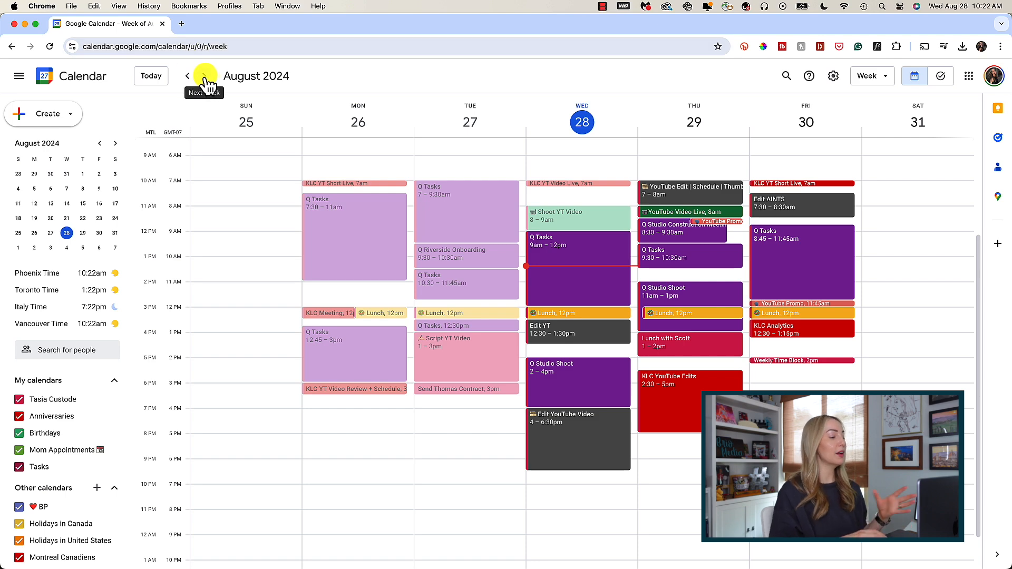
left_click(188, 76)
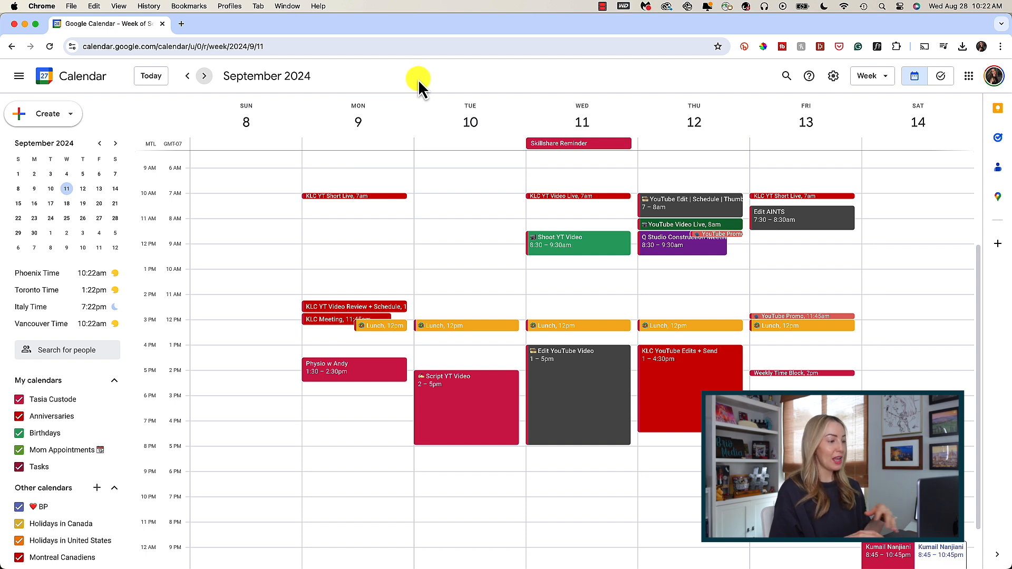
mouse_move(444, 97)
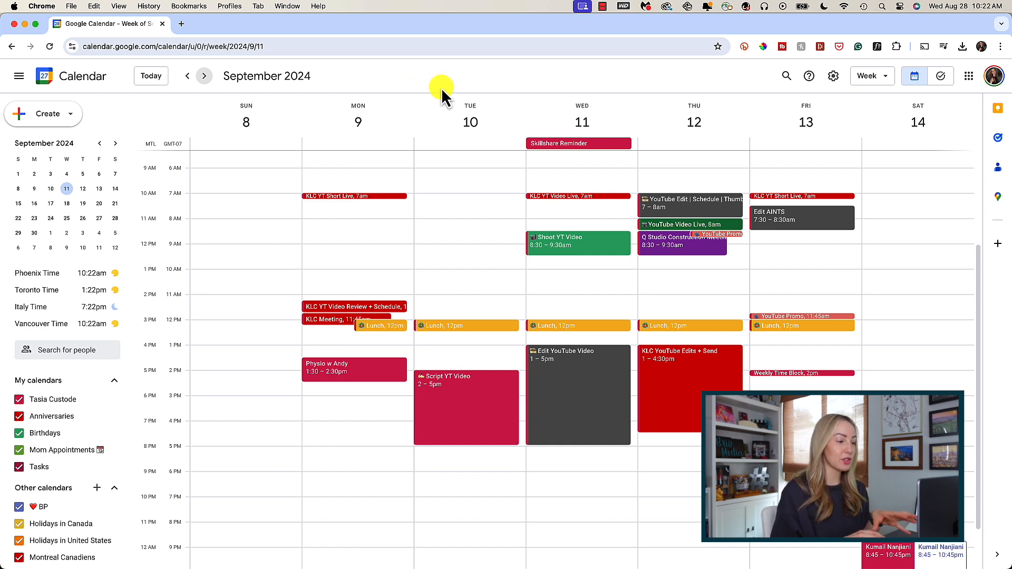
mouse_move(754, 377)
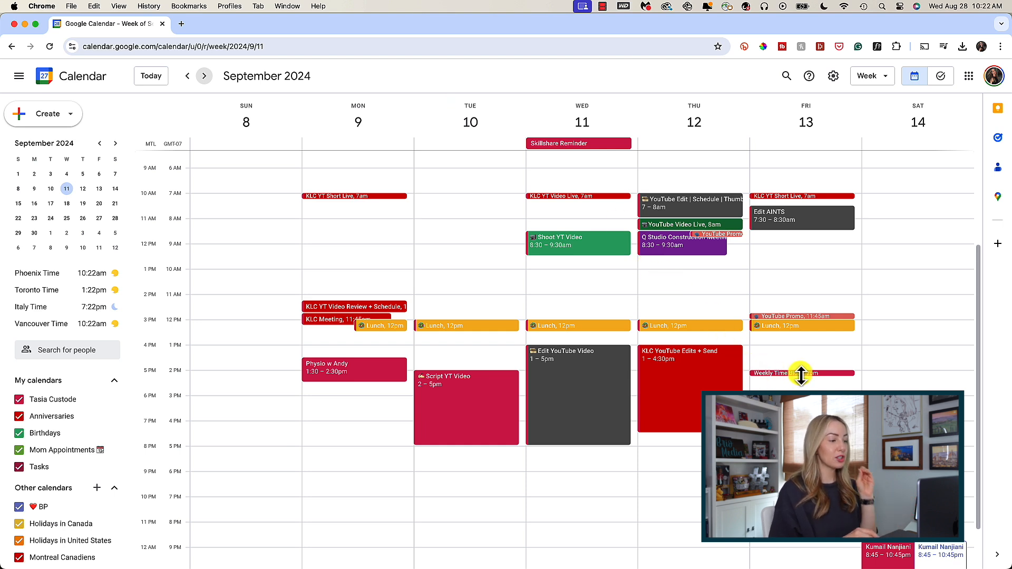
mouse_move(805, 385)
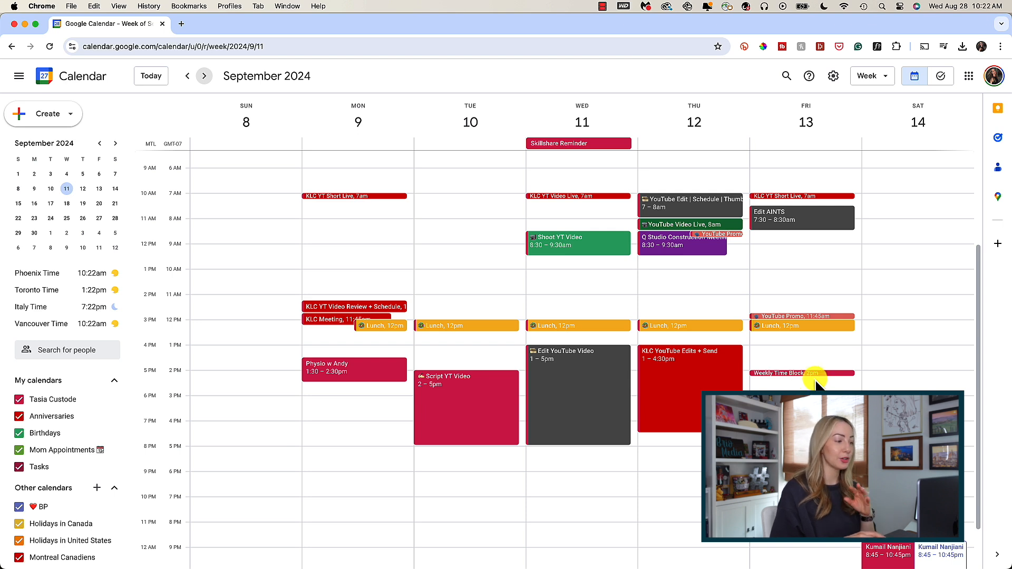
mouse_move(700, 255)
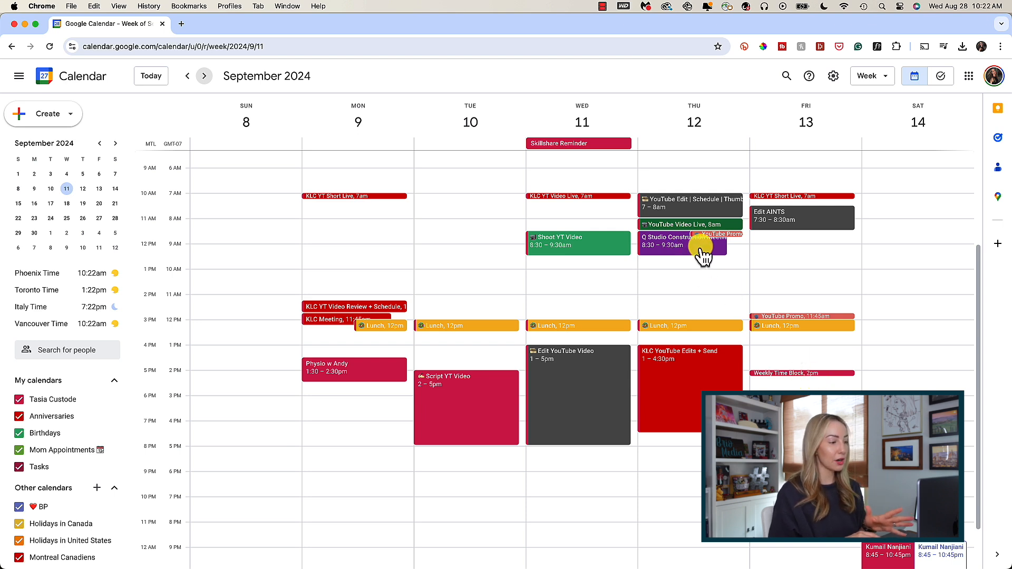
mouse_move(708, 258)
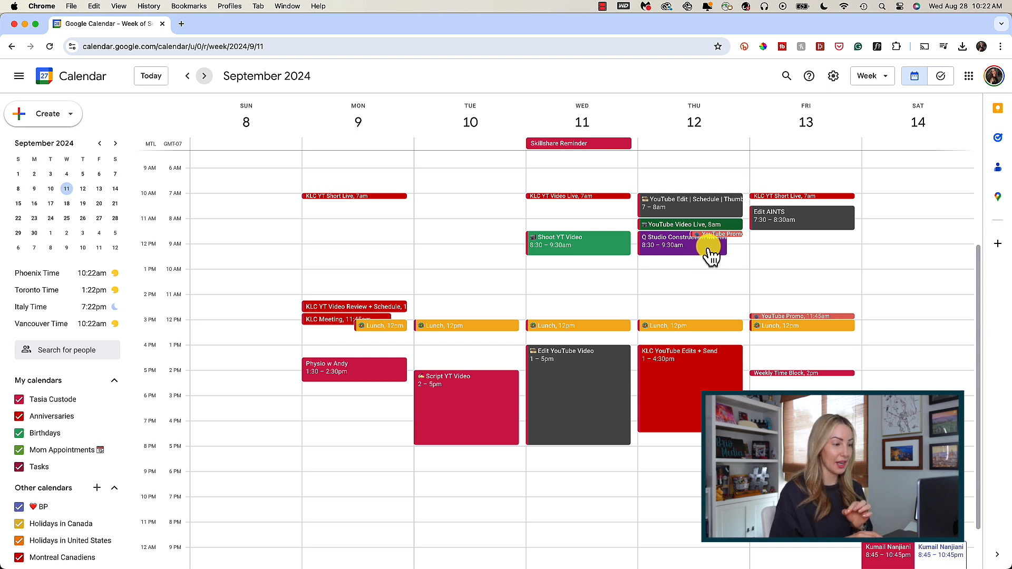
mouse_move(674, 284)
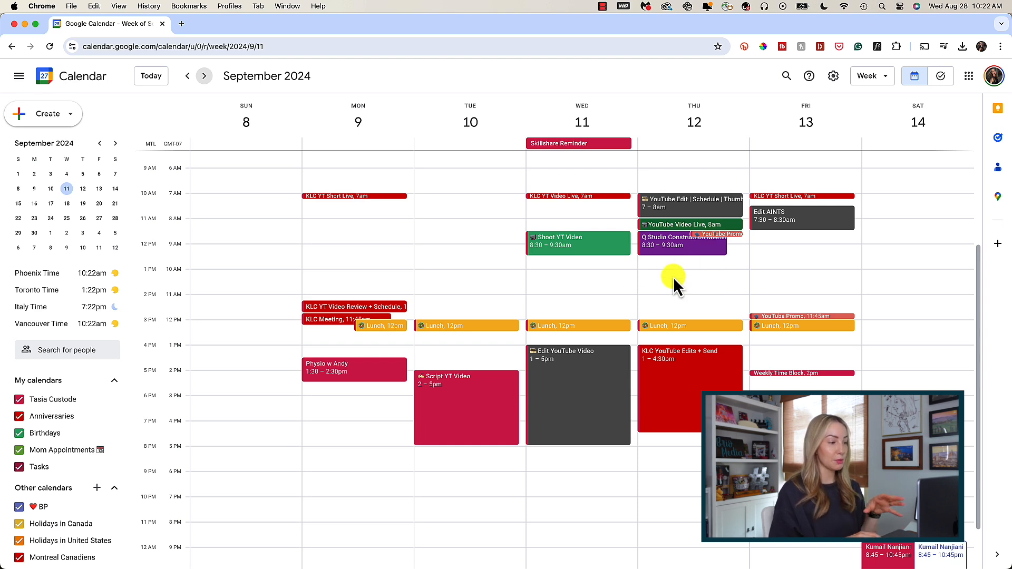
mouse_move(551, 313)
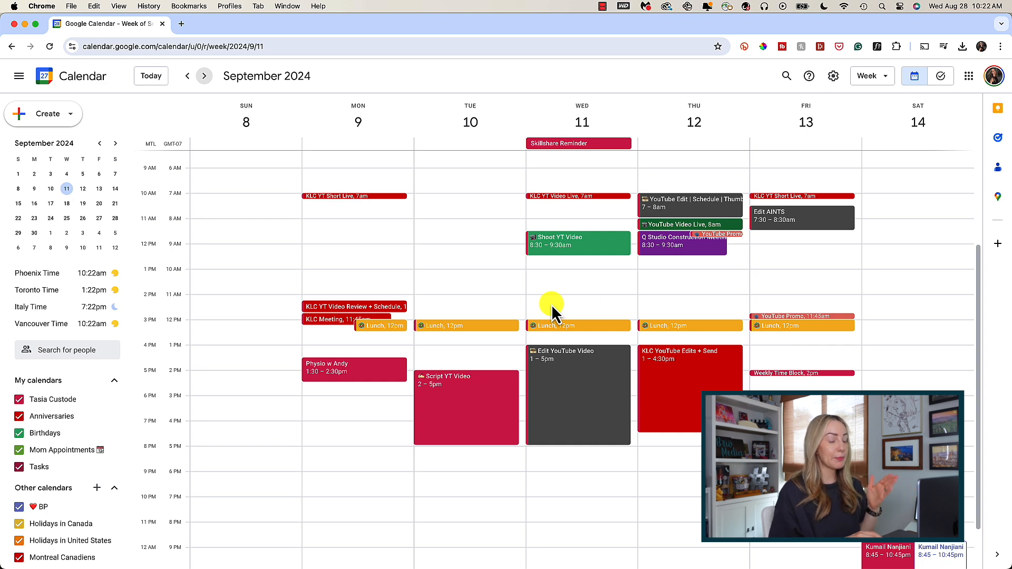
Step: Create a purple 'Q Shoot Prep' event on Wednesday, September 11 at 11–11:30am
left_click(551, 306)
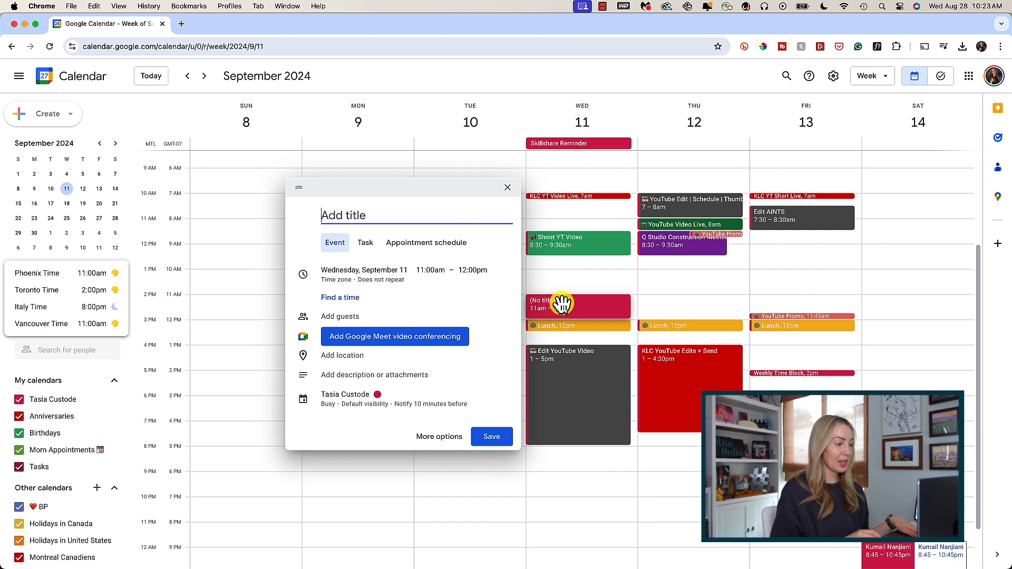
type("Q Shoot P")
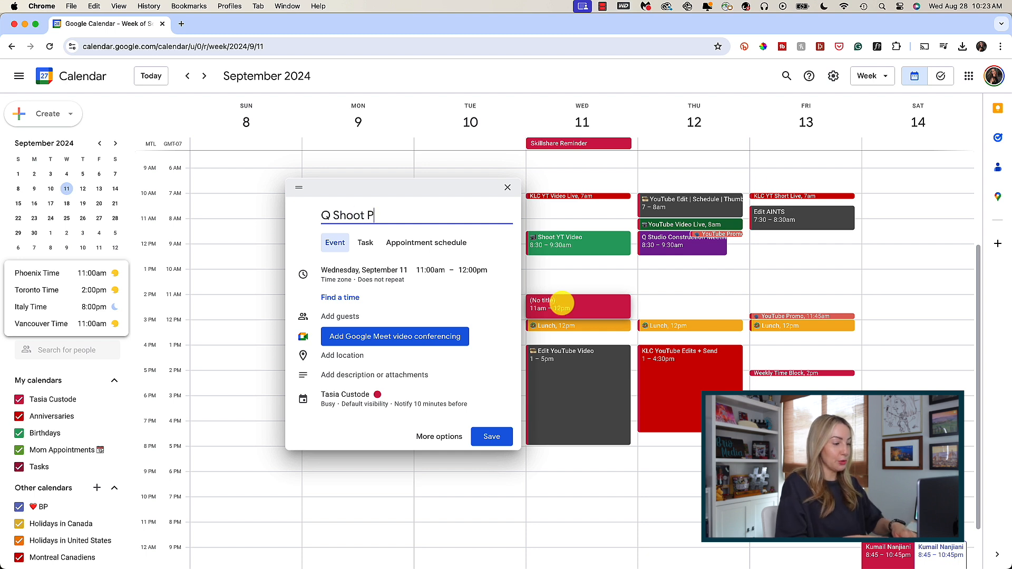
type("rep")
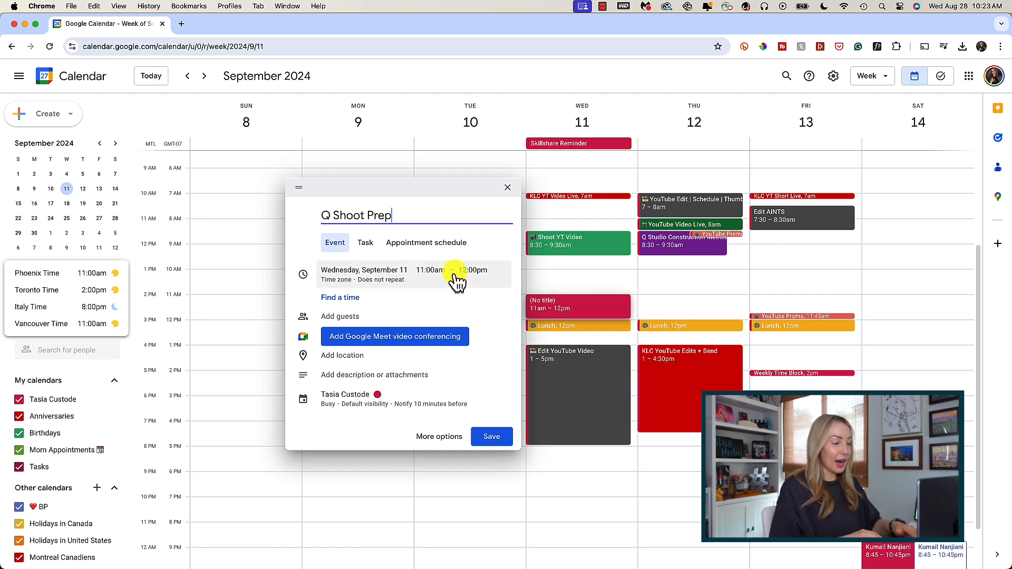
left_click(469, 270)
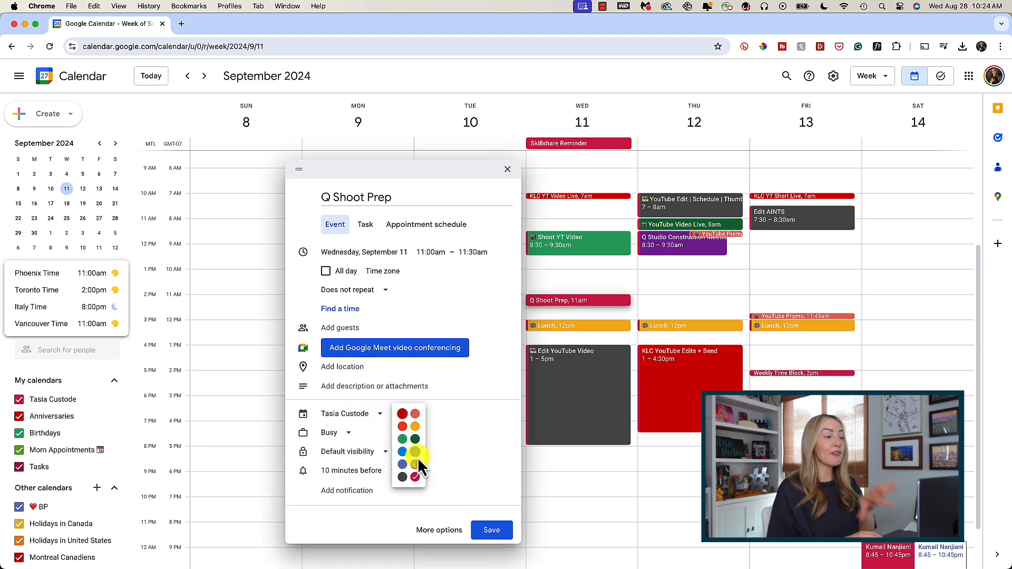
left_click(490, 530)
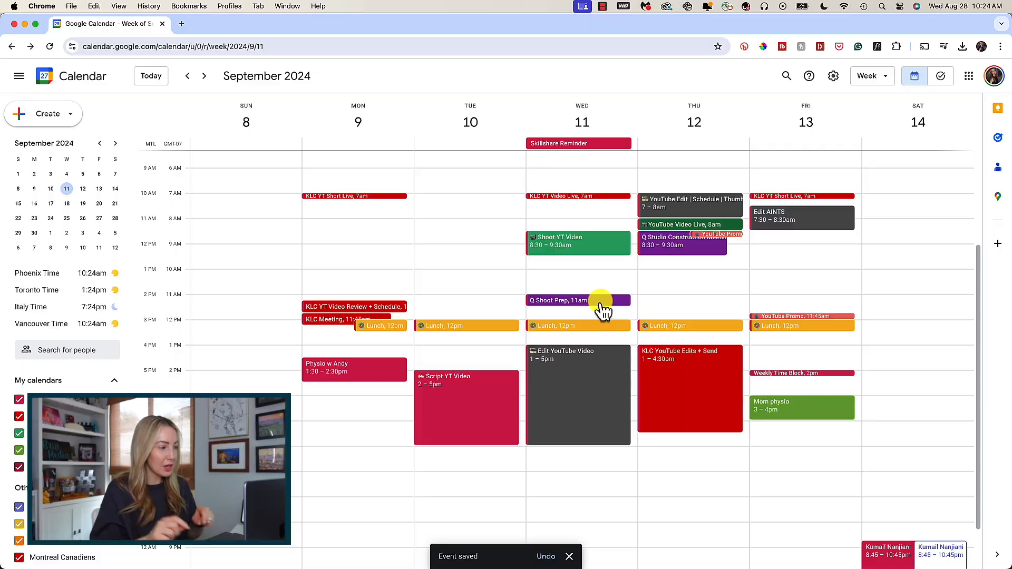
mouse_move(599, 311)
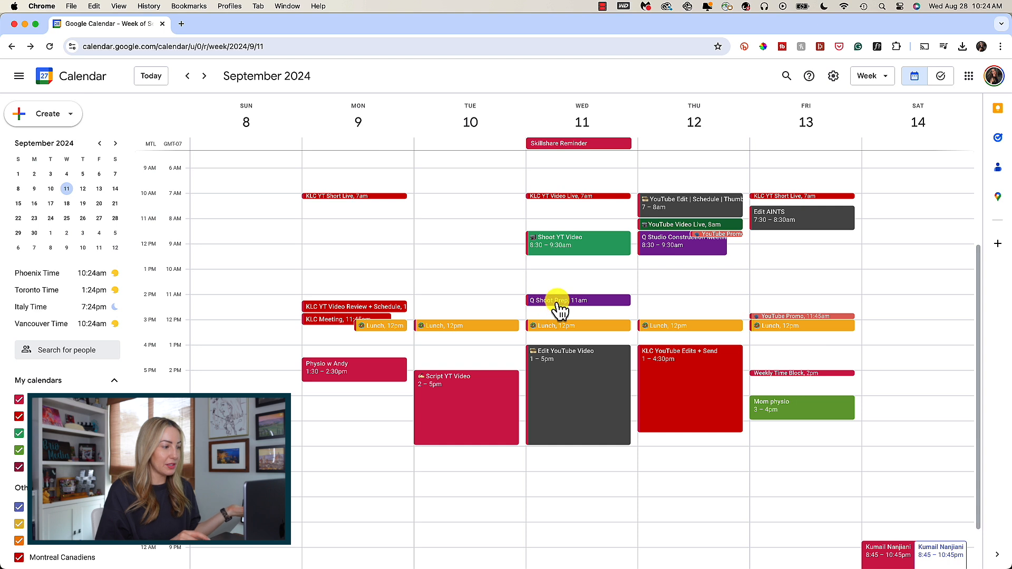
mouse_move(611, 309)
type("YT Script")
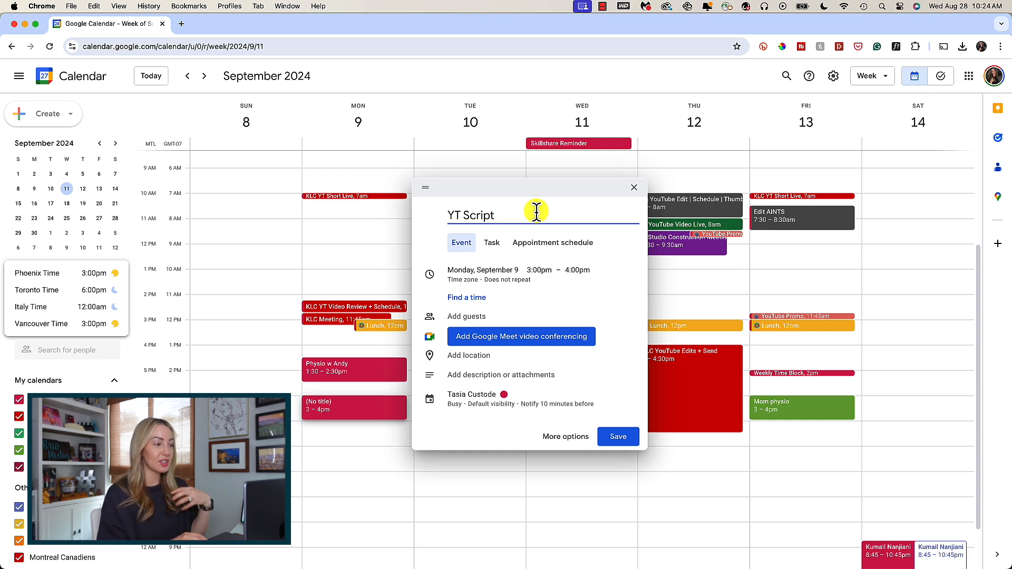
mouse_move(563, 397)
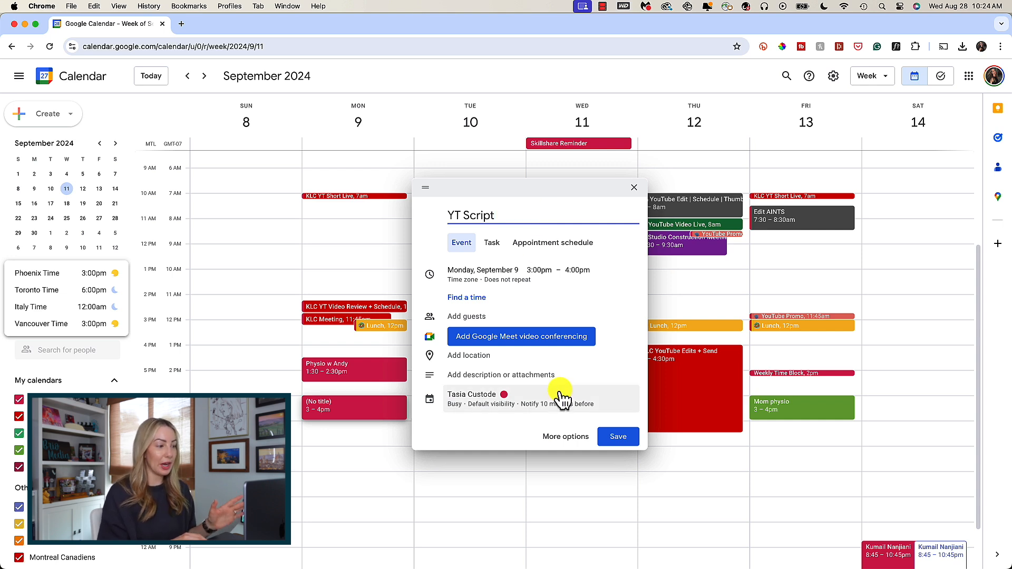
Step: Set the YT Script event's reminder to 1 day before
left_click(539, 398)
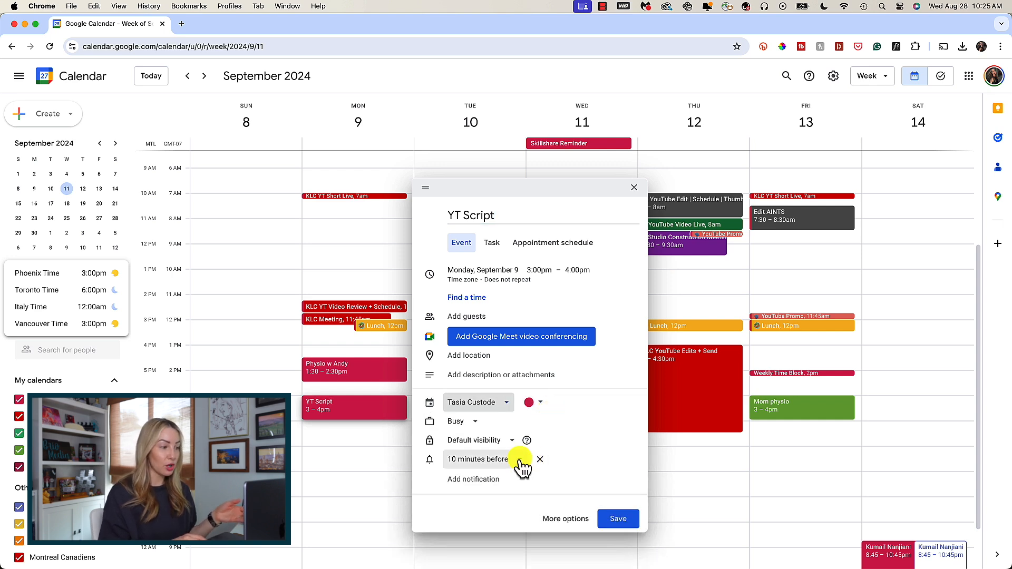
left_click(477, 458)
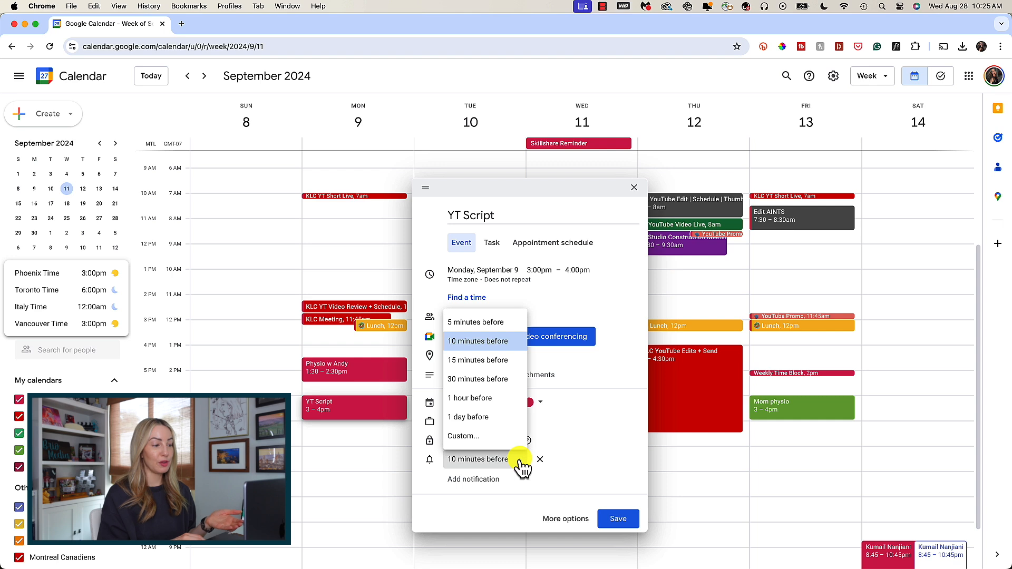
left_click(477, 340)
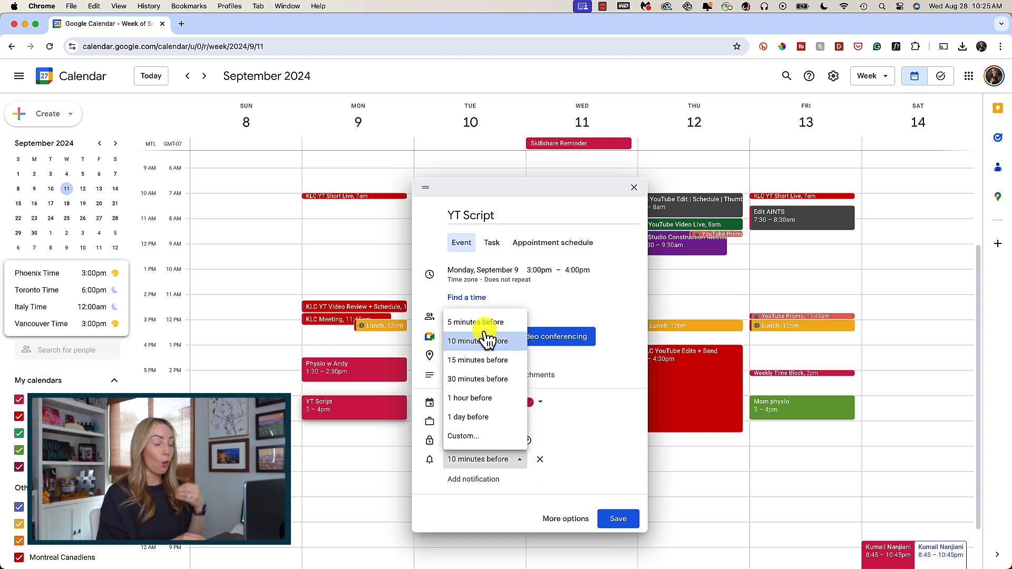
mouse_move(481, 440)
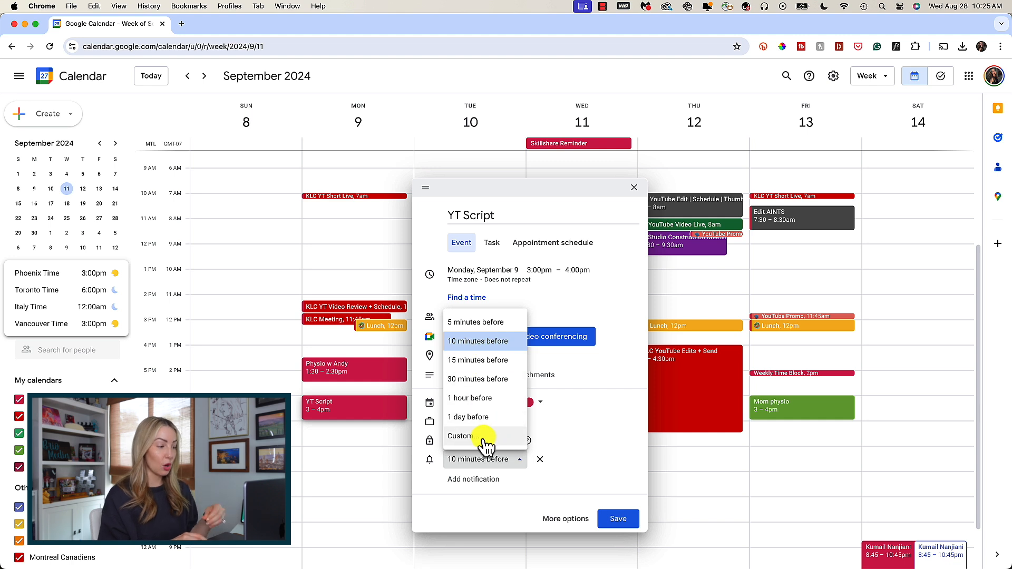
mouse_move(493, 442)
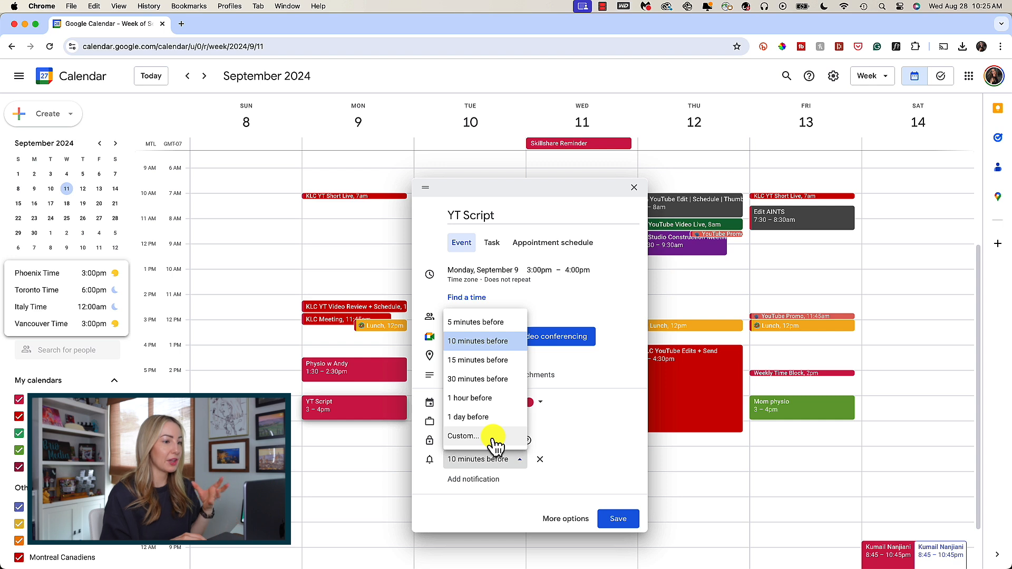
left_click(468, 418)
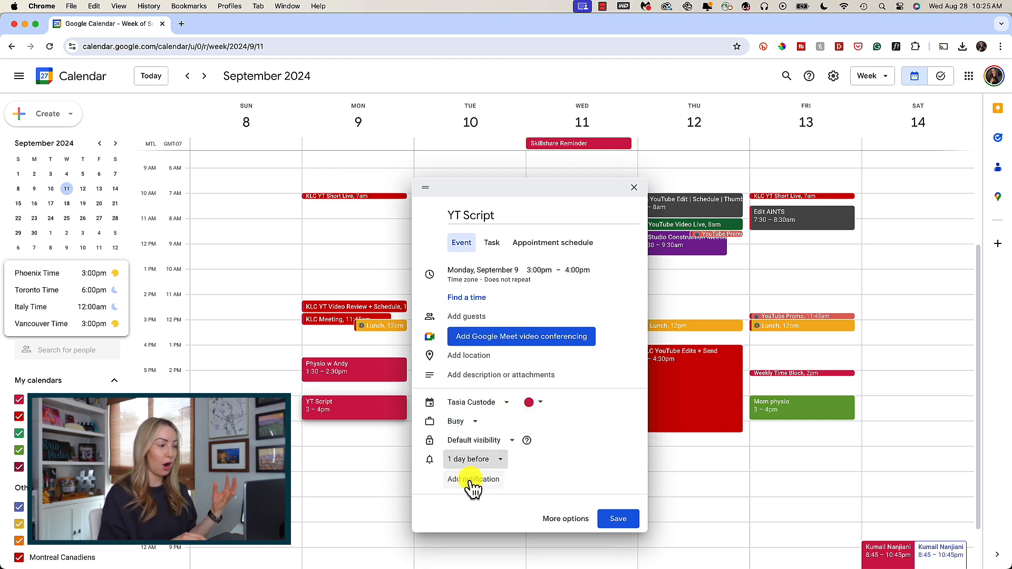
Step: Add a second notification to the YT Script event and choose its timing
left_click(473, 479)
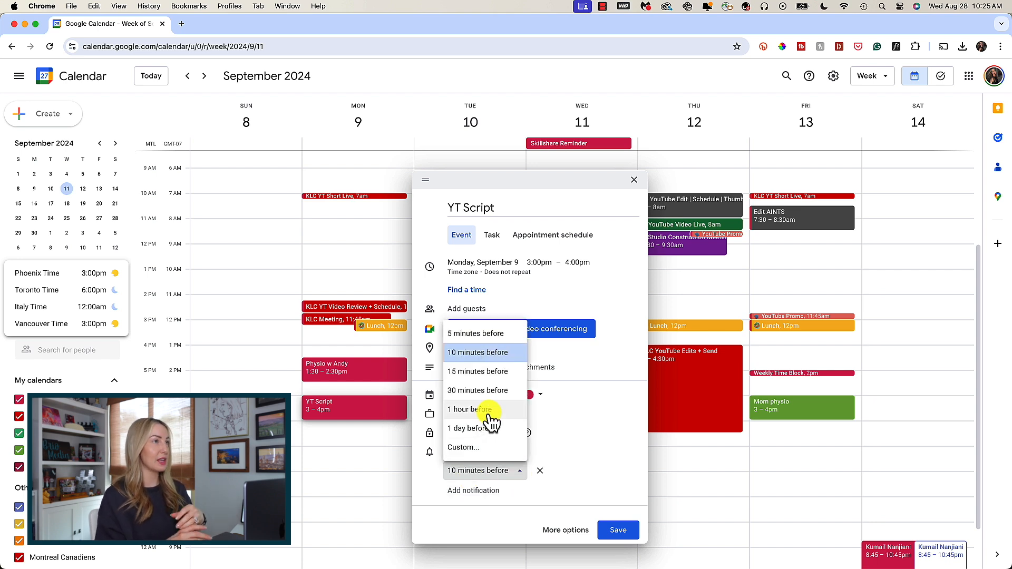
left_click(469, 409)
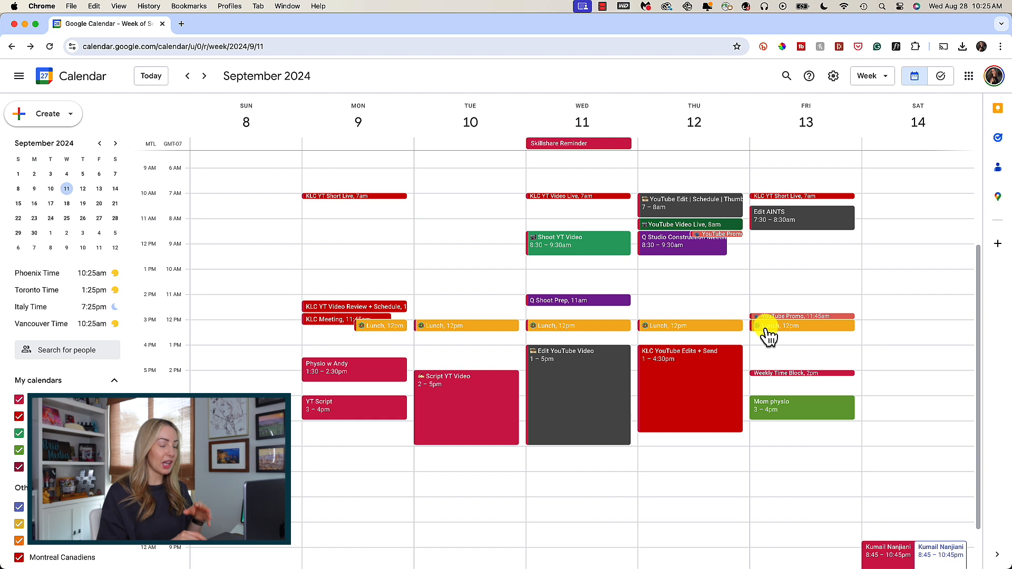
mouse_move(778, 346)
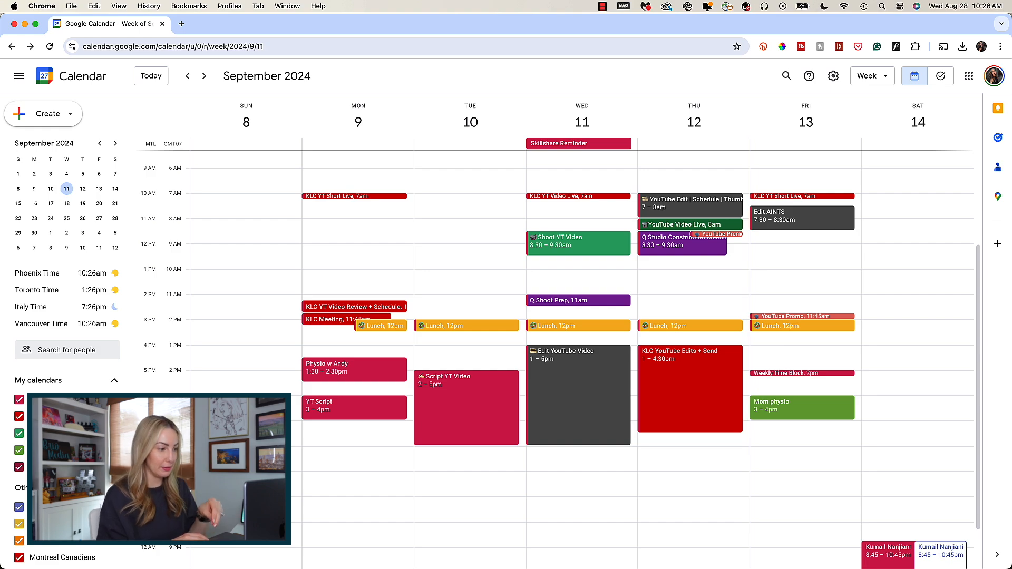
mouse_move(694, 480)
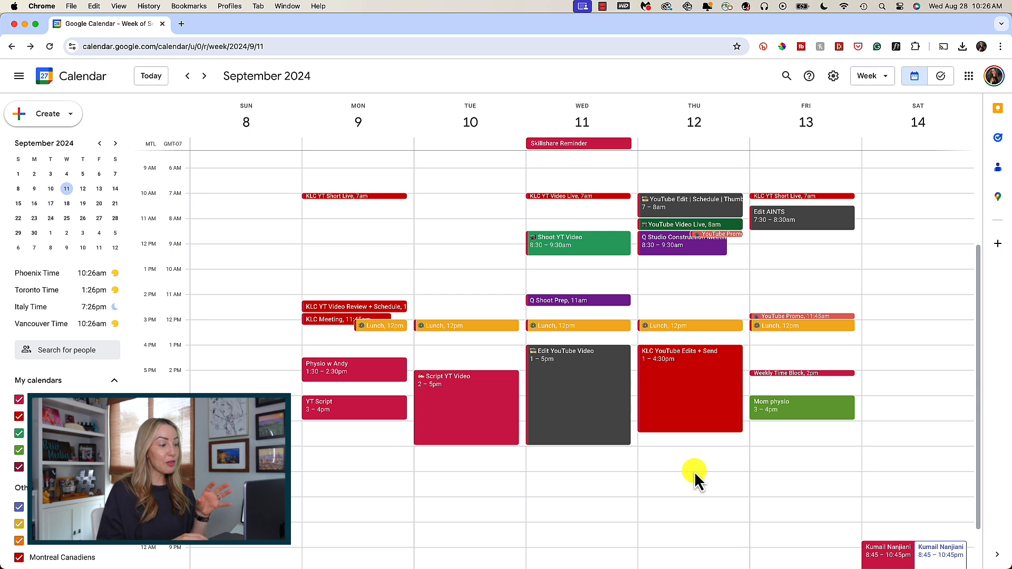
mouse_move(690, 490)
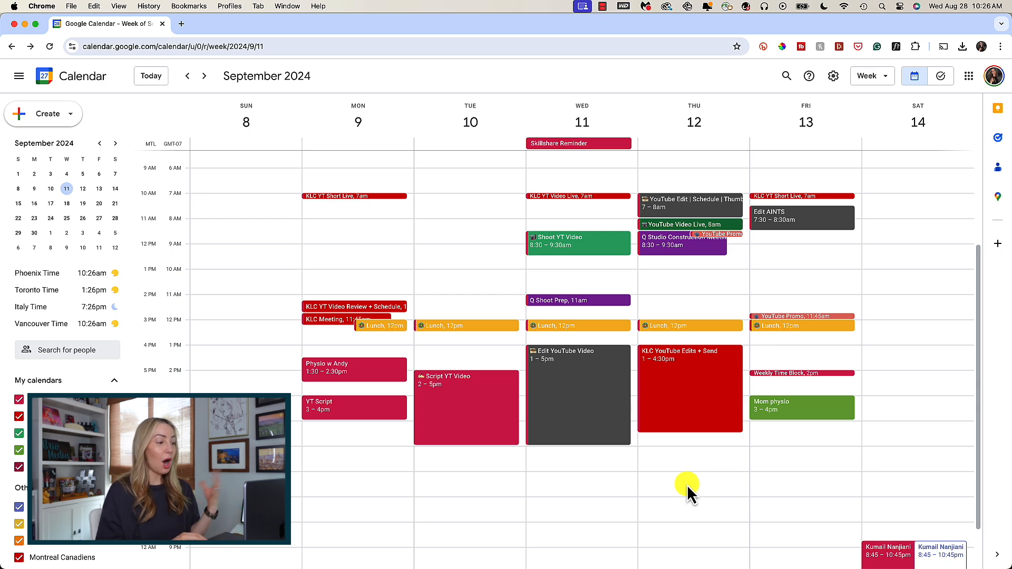
Step: Create an 'AINTS Pod Record' event on Thursday, September 12, 6–7pm
left_click(687, 484)
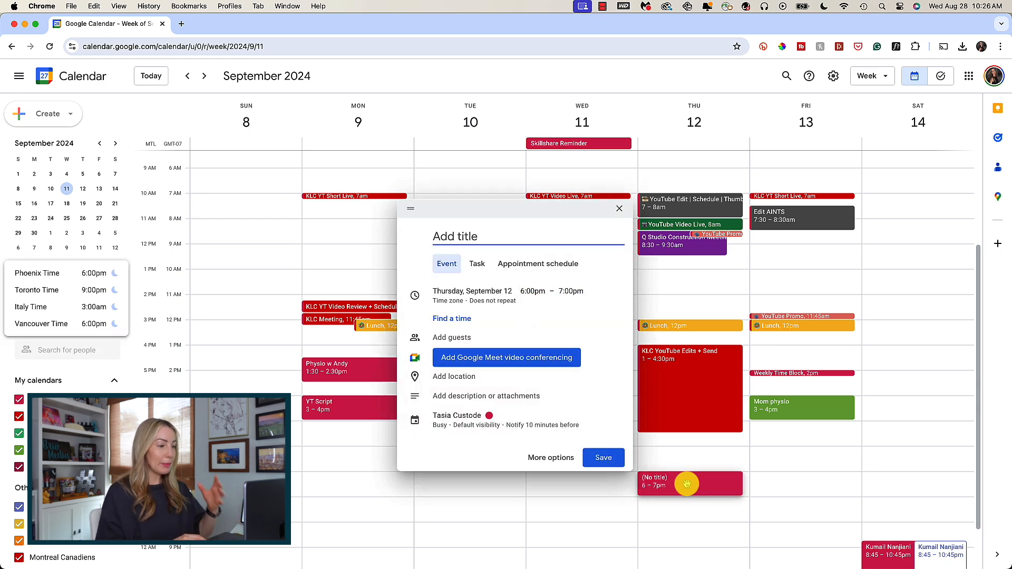
type("AINTS Pod")
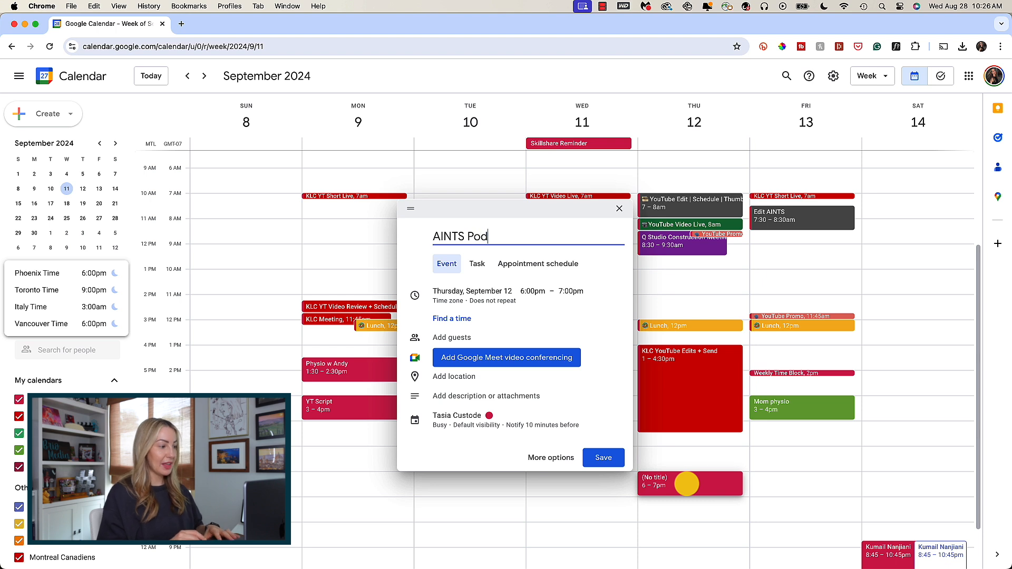
type("Record")
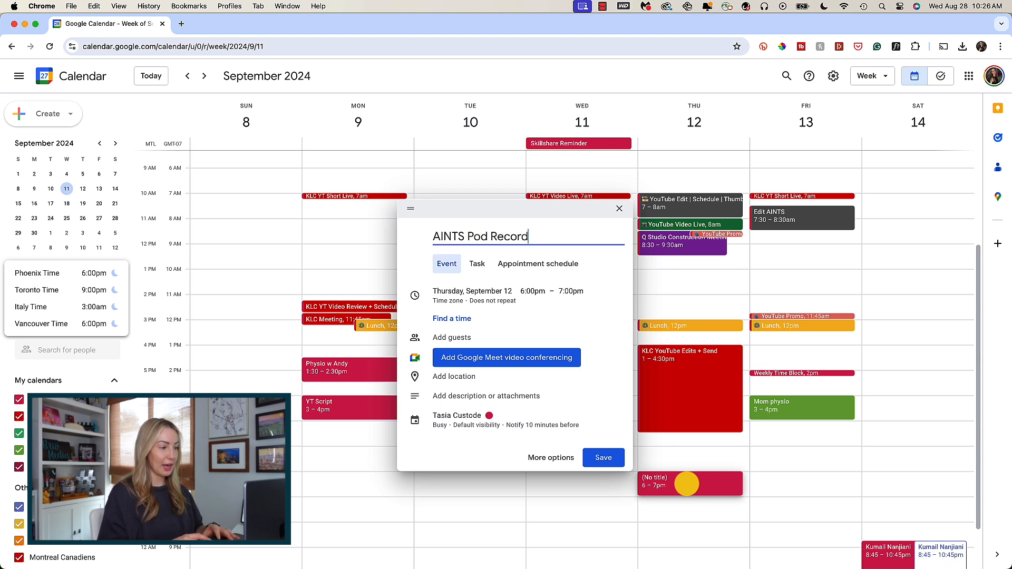
mouse_move(493, 310)
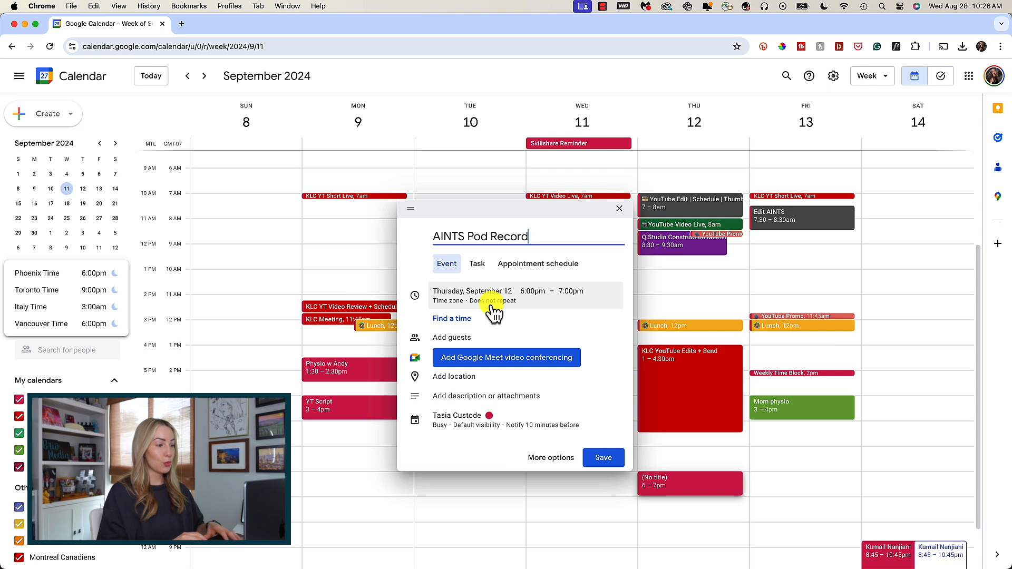
left_click(472, 291)
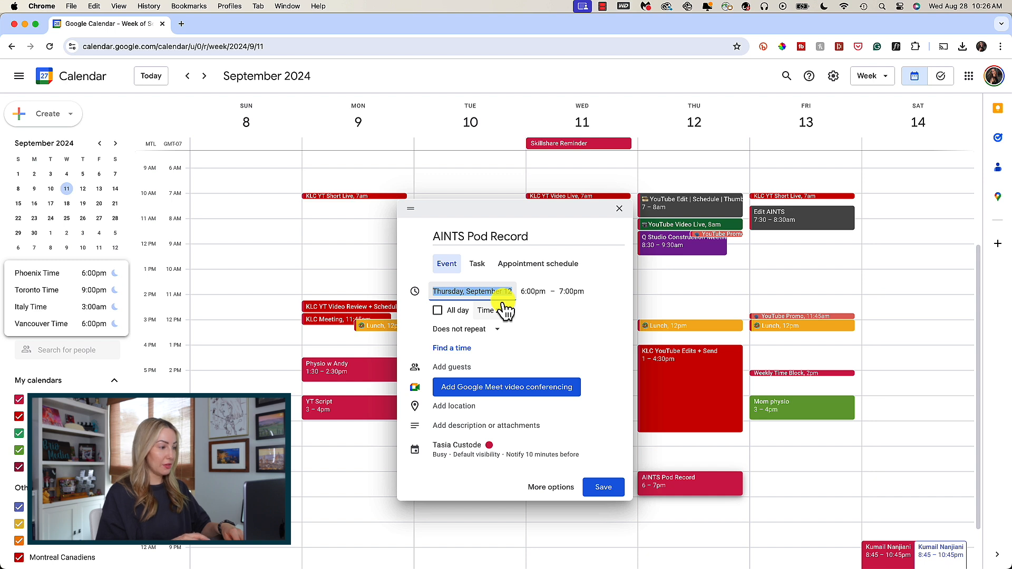
Step: Set the event to repeat weekly on Thursday, checking the custom recurrence settings
left_click(465, 328)
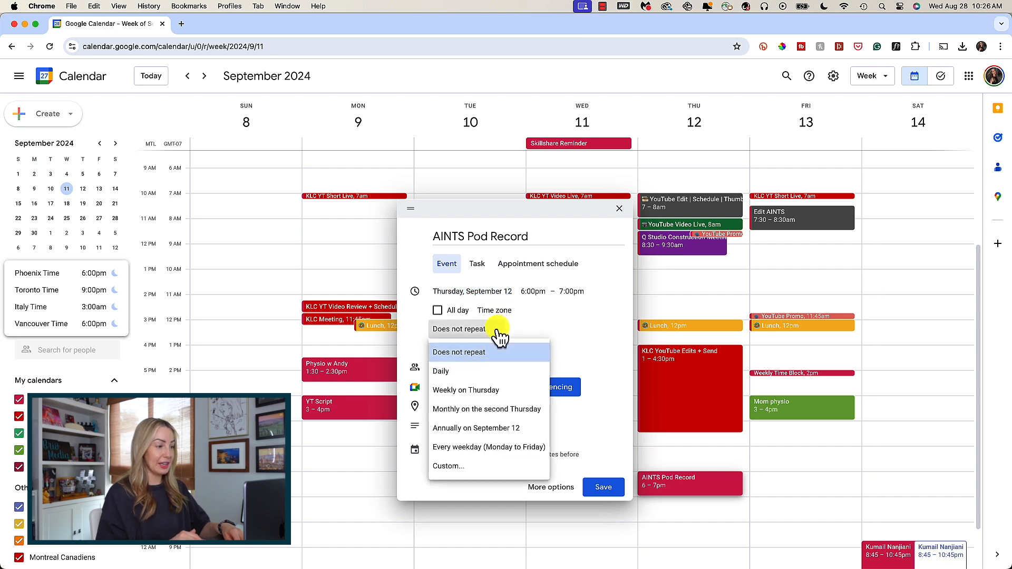
mouse_move(483, 470)
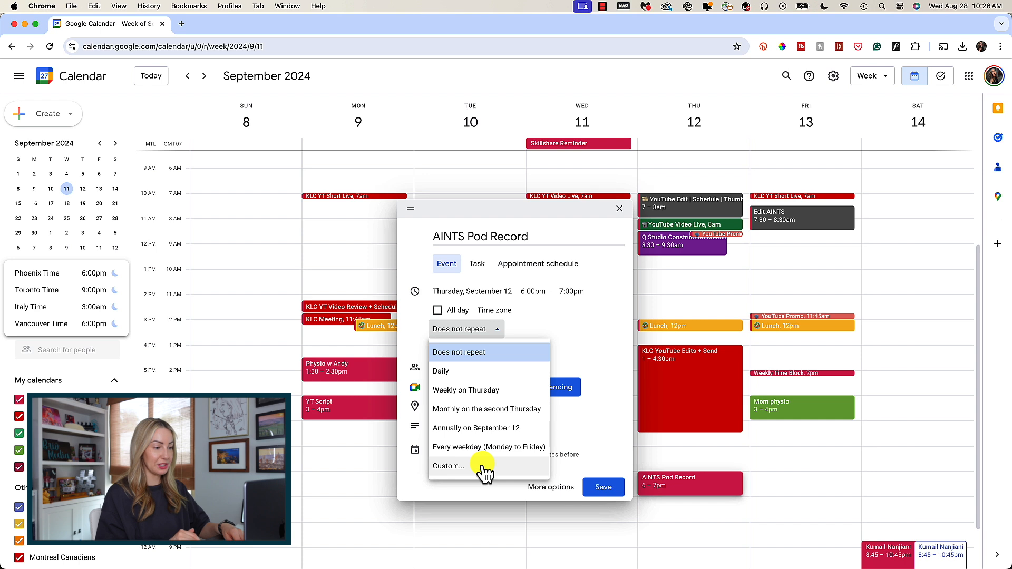
left_click(465, 390)
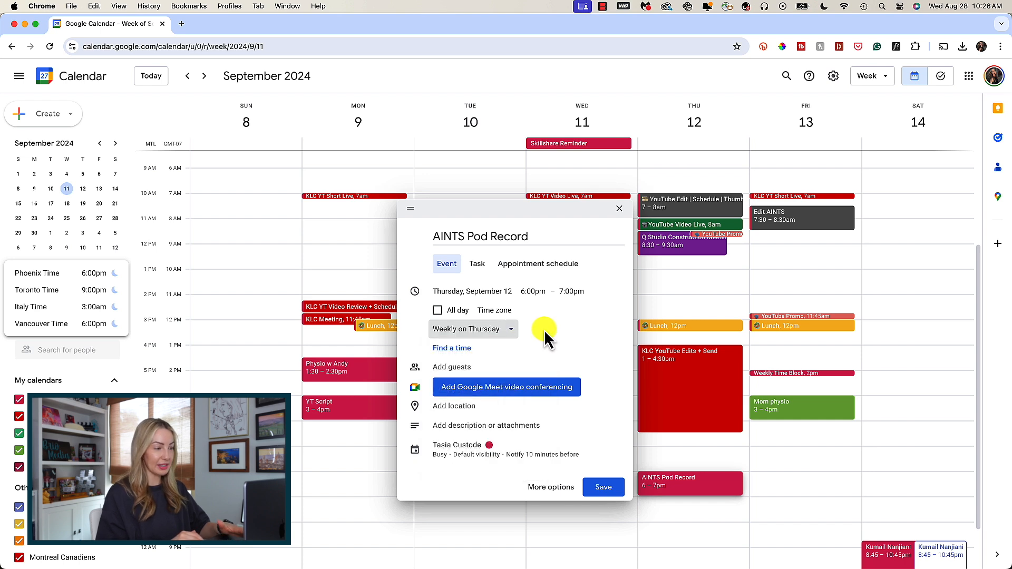
left_click(473, 329)
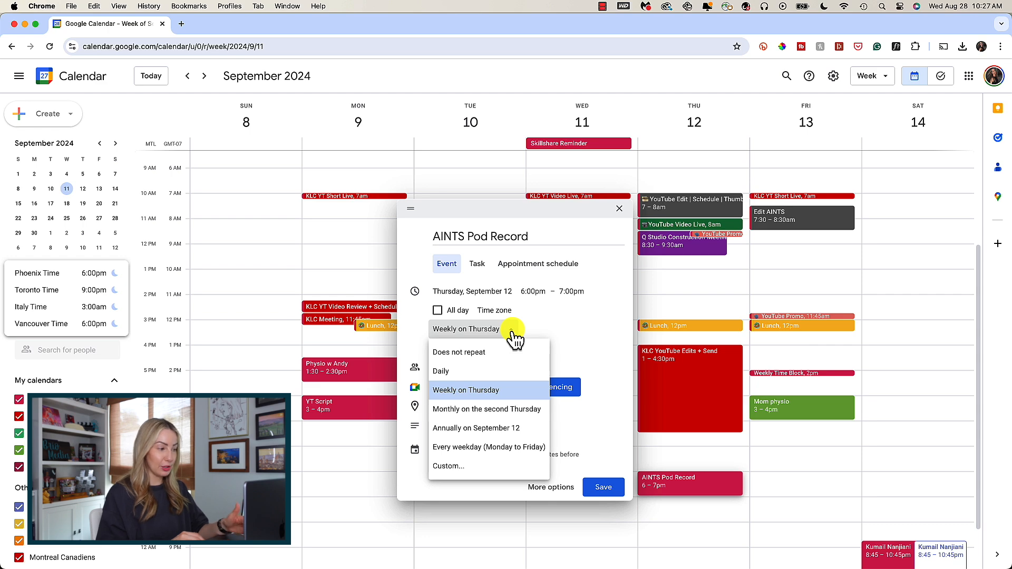
left_click(448, 465)
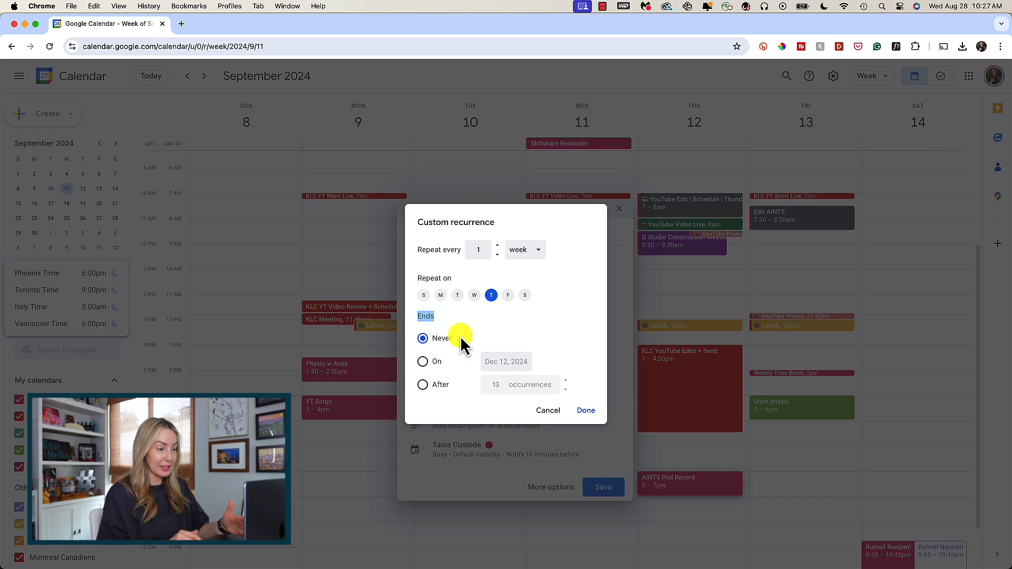
left_click(585, 410)
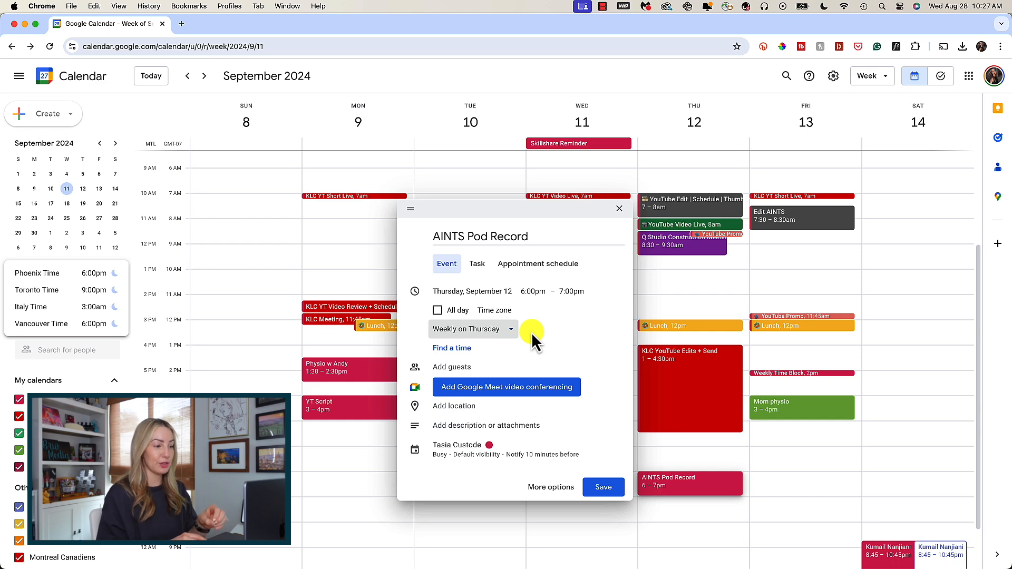
left_click(603, 487)
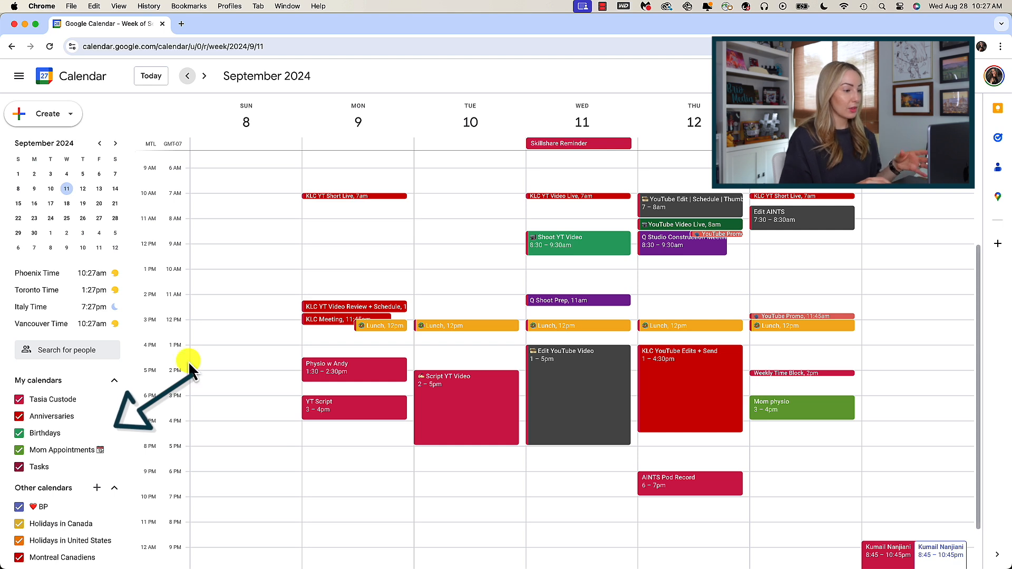
mouse_move(70, 420)
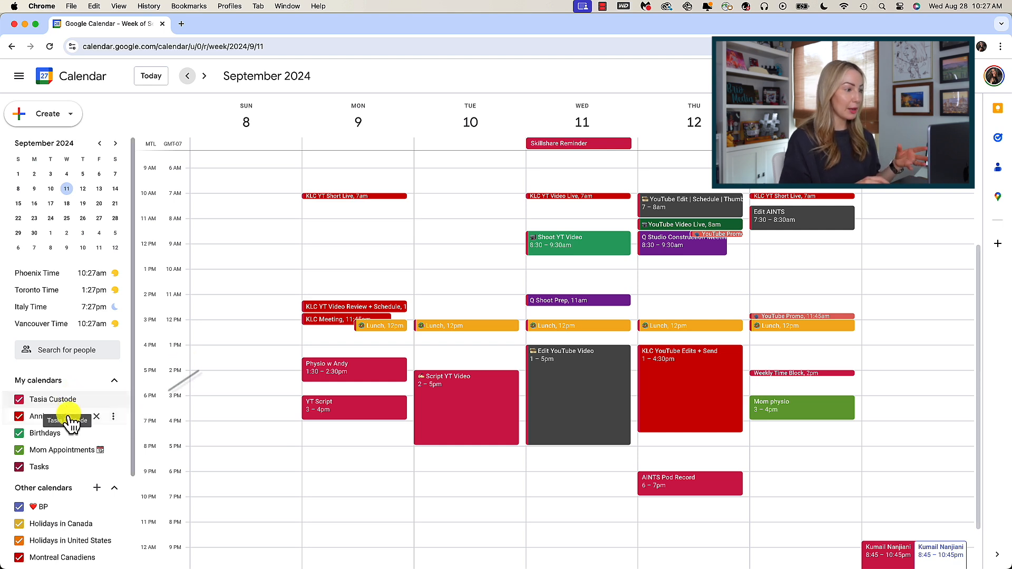
mouse_move(70, 416)
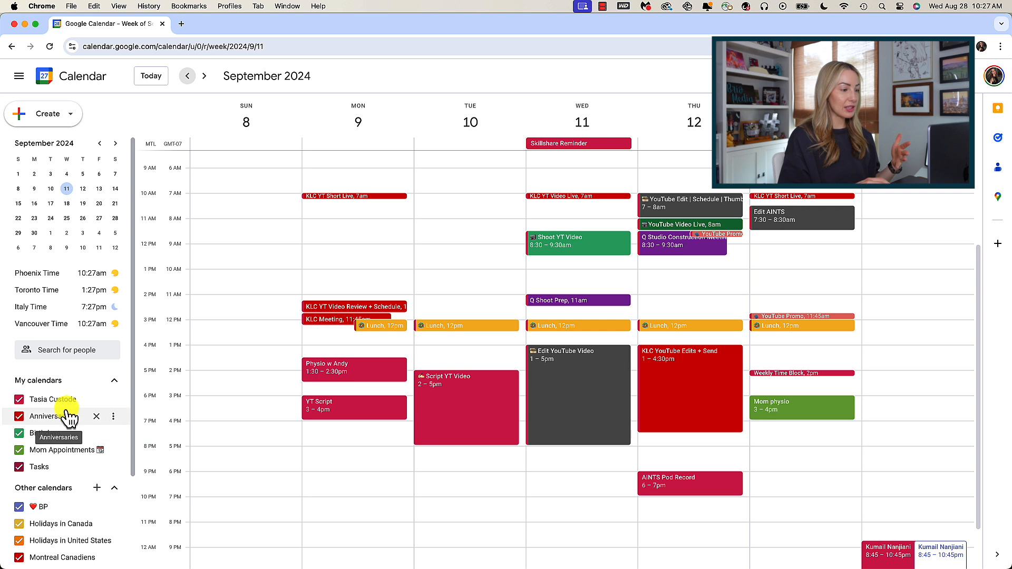
mouse_move(136, 404)
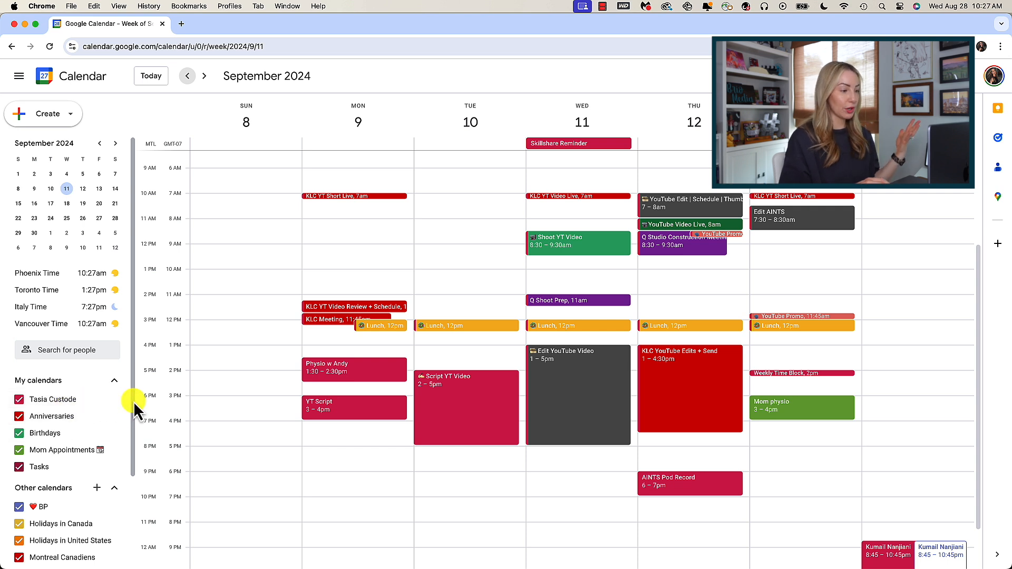
mouse_move(68, 545)
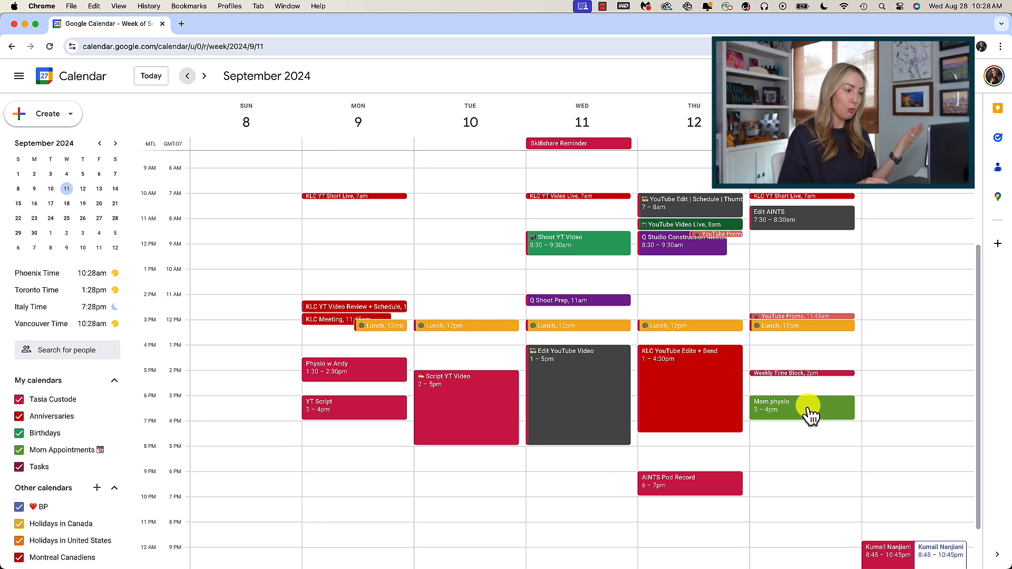
mouse_move(301, 501)
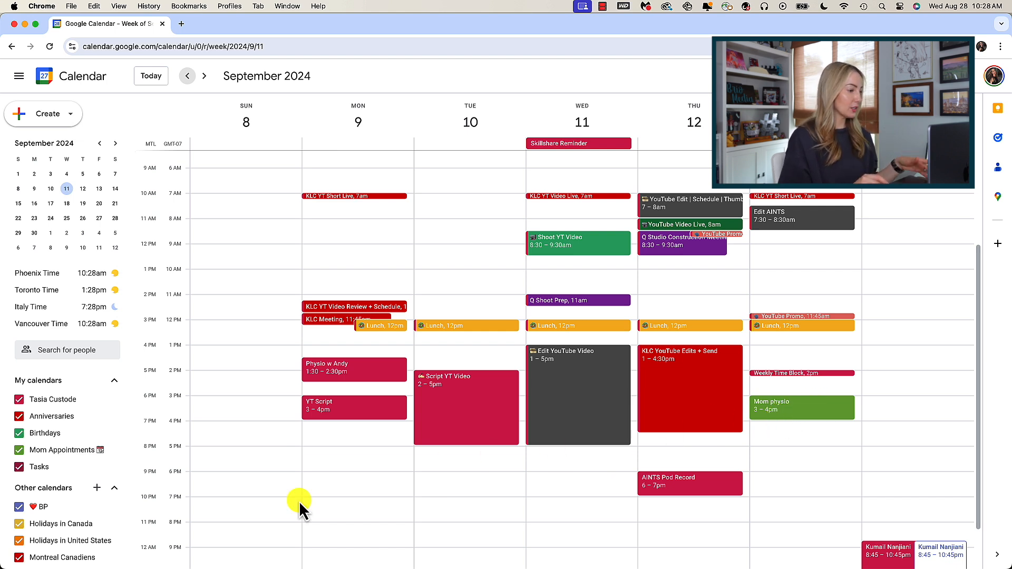
mouse_move(79, 458)
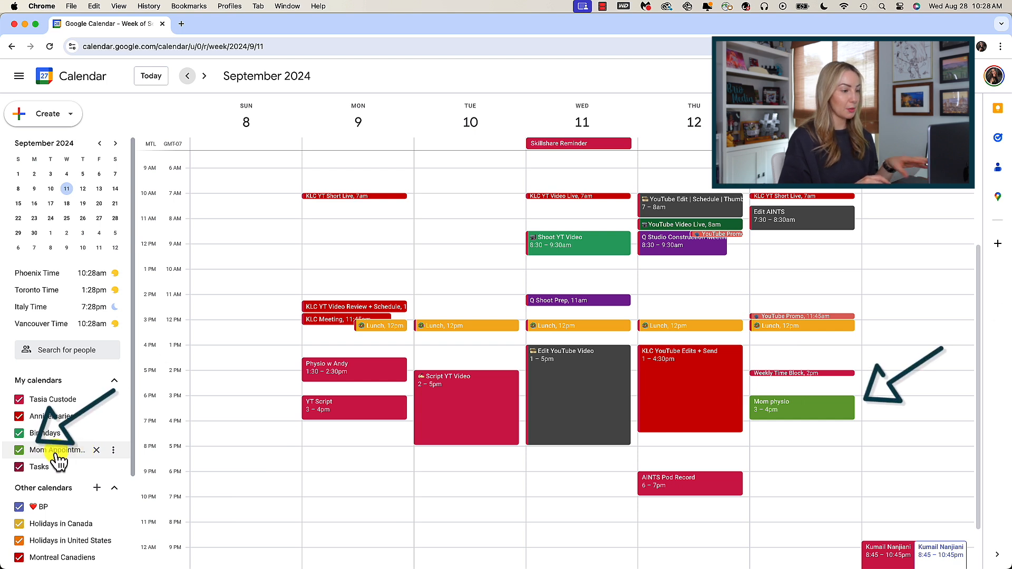
Step: Hide the Mom Appointments calendar so its events disappear from the week
left_click(19, 450)
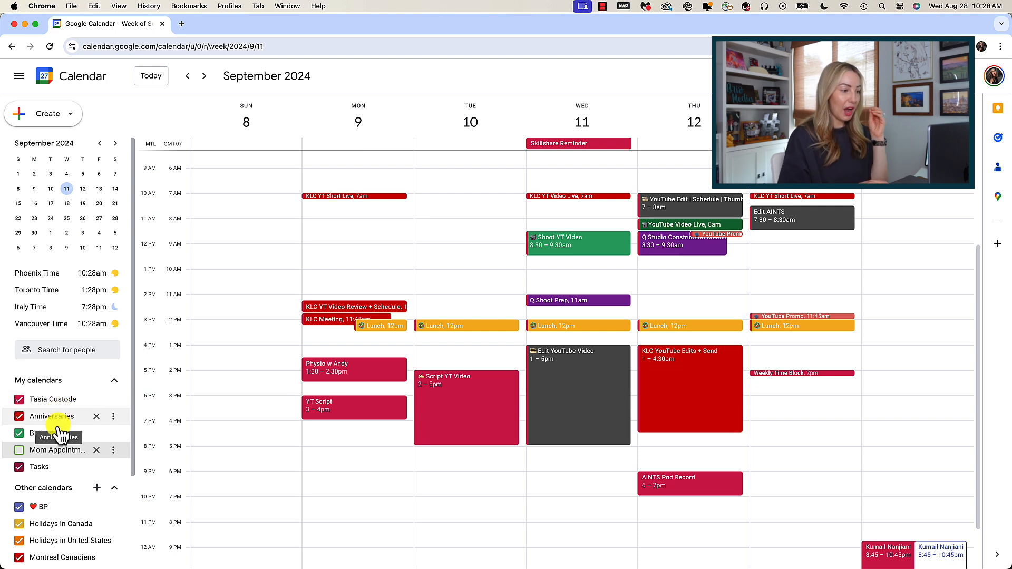
mouse_move(42, 466)
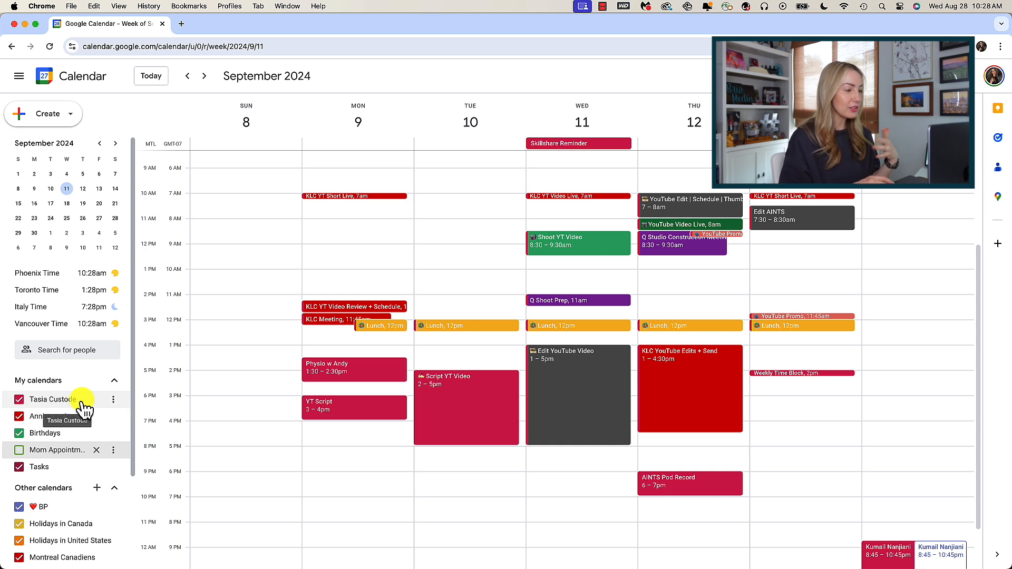
mouse_move(115, 476)
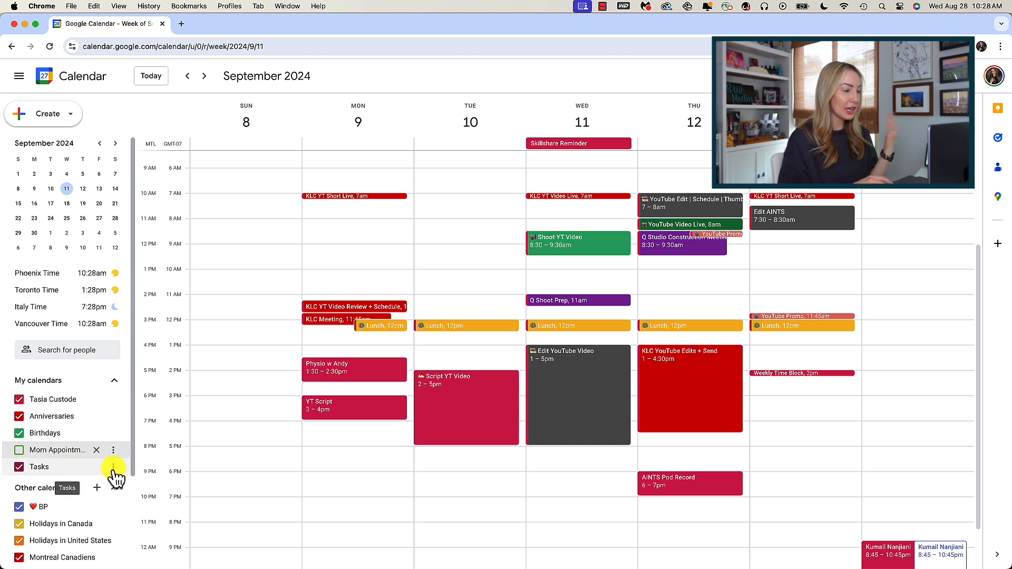
Step: Open the settings page for the Birthdays calendar from My calendars
left_click(112, 450)
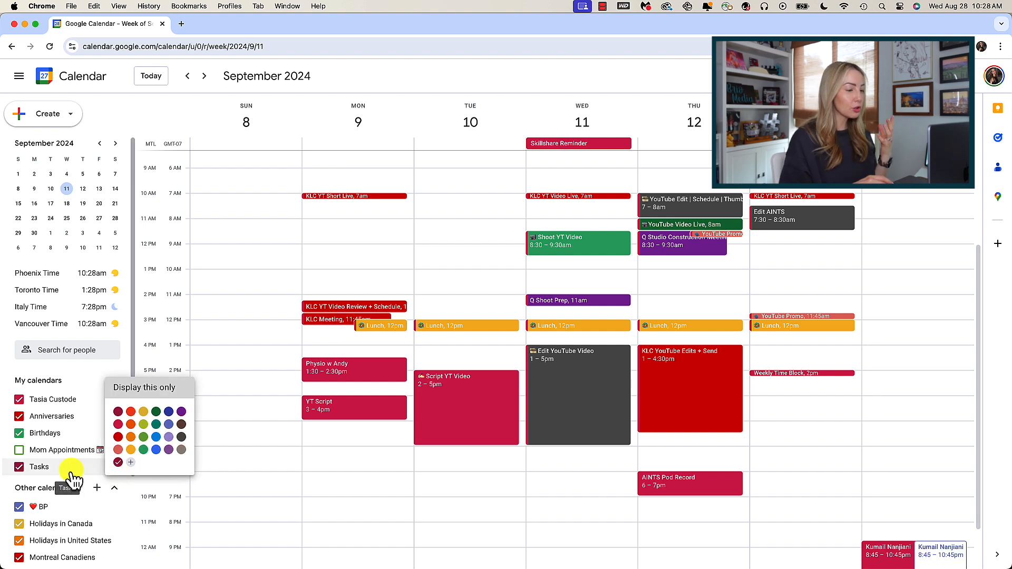
mouse_move(77, 439)
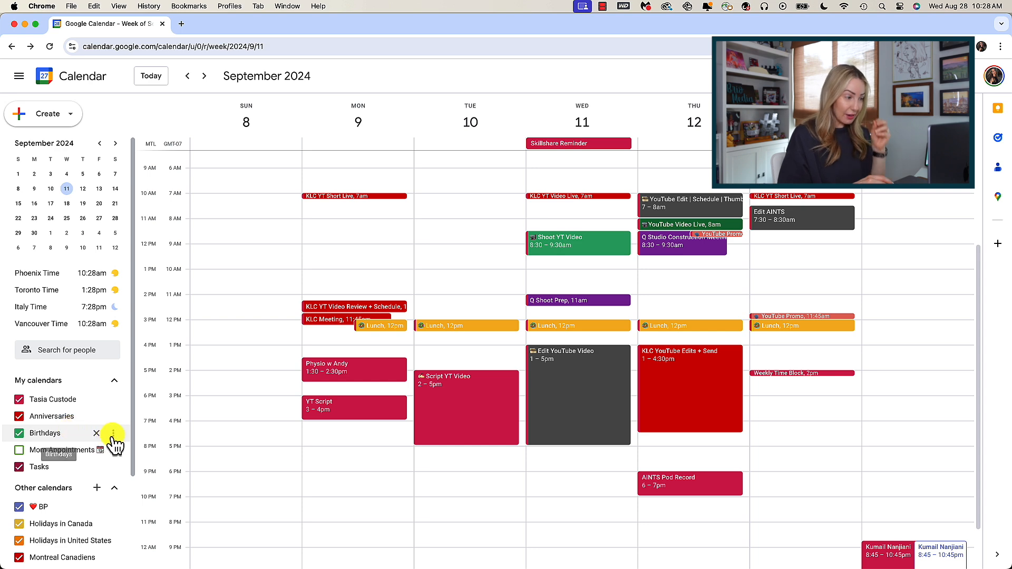
left_click(113, 433)
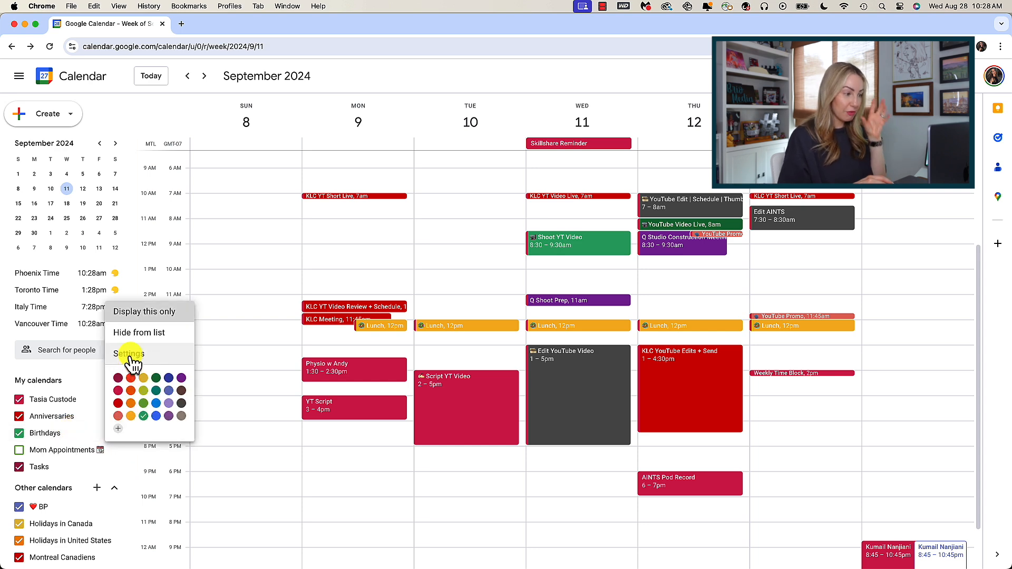
left_click(129, 353)
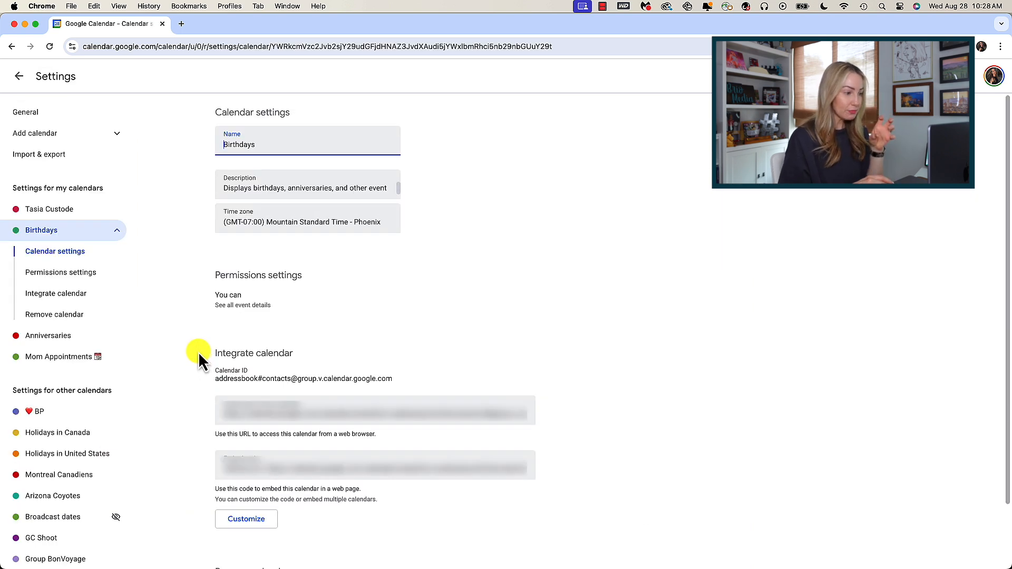
mouse_move(187, 274)
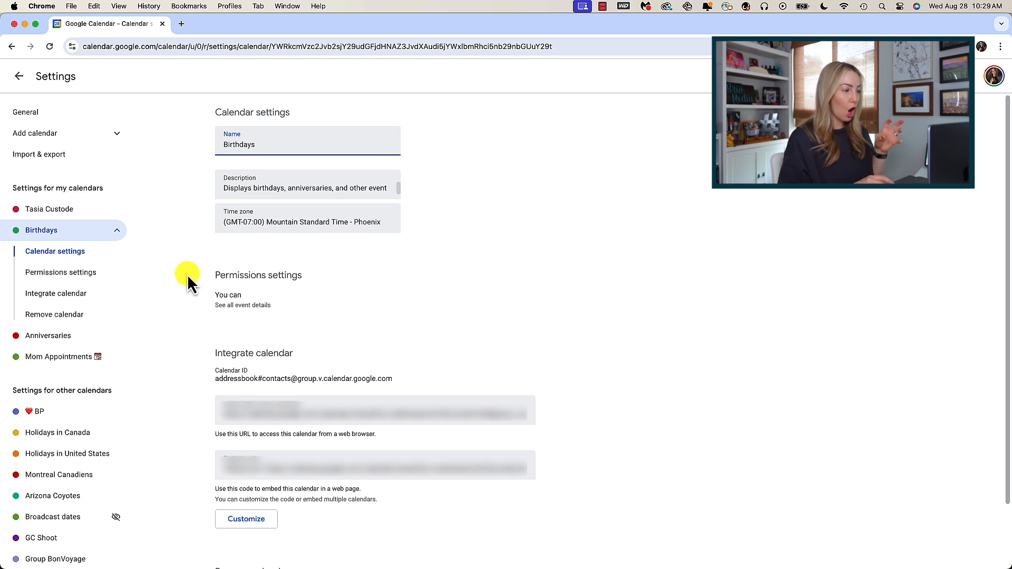
mouse_move(188, 266)
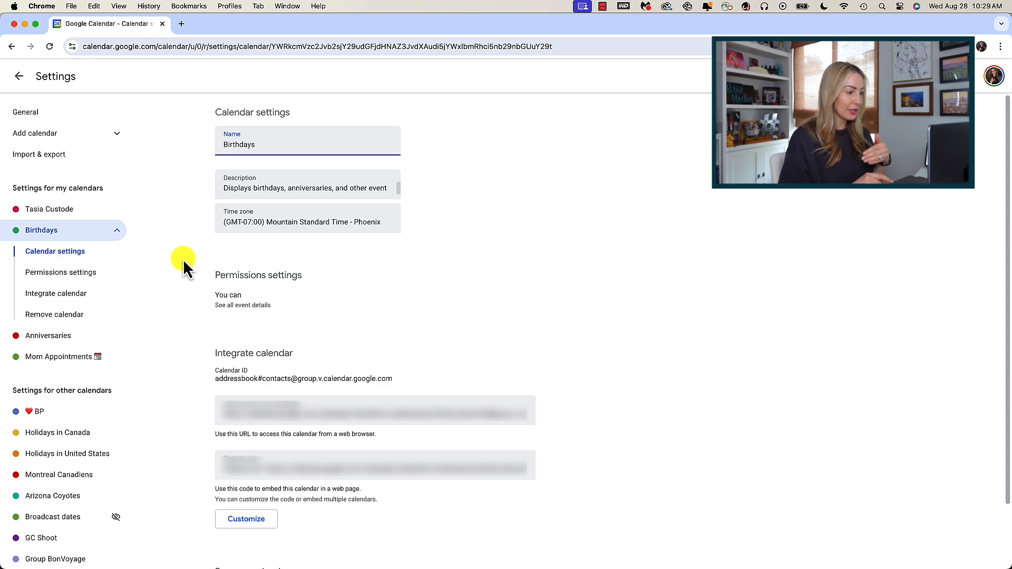
Step: Return to the week view and open Settings and sharing for Mom Appointments
left_click(19, 76)
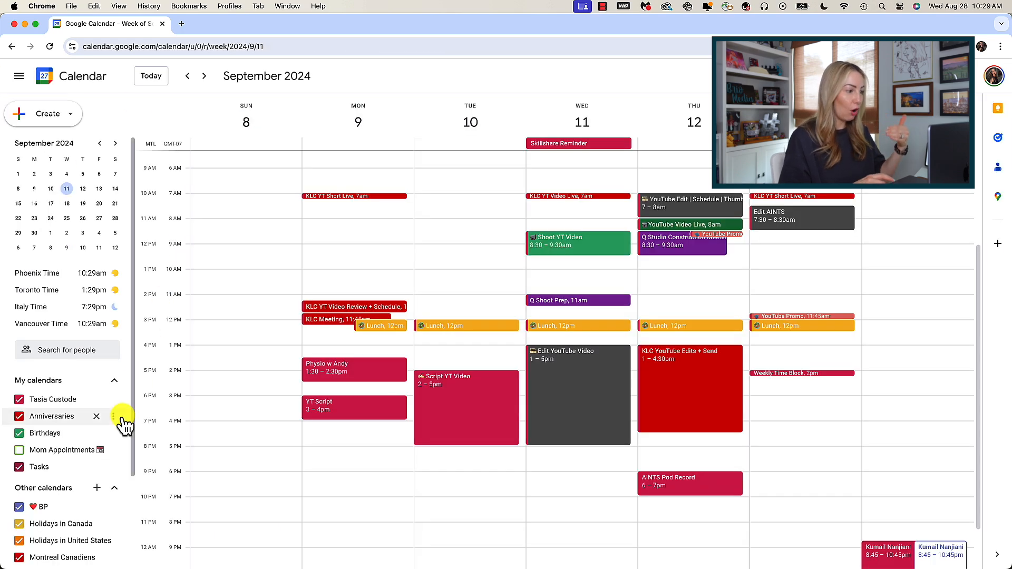
left_click(122, 425)
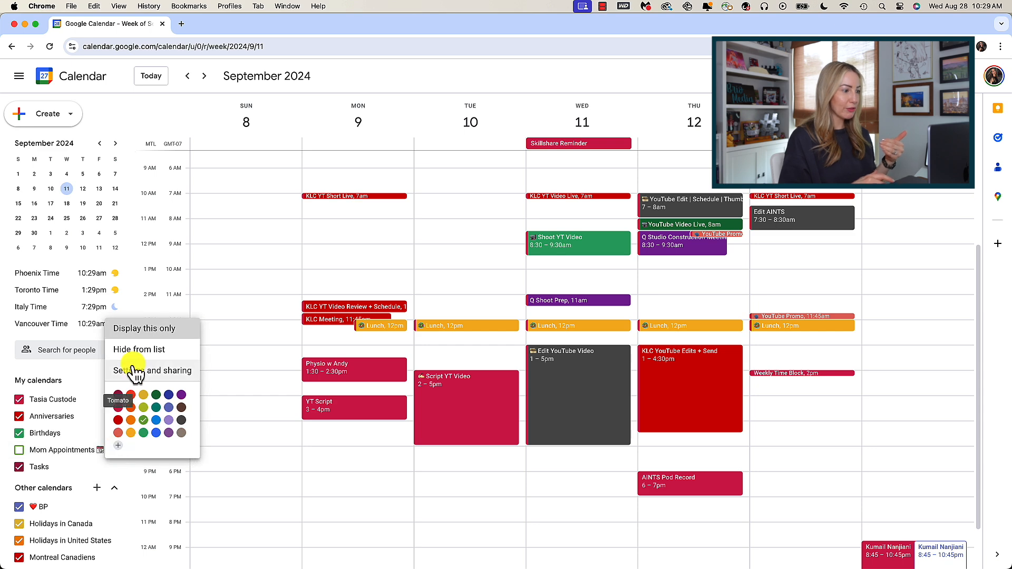
left_click(152, 370)
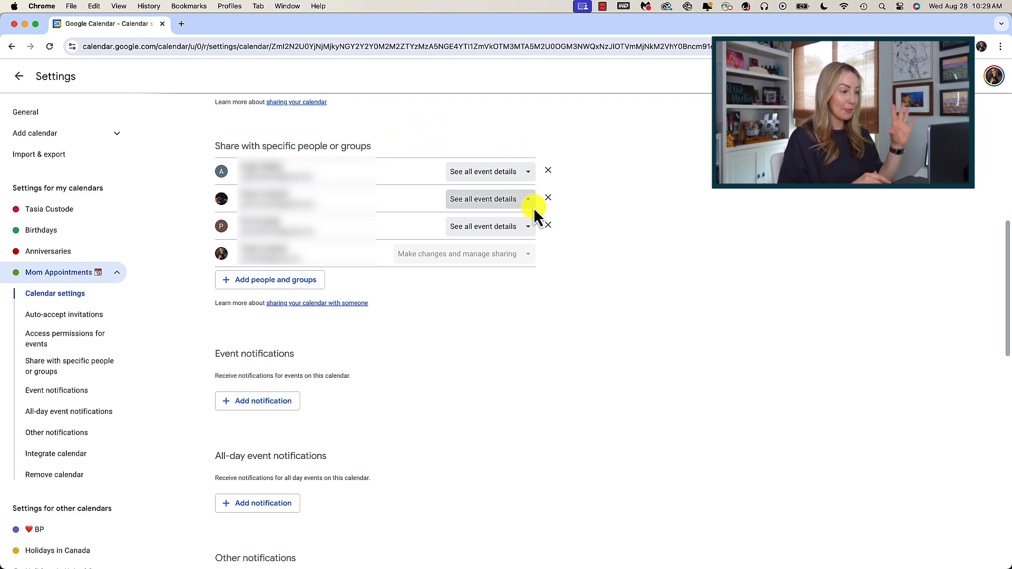
mouse_move(574, 228)
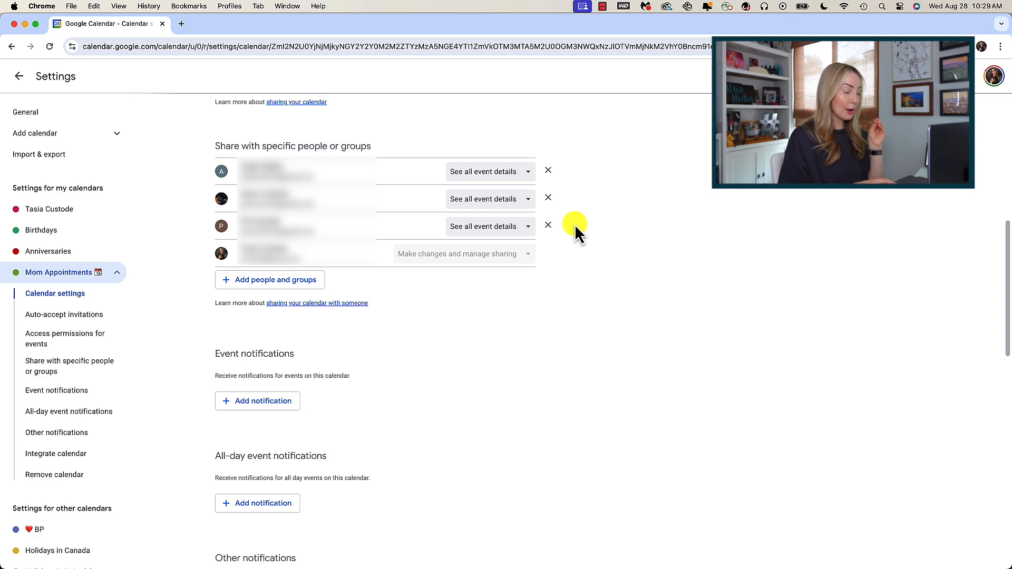
left_click(19, 76)
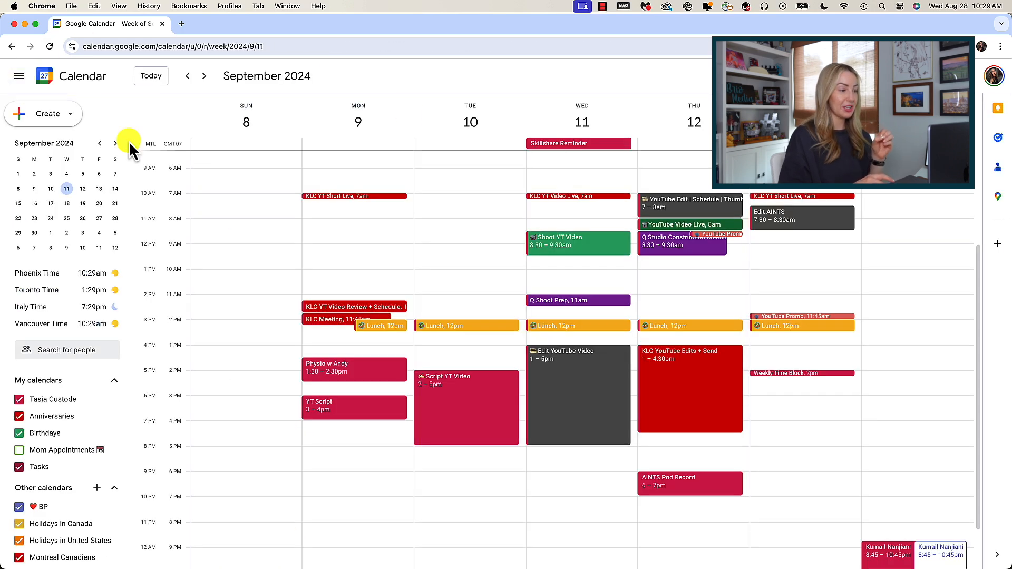
mouse_move(52, 398)
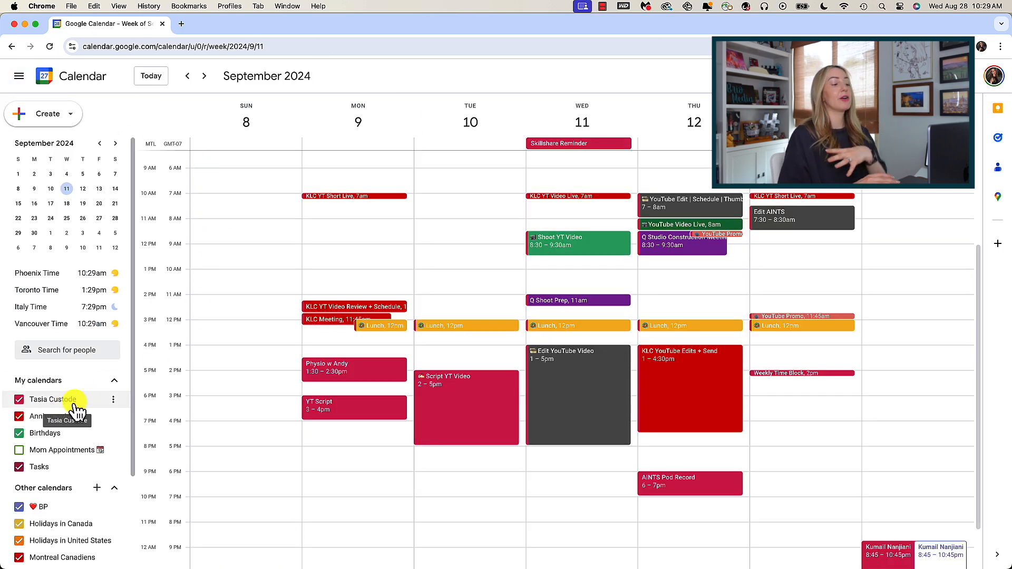
left_click(19, 398)
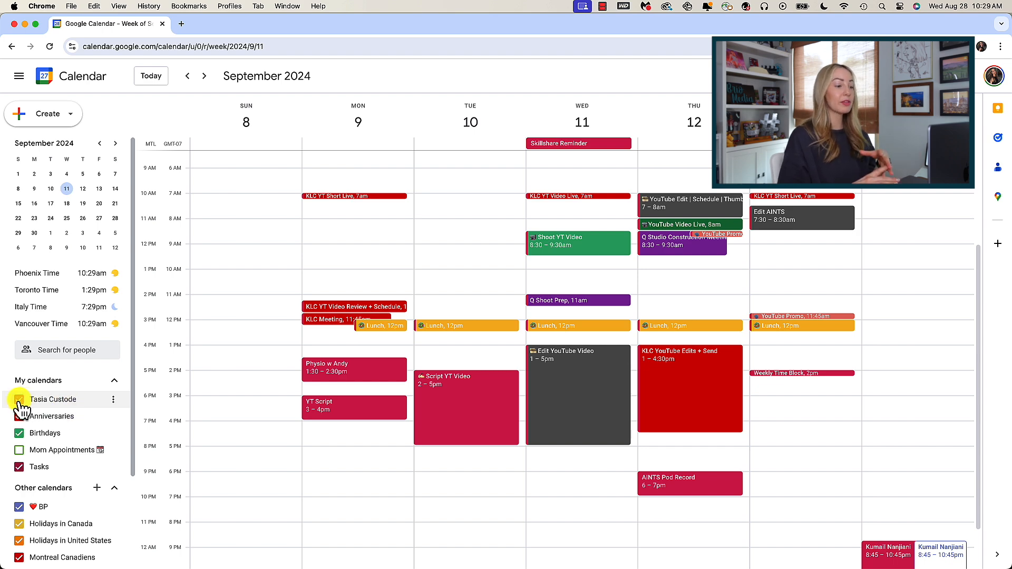
left_click(19, 398)
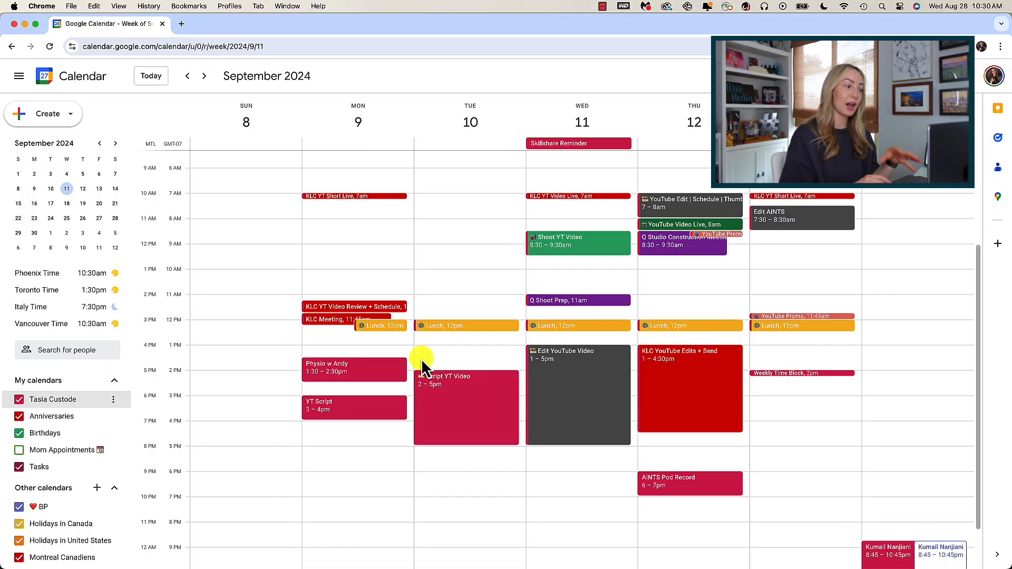
mouse_move(447, 358)
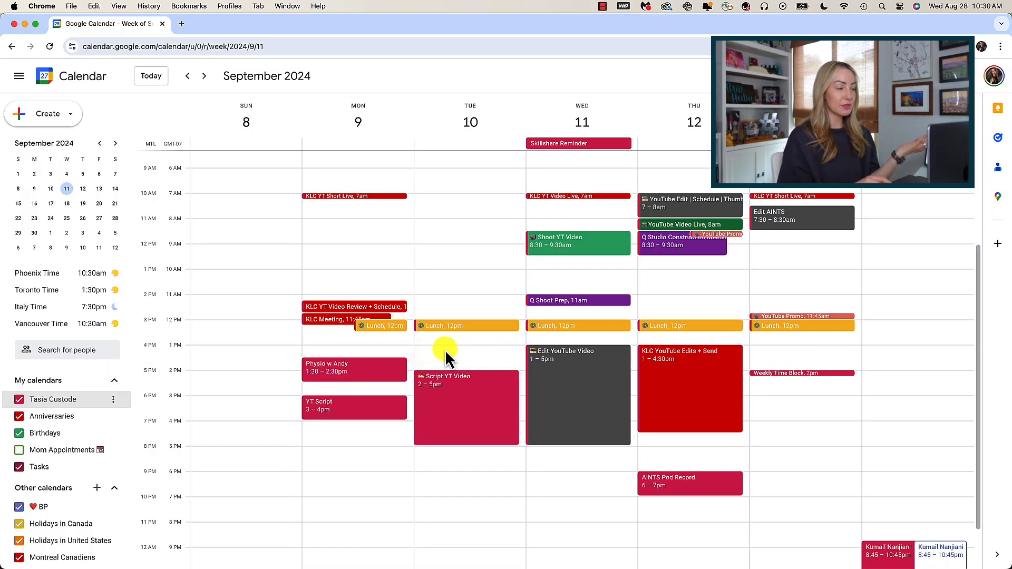
mouse_move(464, 360)
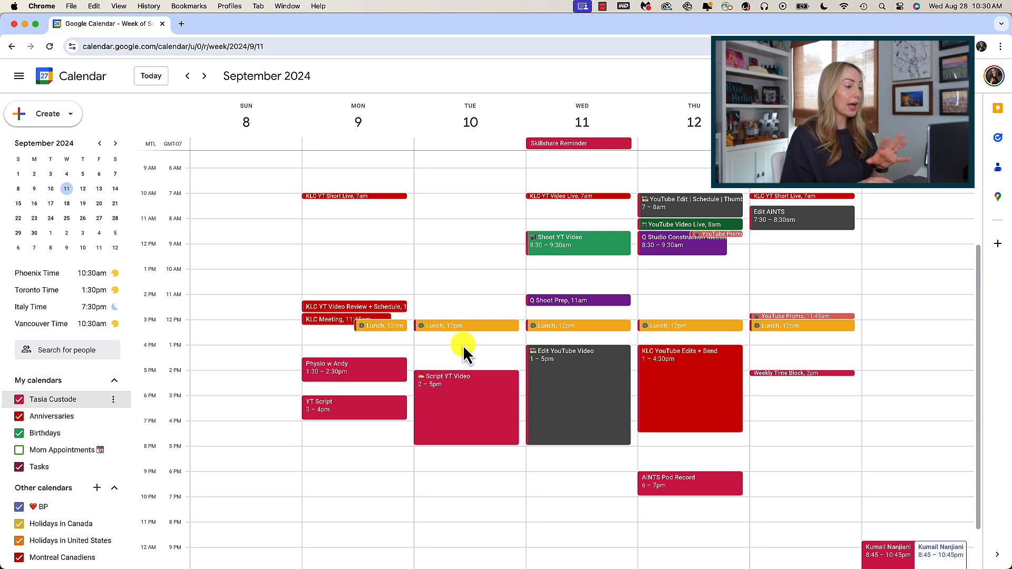
left_click(354, 429)
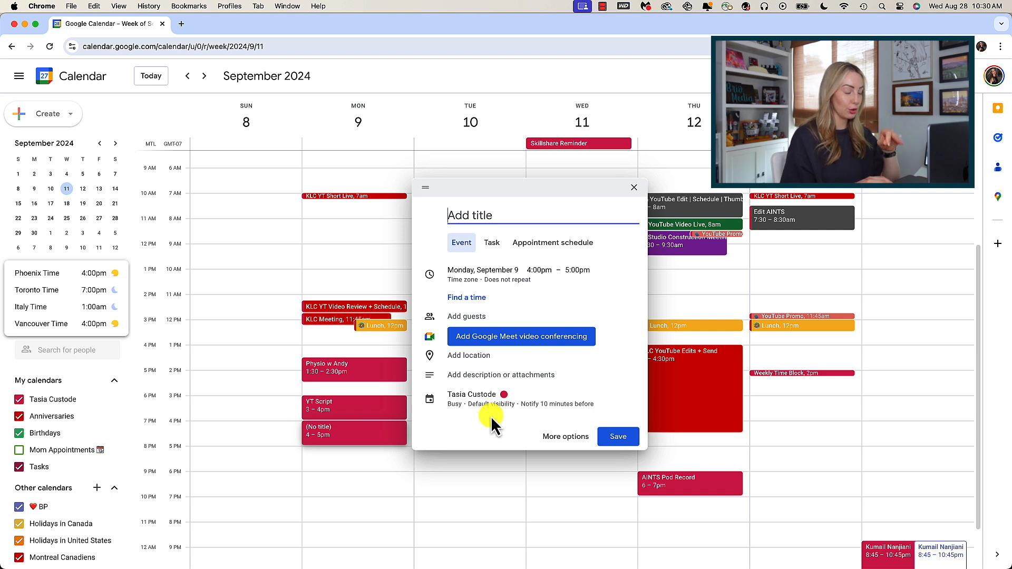
Step: Make the untitled Monday 4–5pm draft blue and close it without saving
left_click(495, 393)
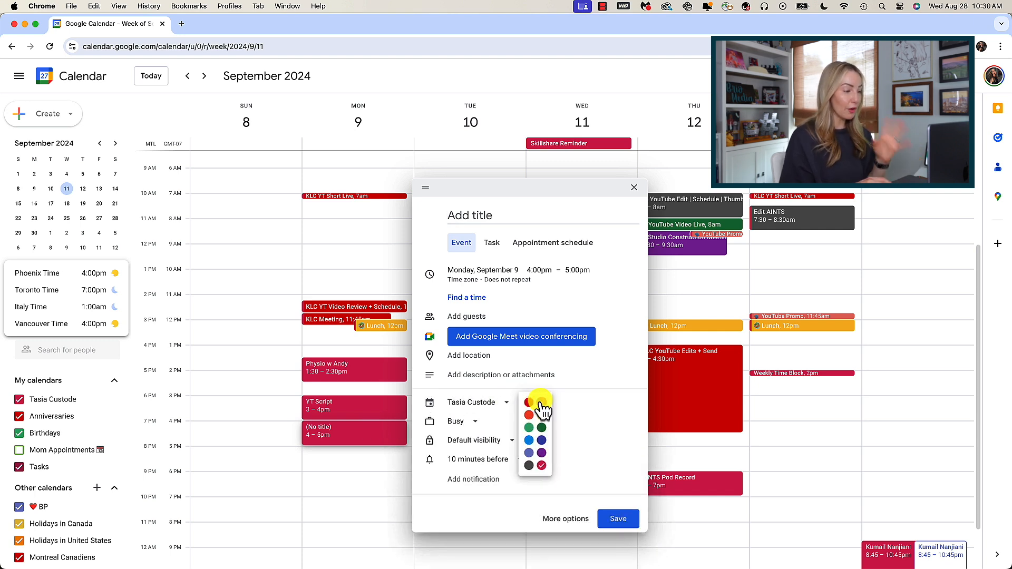
left_click(528, 440)
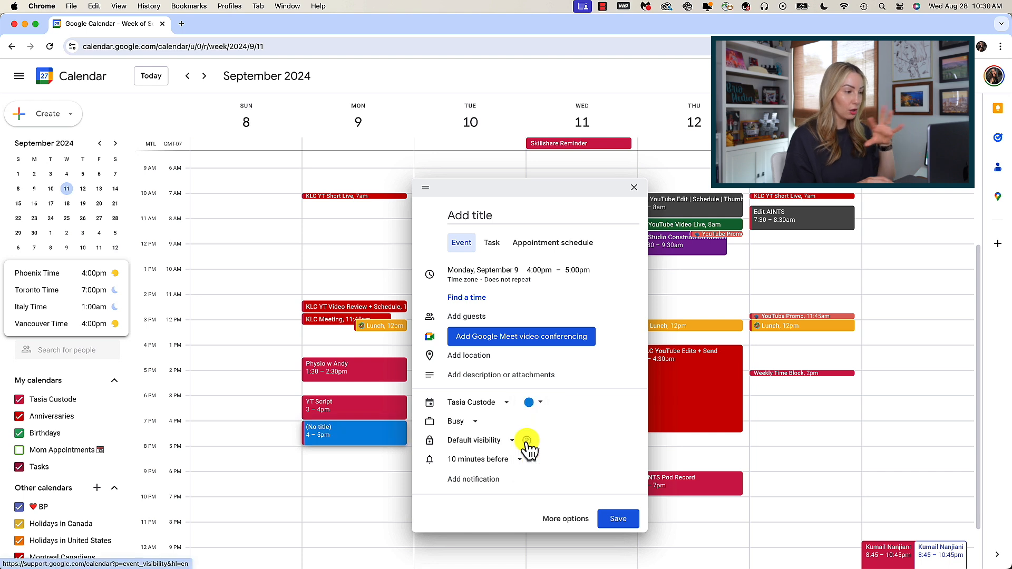
mouse_move(587, 413)
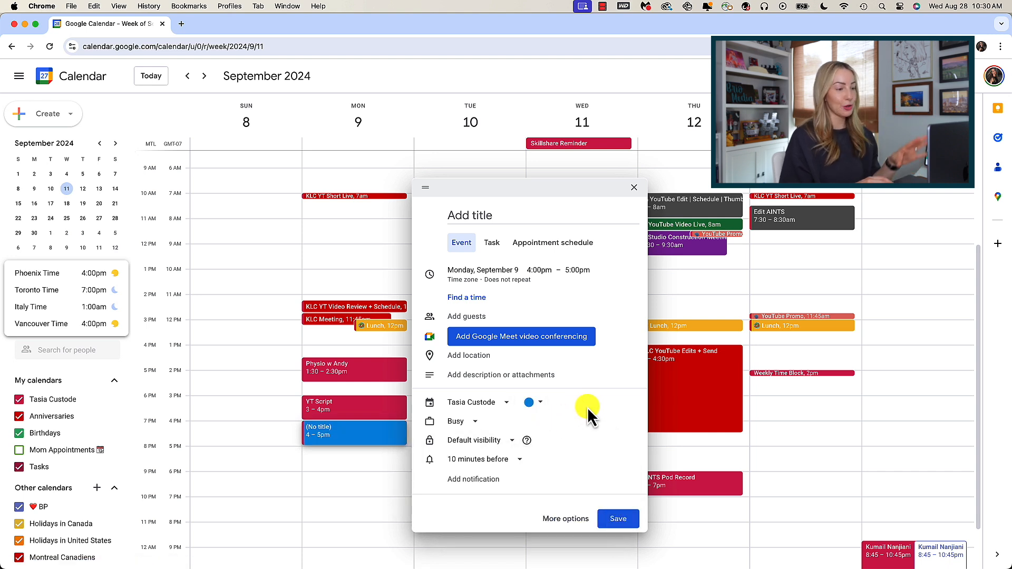
mouse_move(581, 416)
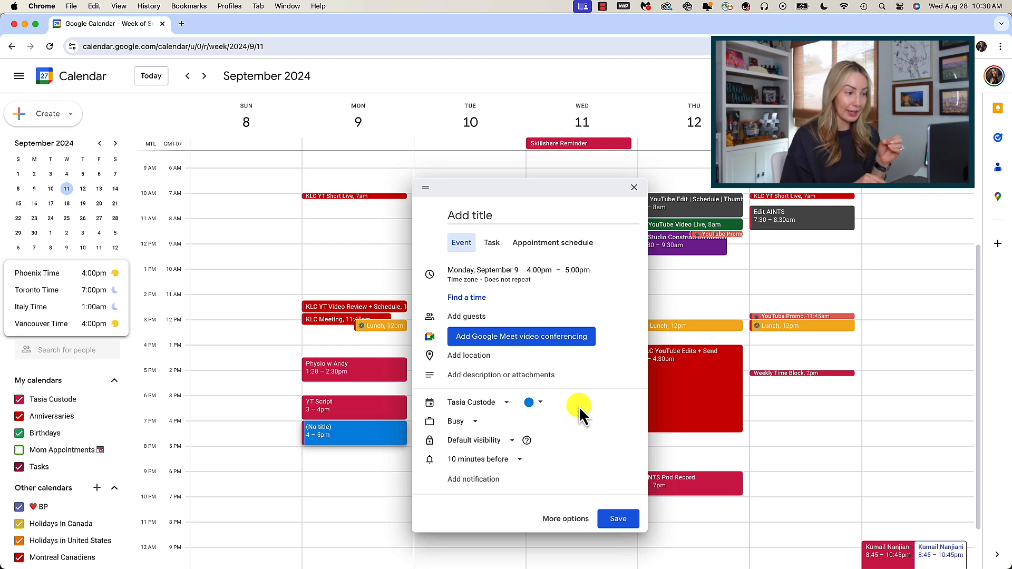
left_click(634, 187)
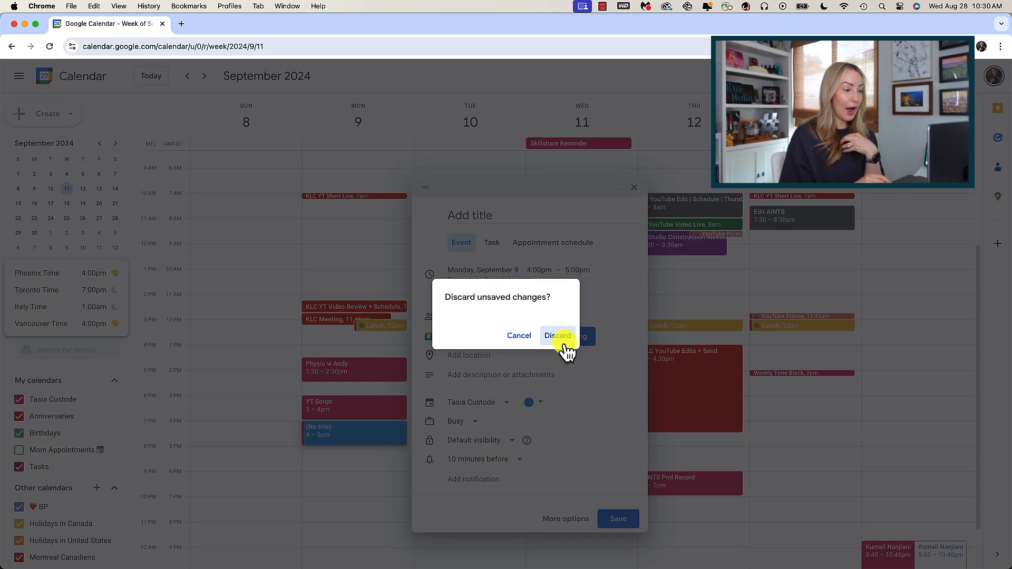
left_click(557, 335)
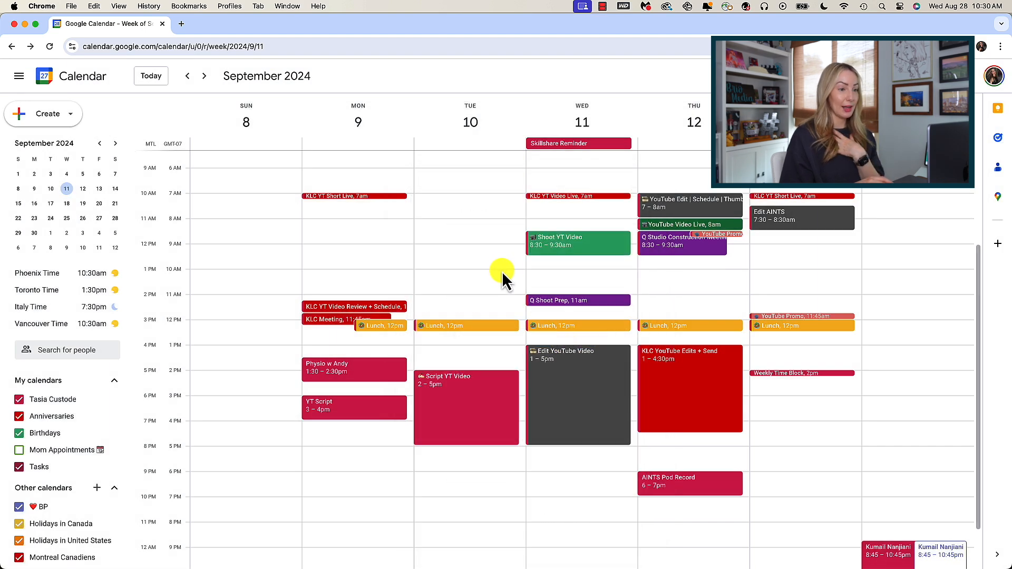
mouse_move(548, 368)
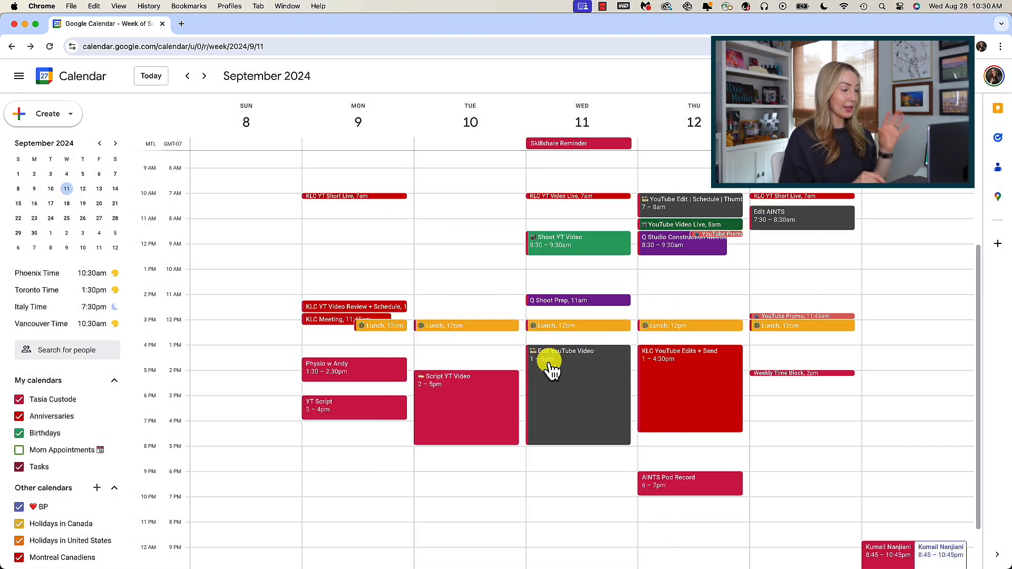
mouse_move(683, 371)
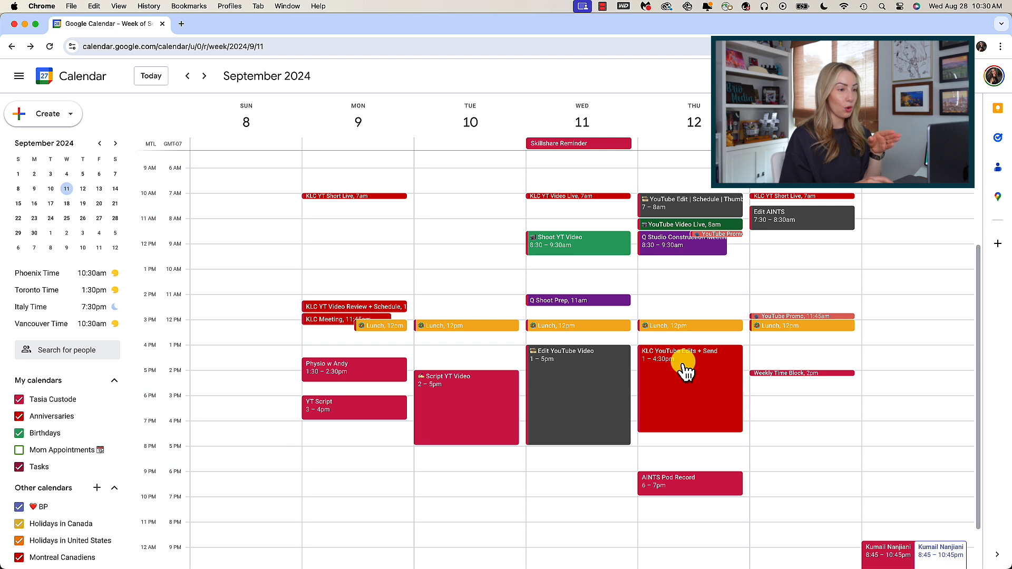
mouse_move(607, 401)
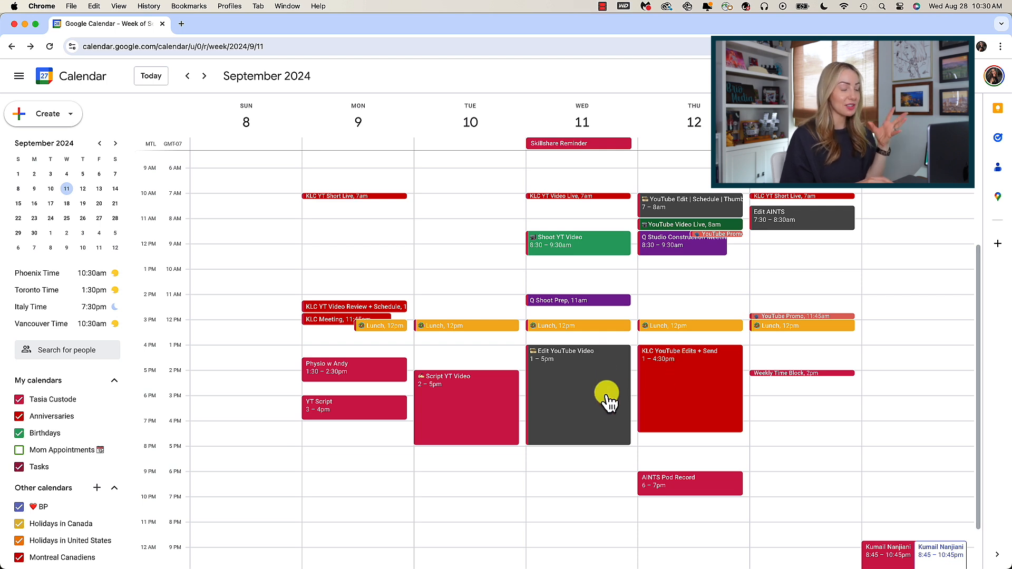
mouse_move(806, 229)
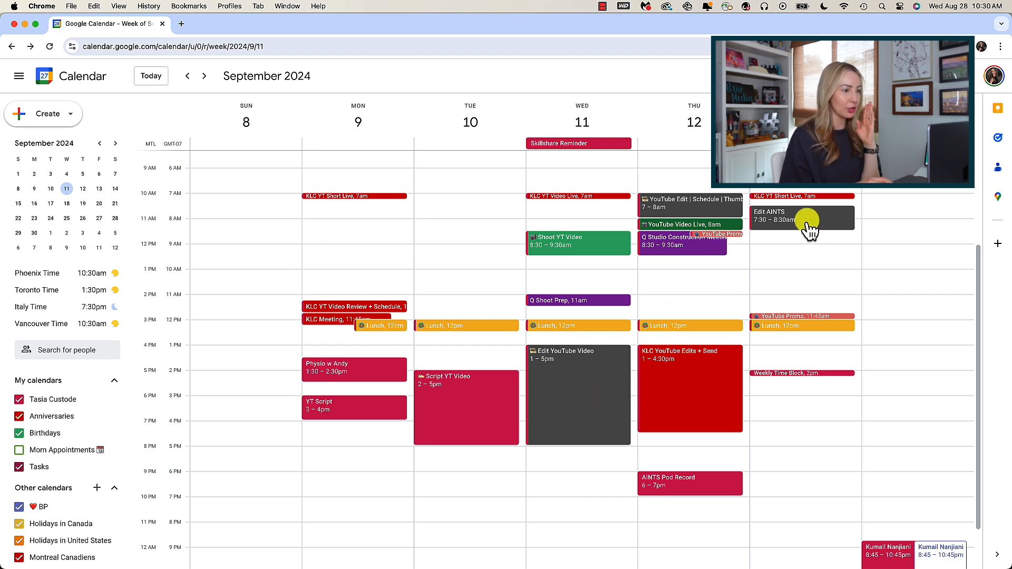
mouse_move(700, 212)
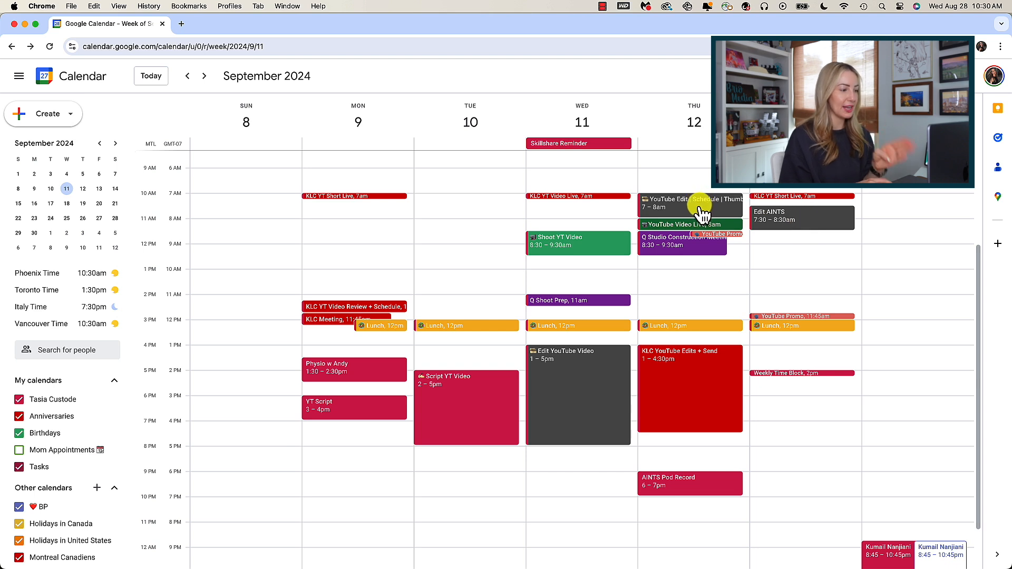
mouse_move(243, 378)
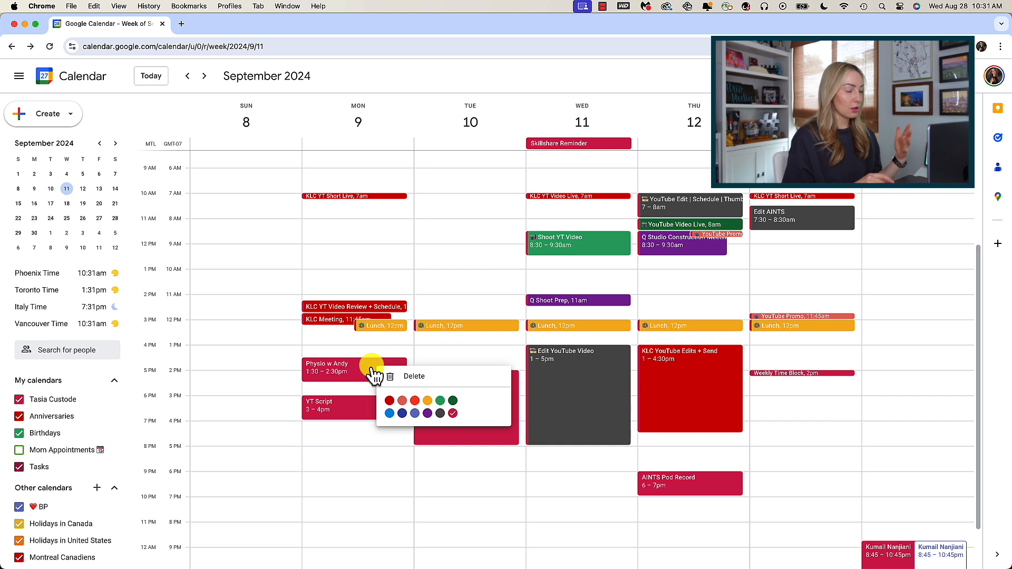
mouse_move(389, 413)
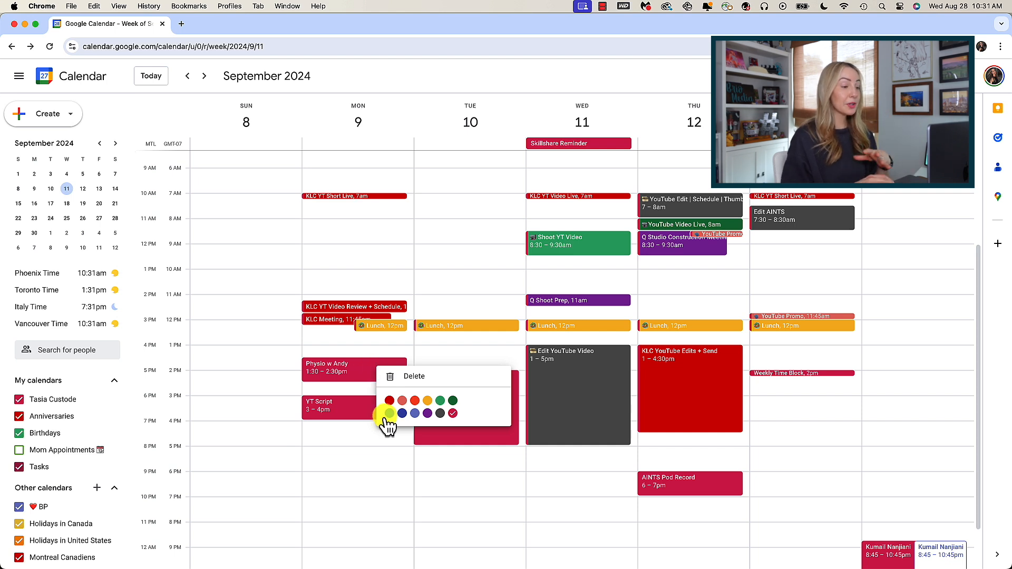
Step: Recolor Monday's Physio w Andy event from red to blue
left_click(401, 413)
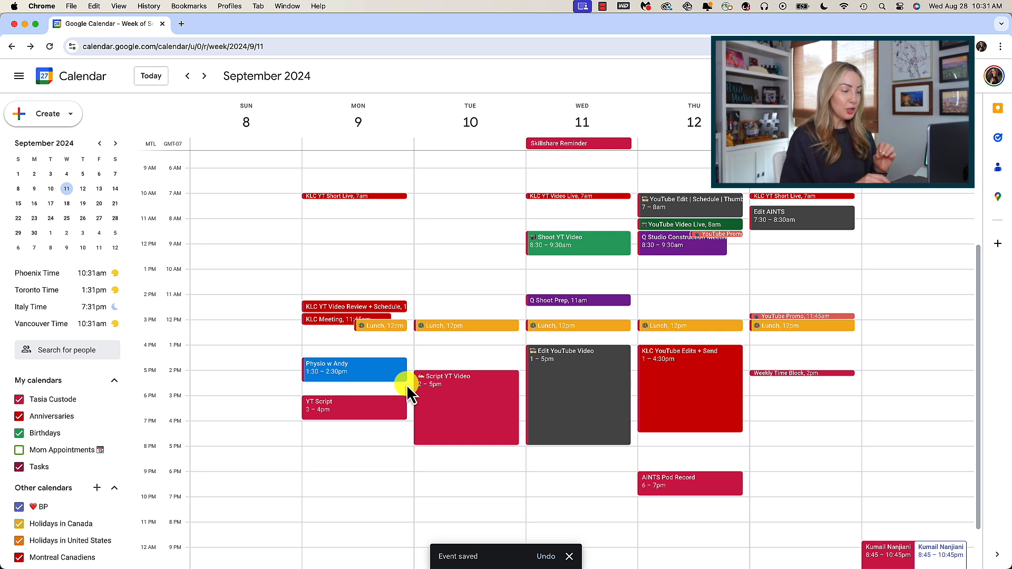
mouse_move(400, 384)
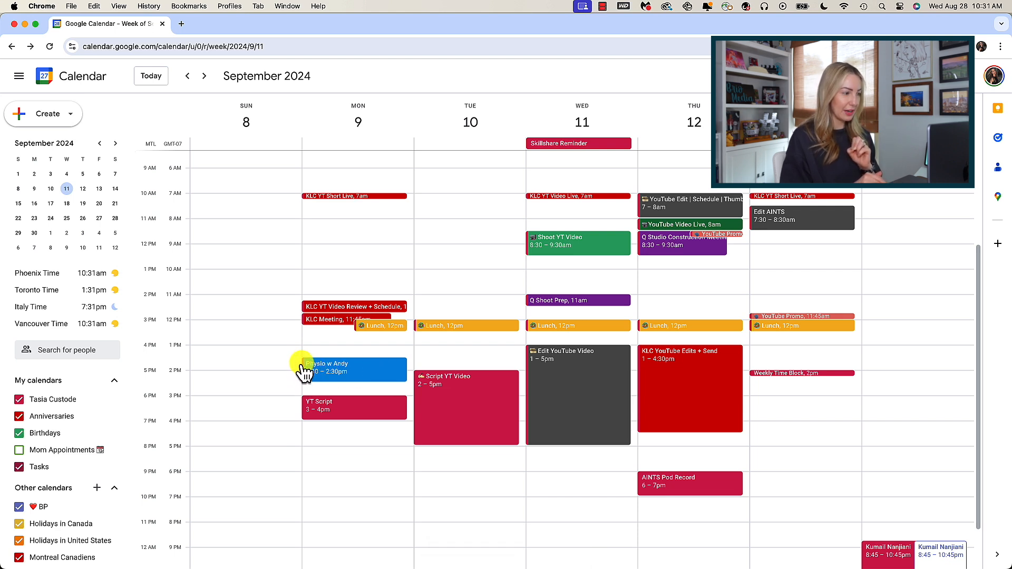
mouse_move(384, 378)
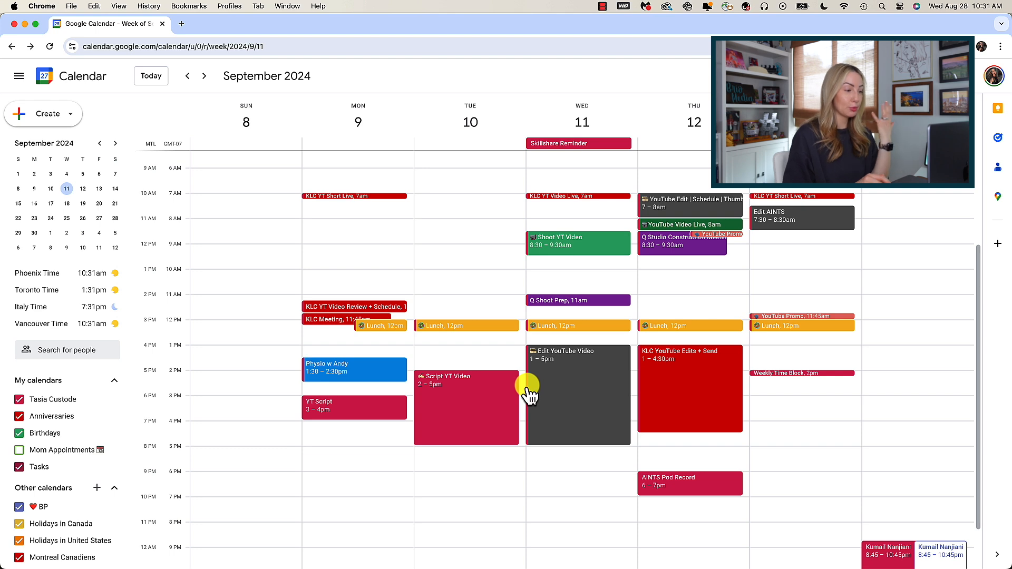
mouse_move(530, 255)
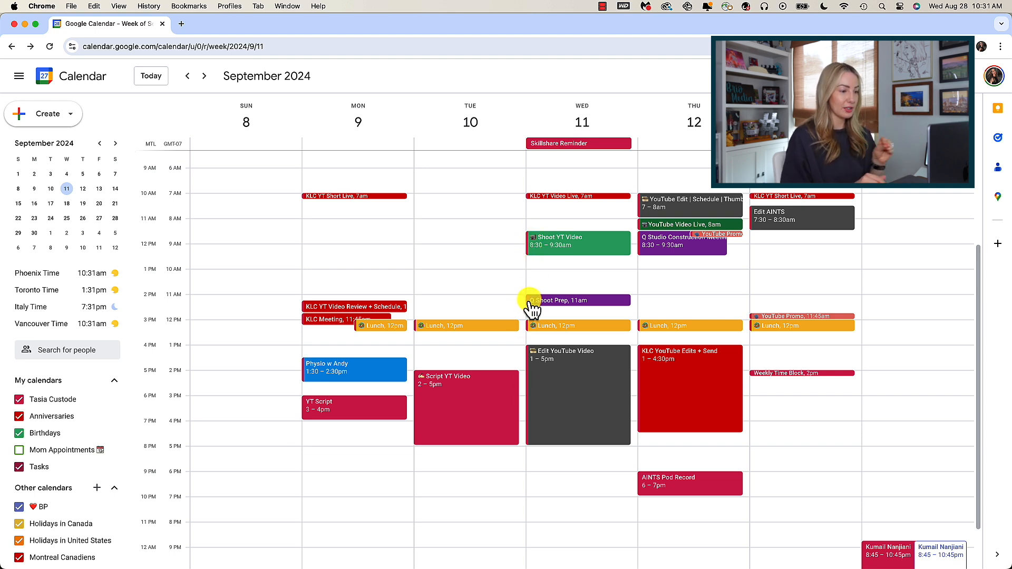
mouse_move(529, 334)
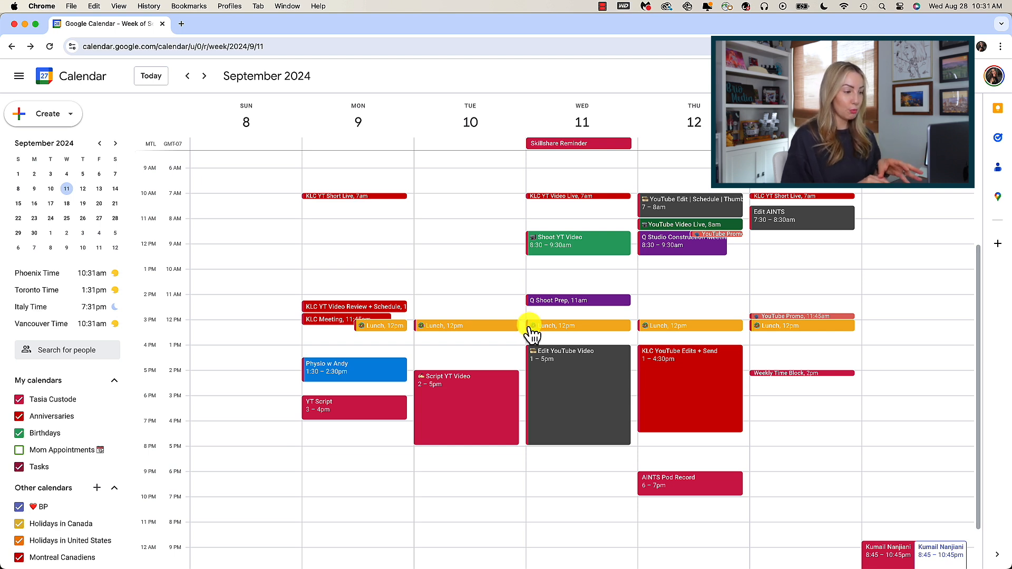
Step: Show the Mom Appointments calendar so the green Mom physio event, 3–4pm, appears
left_click(19, 450)
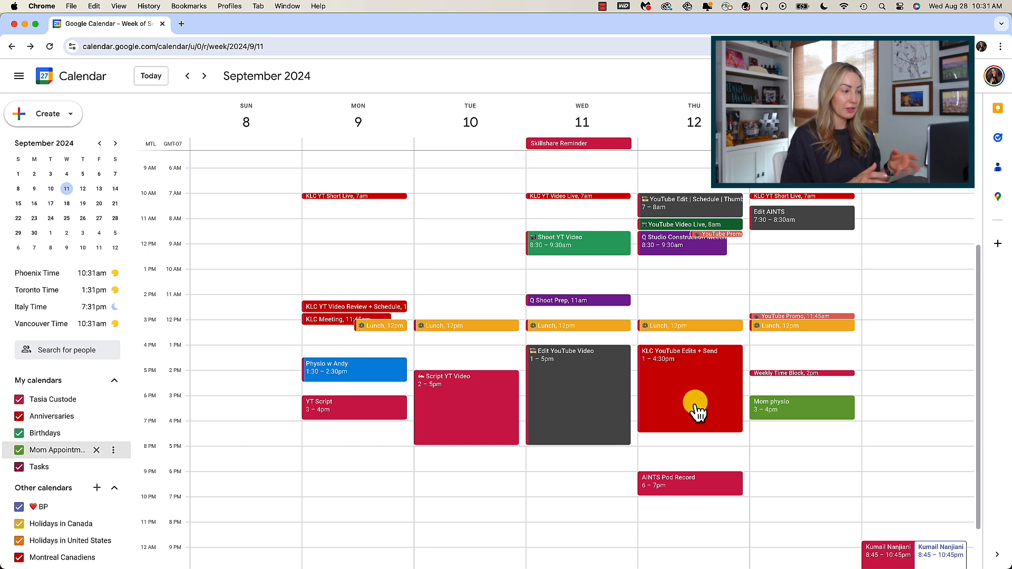
mouse_move(757, 414)
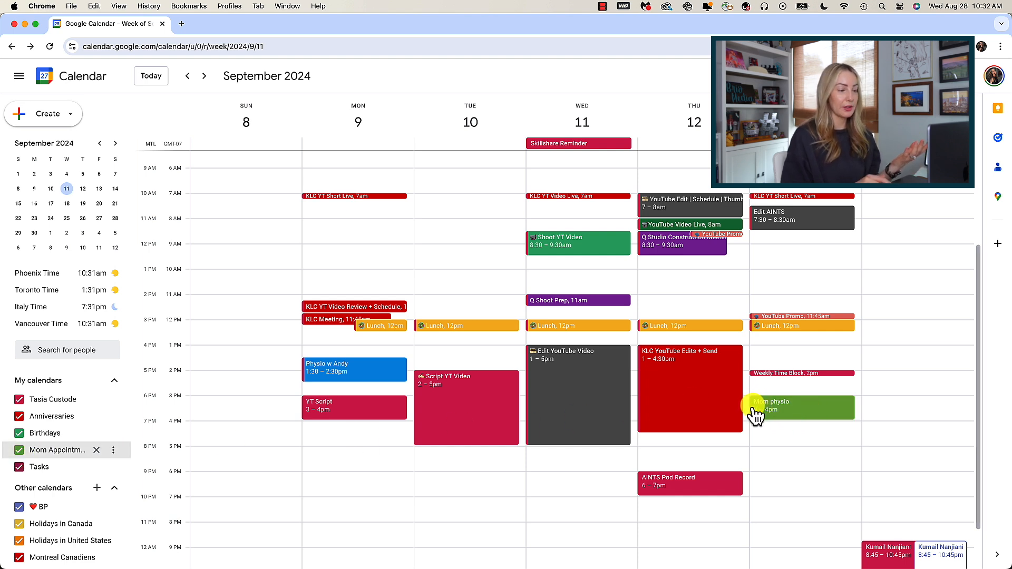
mouse_move(115, 458)
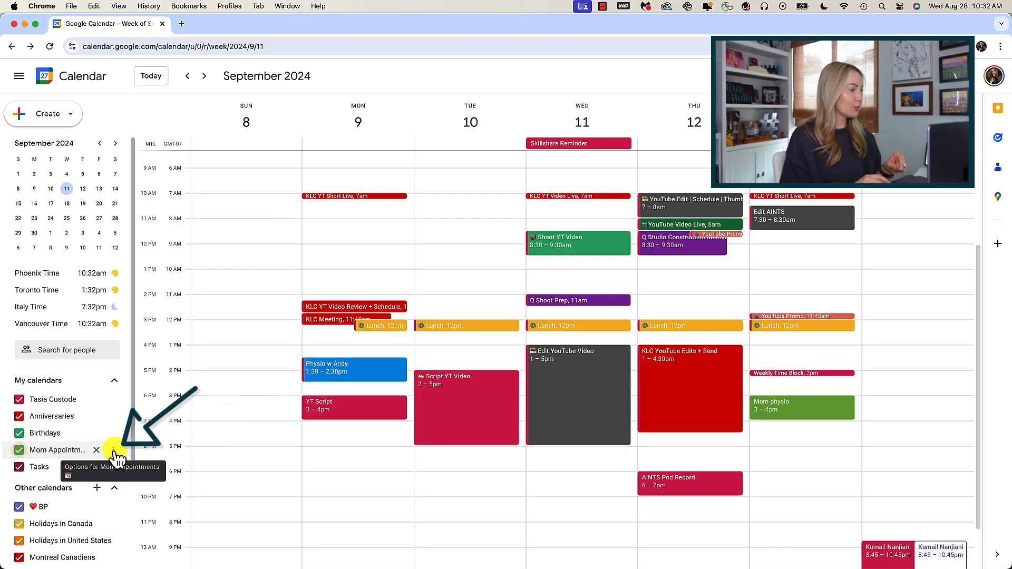
Step: Give the Mom Appointments calendar a custom dark teal colour via its options menu
left_click(98, 450)
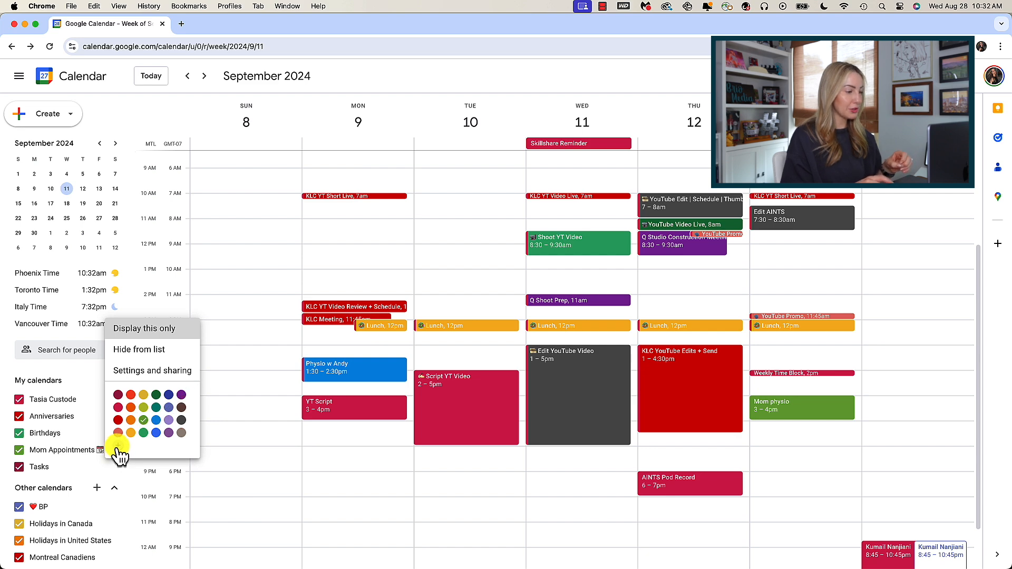
left_click(117, 444)
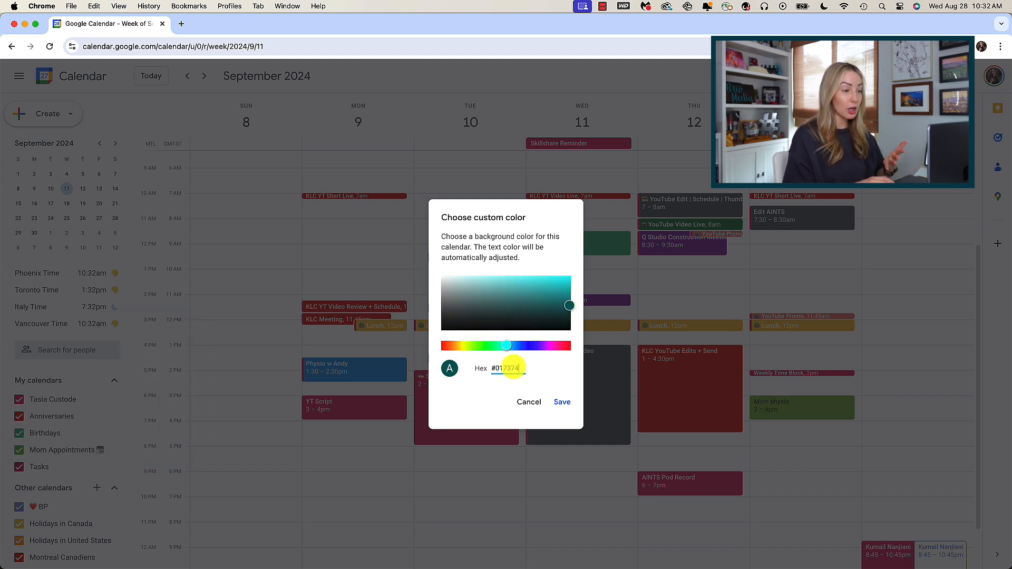
left_click(561, 401)
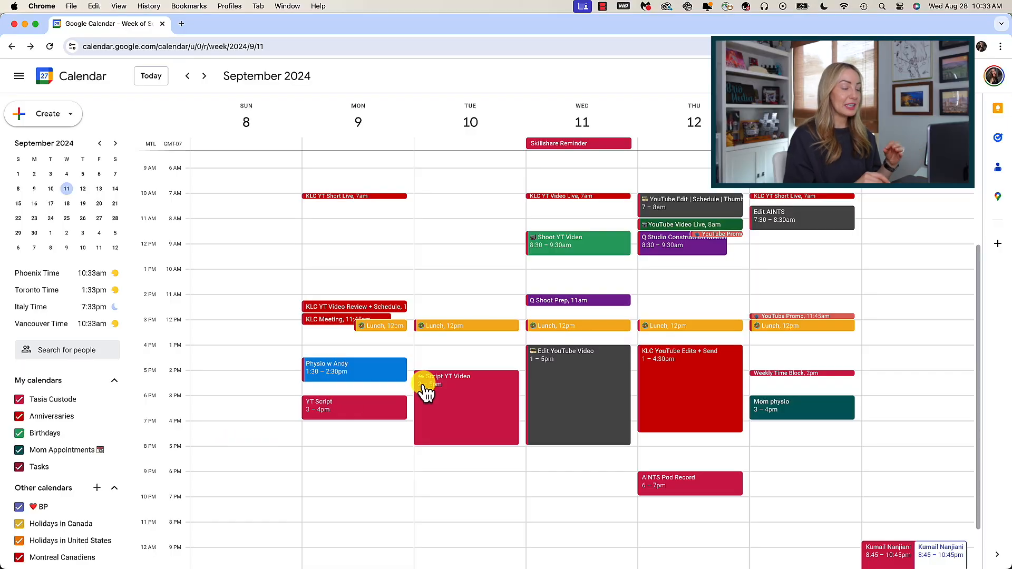
mouse_move(532, 364)
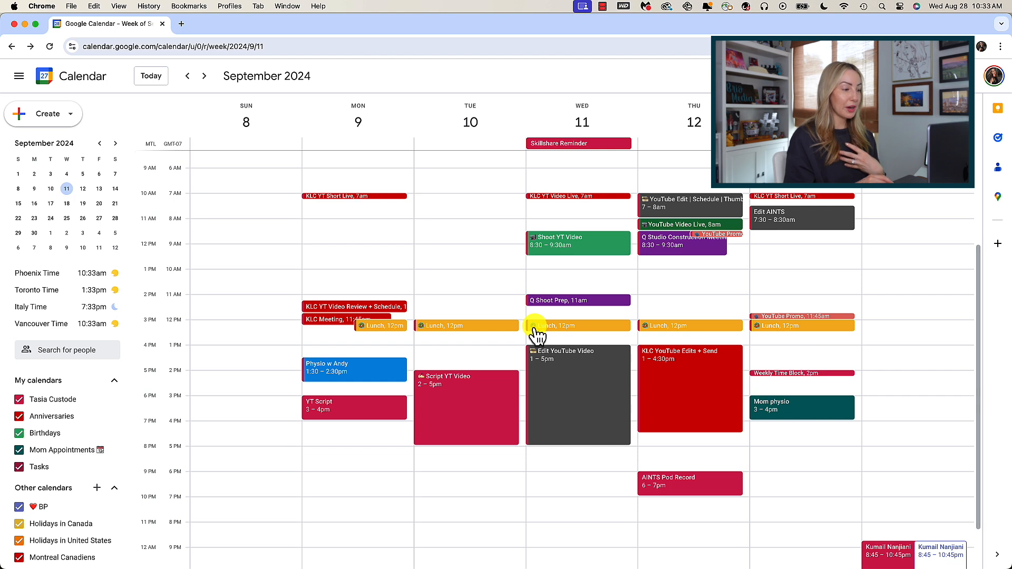
mouse_move(536, 248)
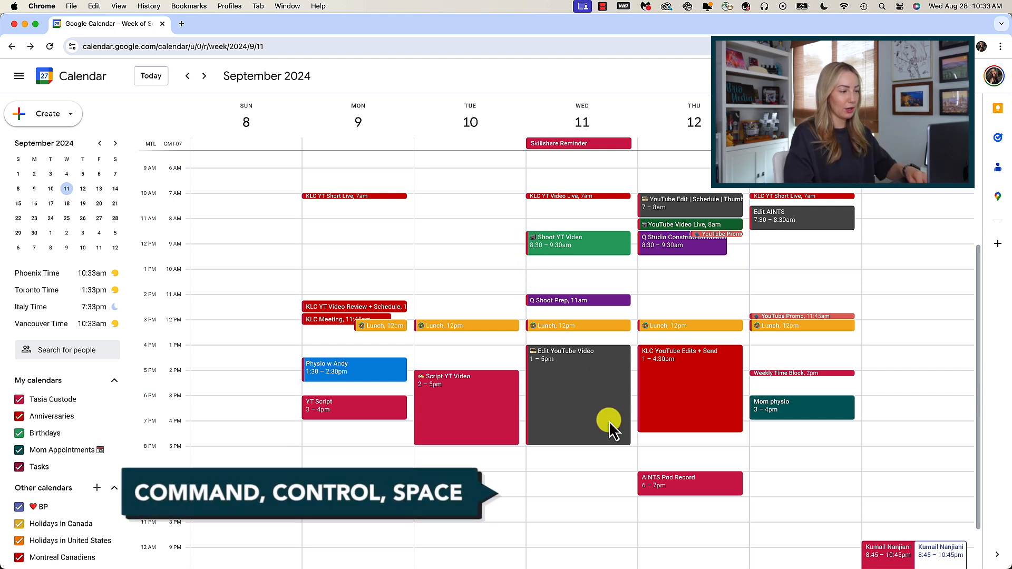
Step: Prefix the AINTS Pod Record title with a microphone emoji, saved for this and following events
double_click(689, 483)
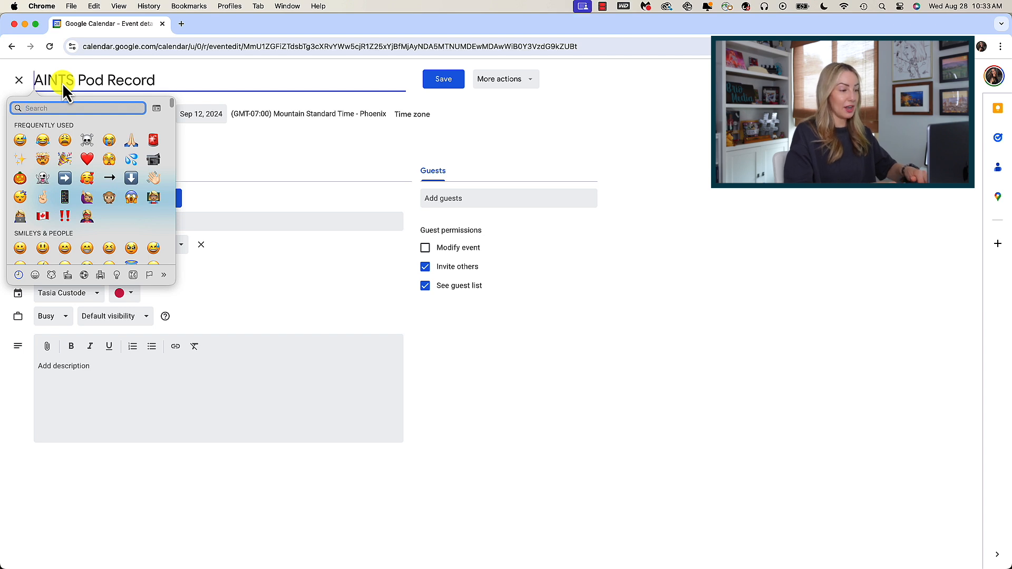
type("mic")
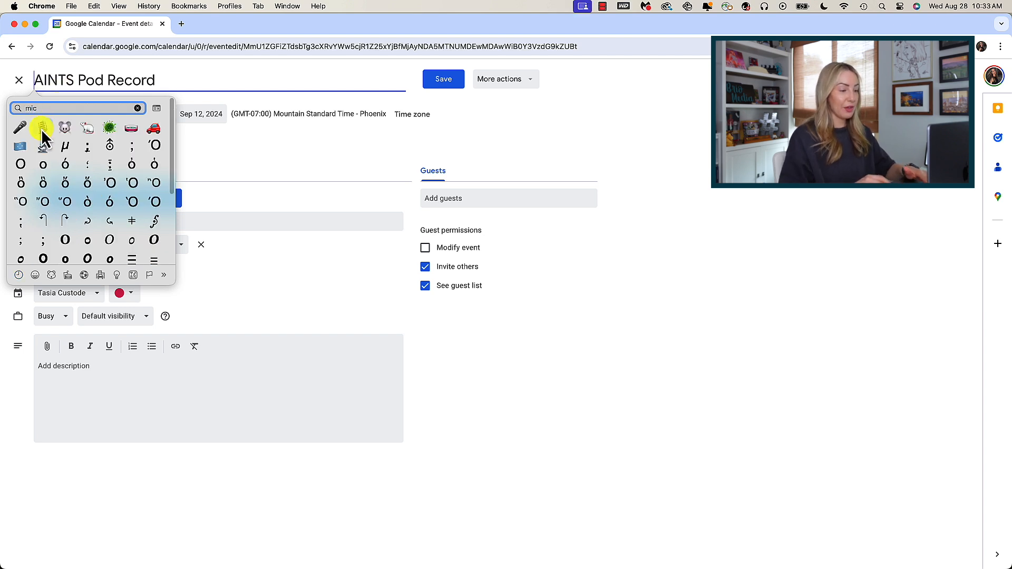
left_click(42, 127)
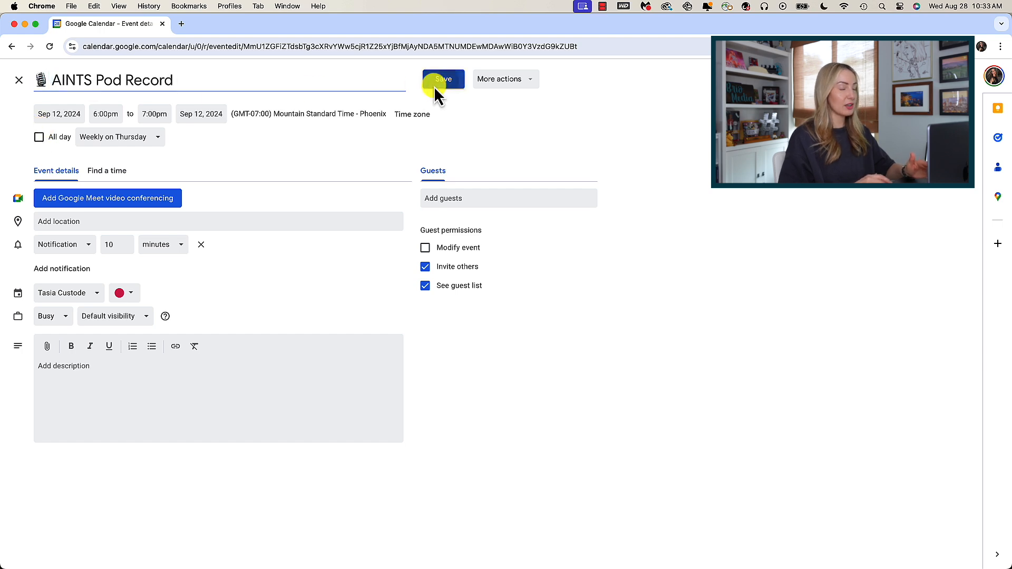
left_click(443, 79)
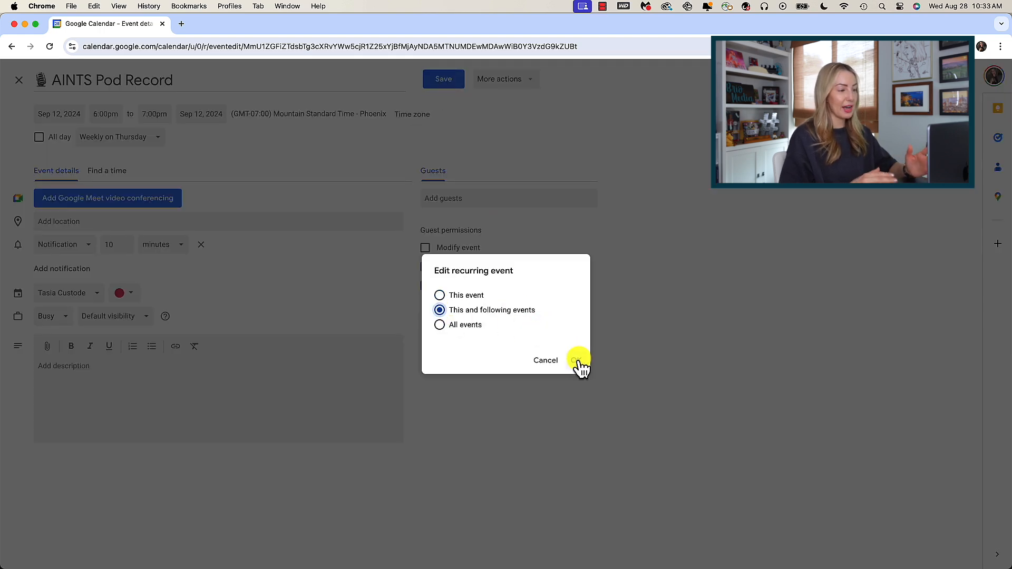
left_click(576, 361)
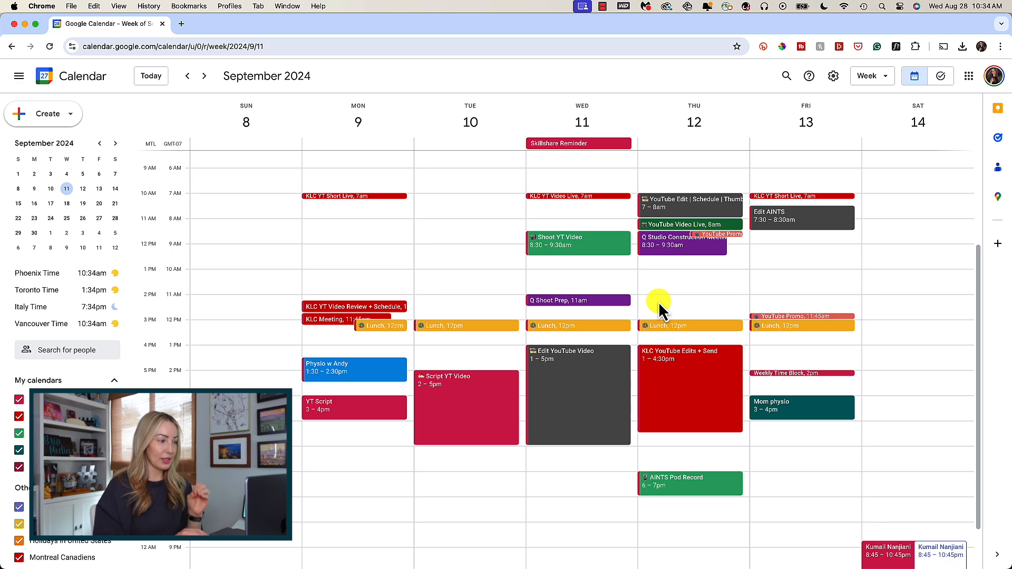
mouse_move(660, 231)
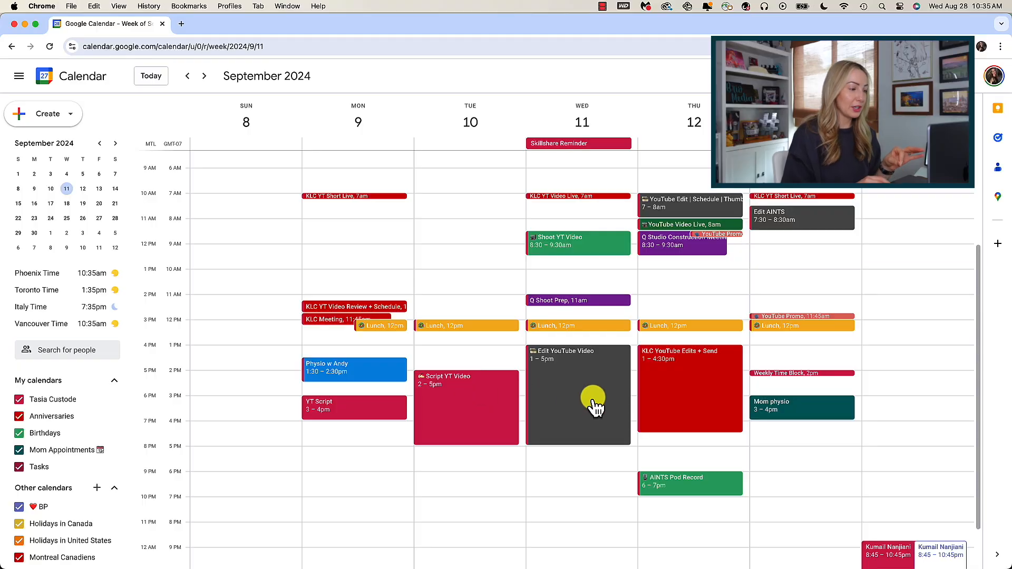
mouse_move(592, 249)
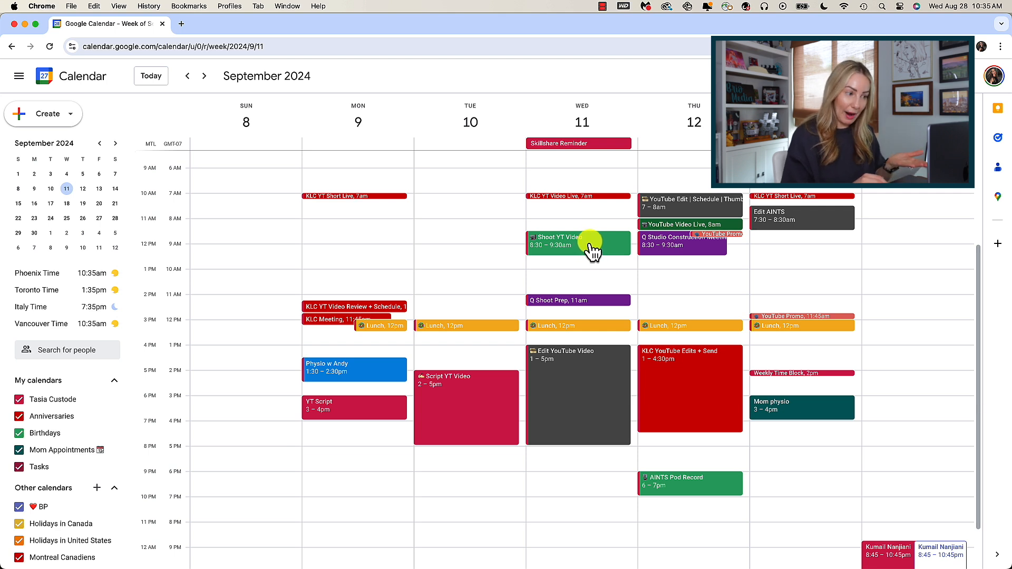
mouse_move(484, 398)
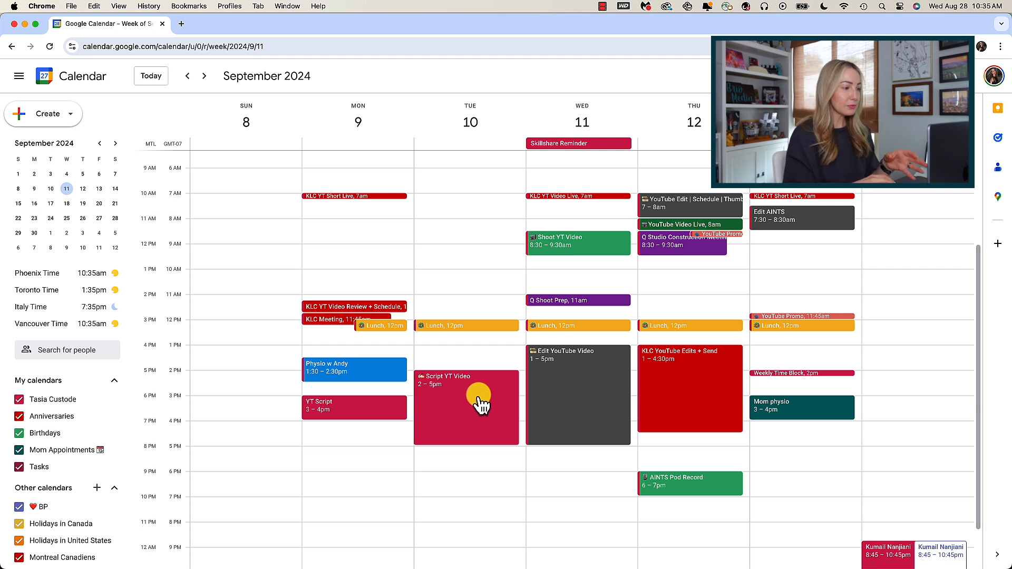
mouse_move(485, 416)
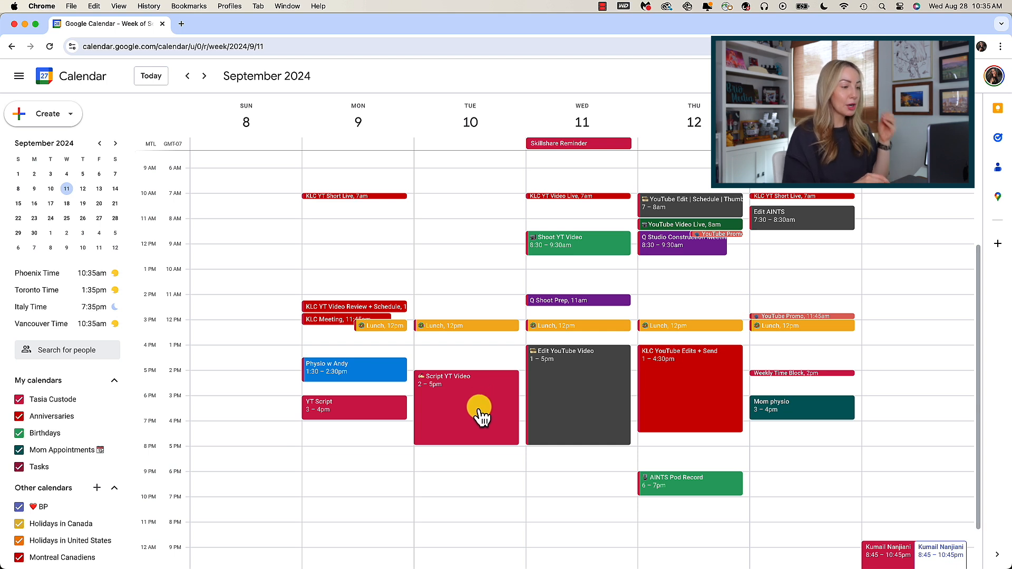
mouse_move(687, 393)
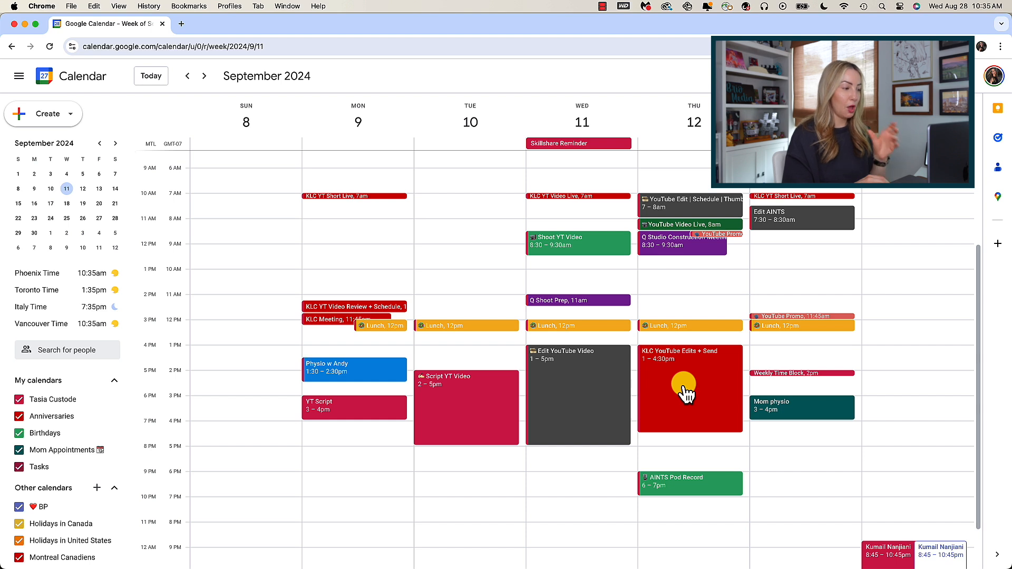
mouse_move(691, 387)
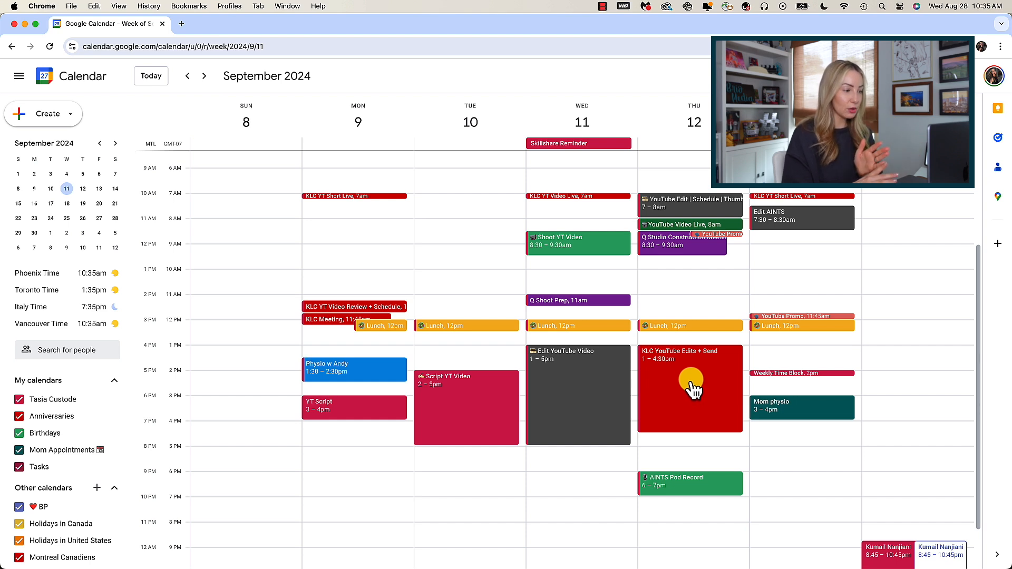
mouse_move(444, 199)
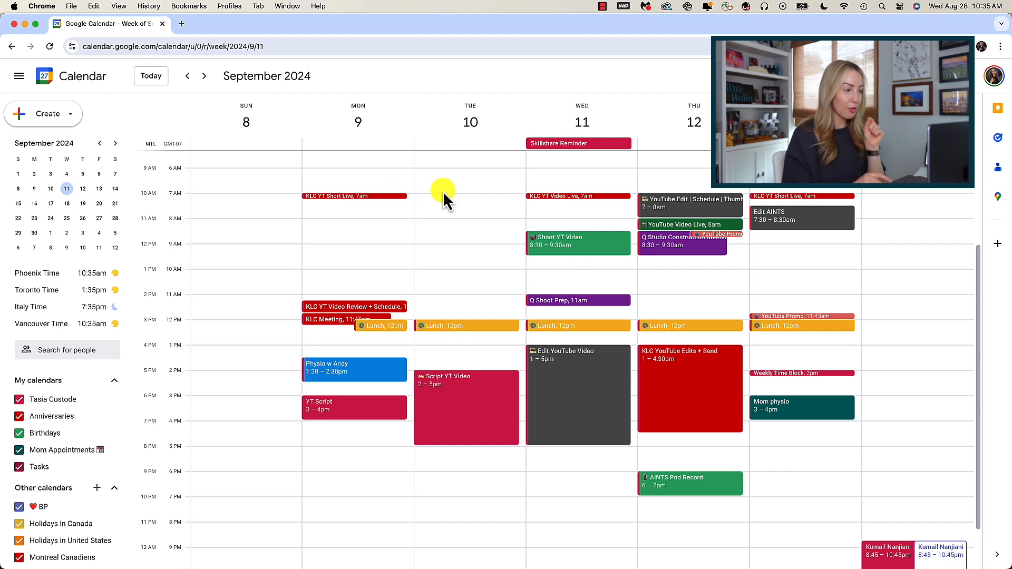
mouse_move(639, 203)
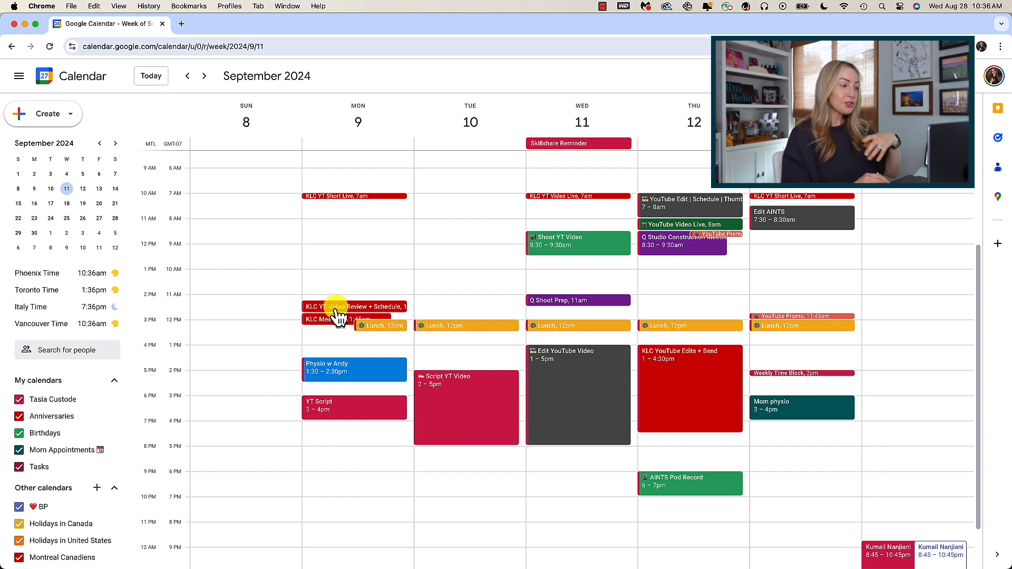
mouse_move(529, 303)
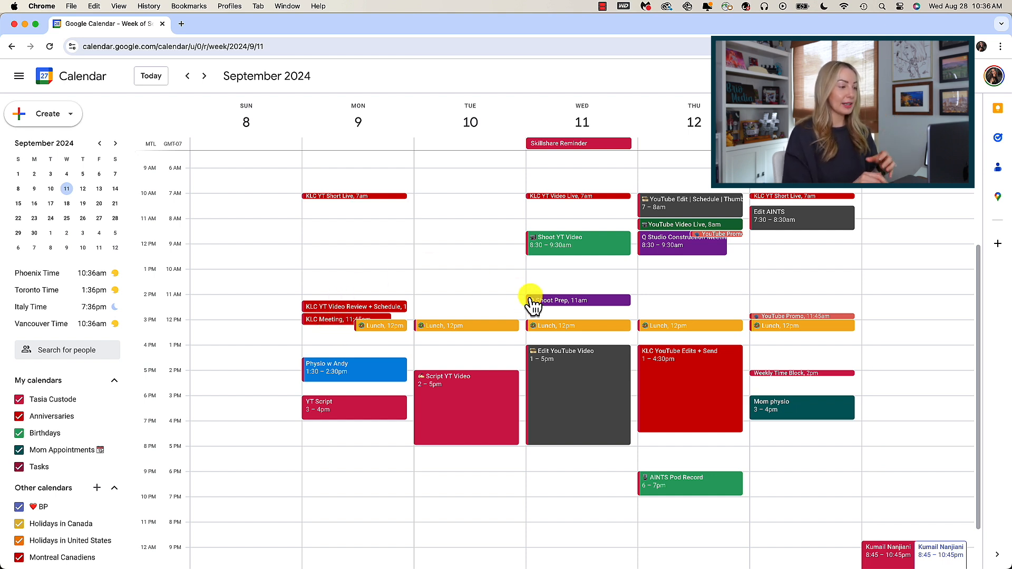